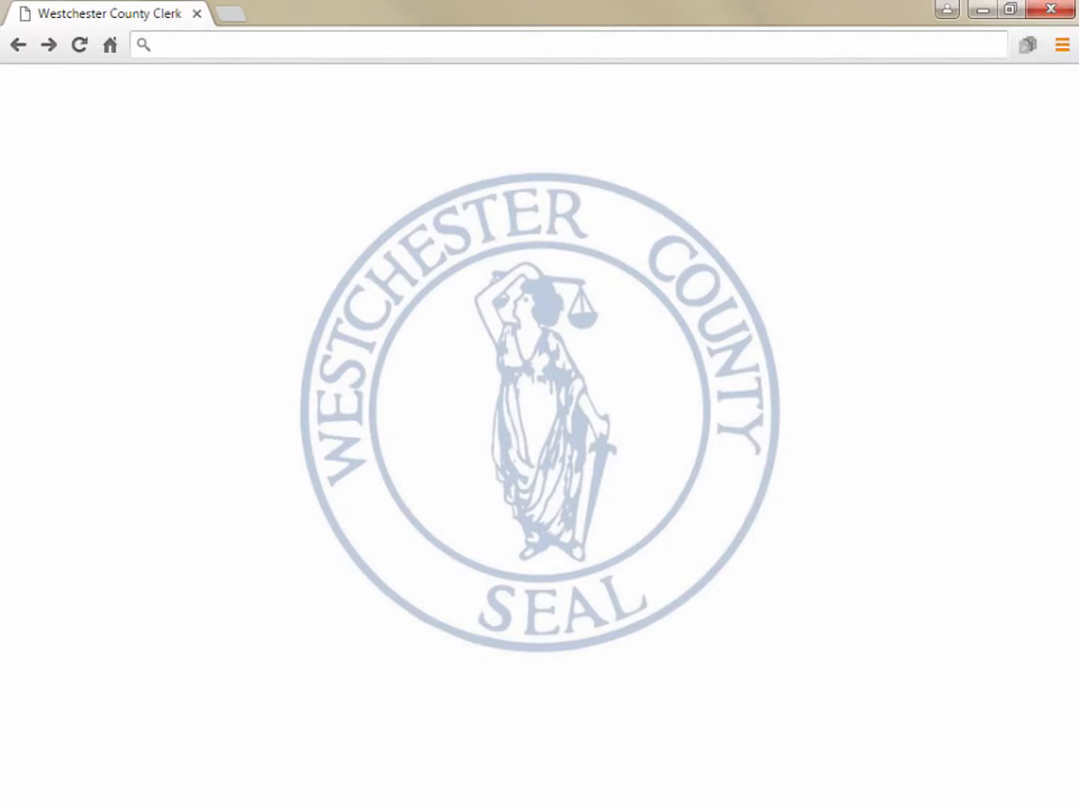
# Load the Westchester Records Online site at wro.westchesterclerk.com
pyautogui.write('wro.westchest')
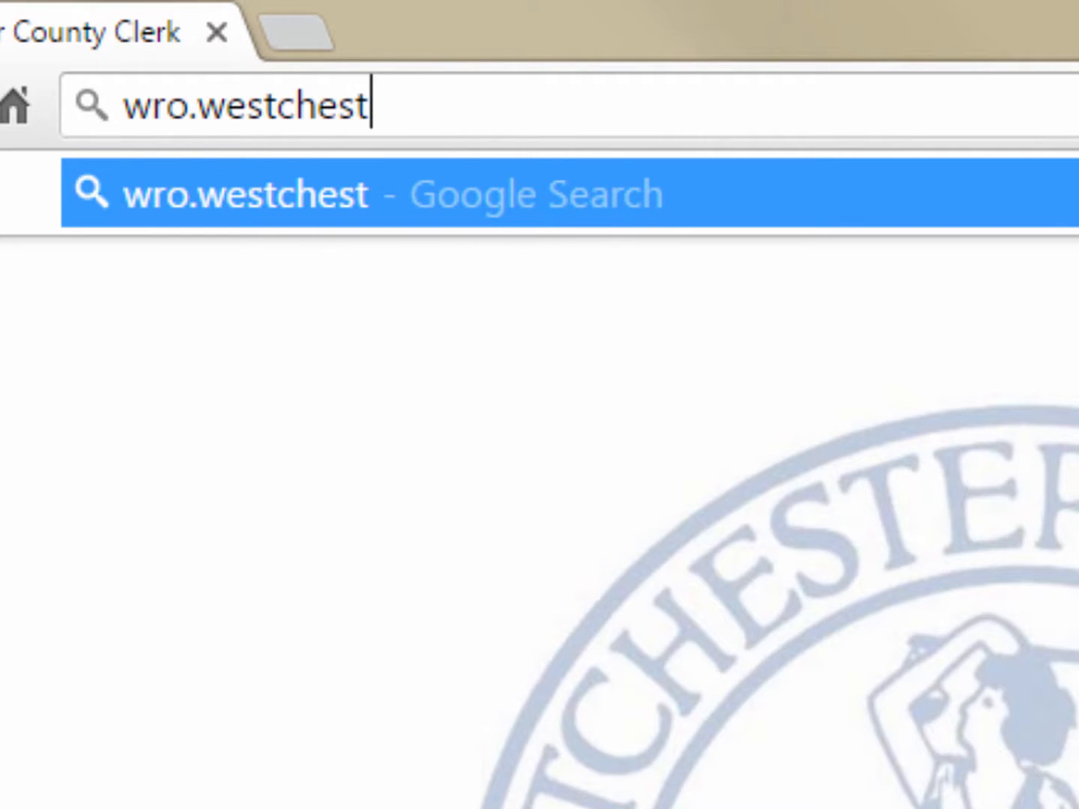
pyautogui.write('erclerk.c')
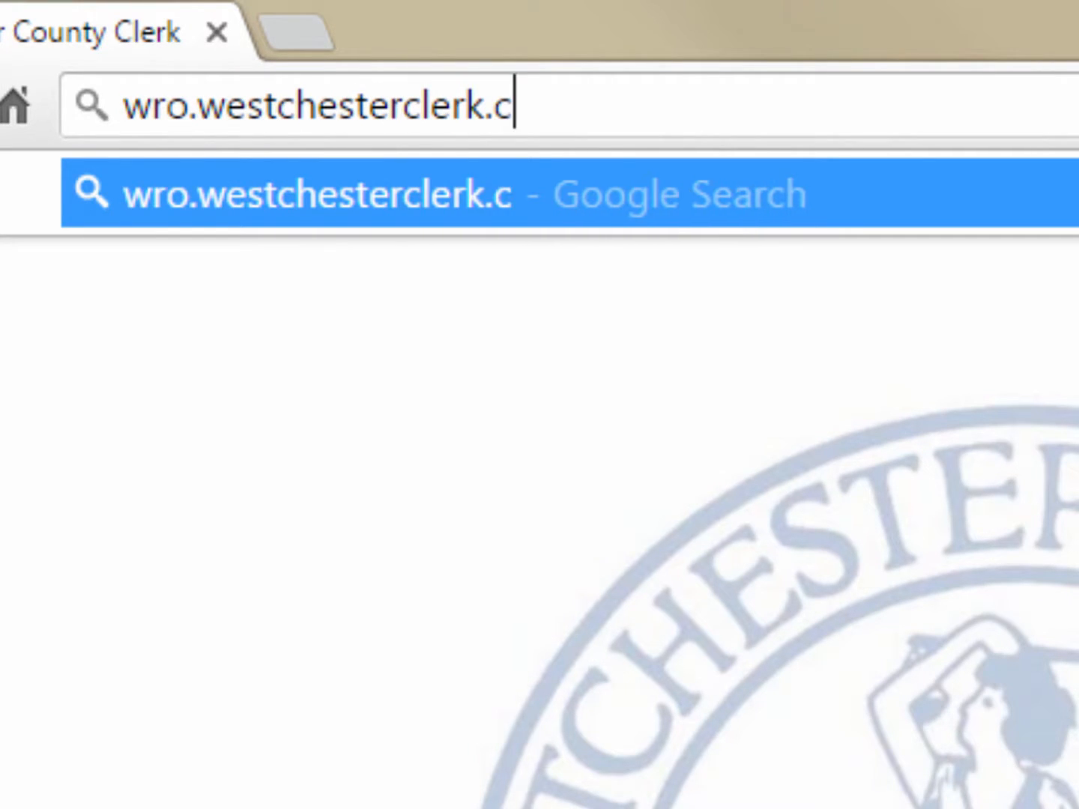
pyautogui.press('Enter')
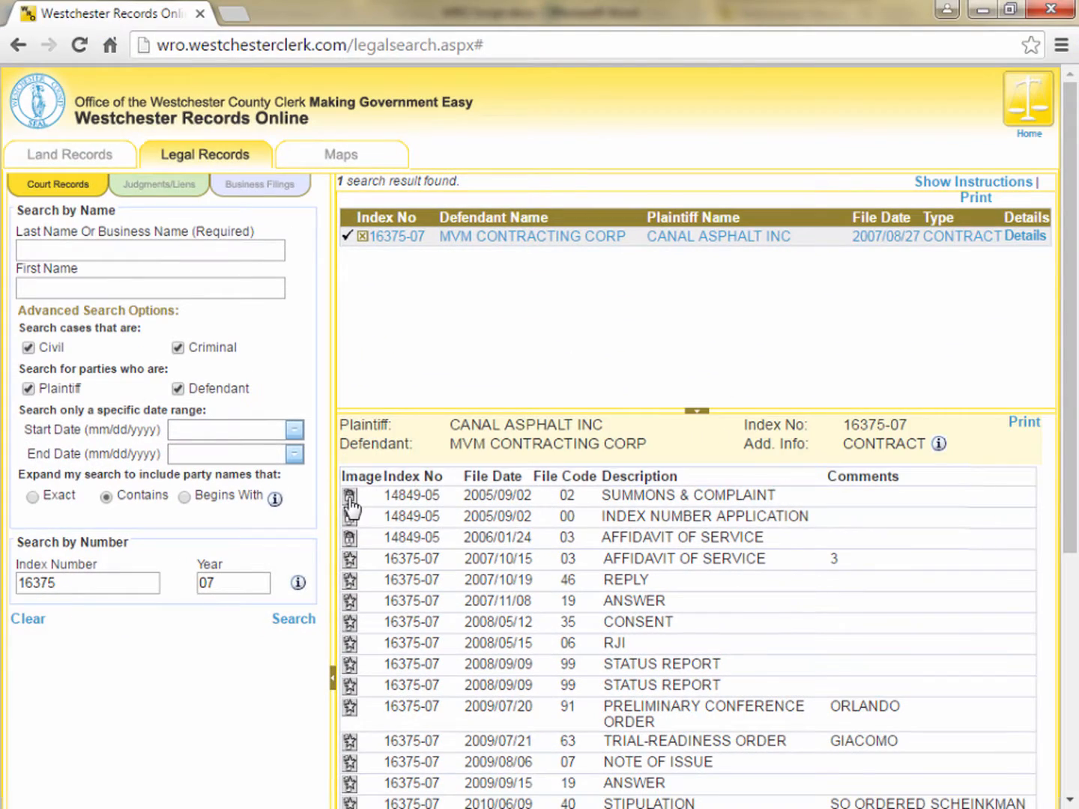
# View the first filing's image and dismiss the 'not available to the public' notice
pyautogui.click(350, 495)
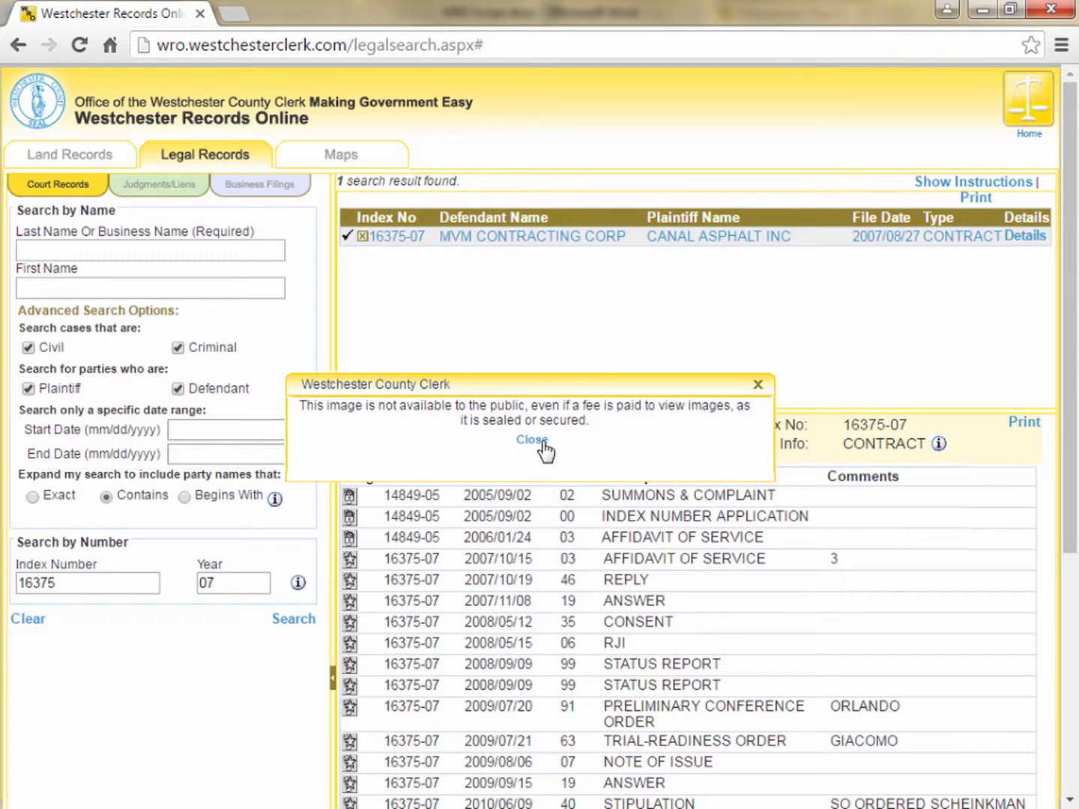
pyautogui.click(531, 441)
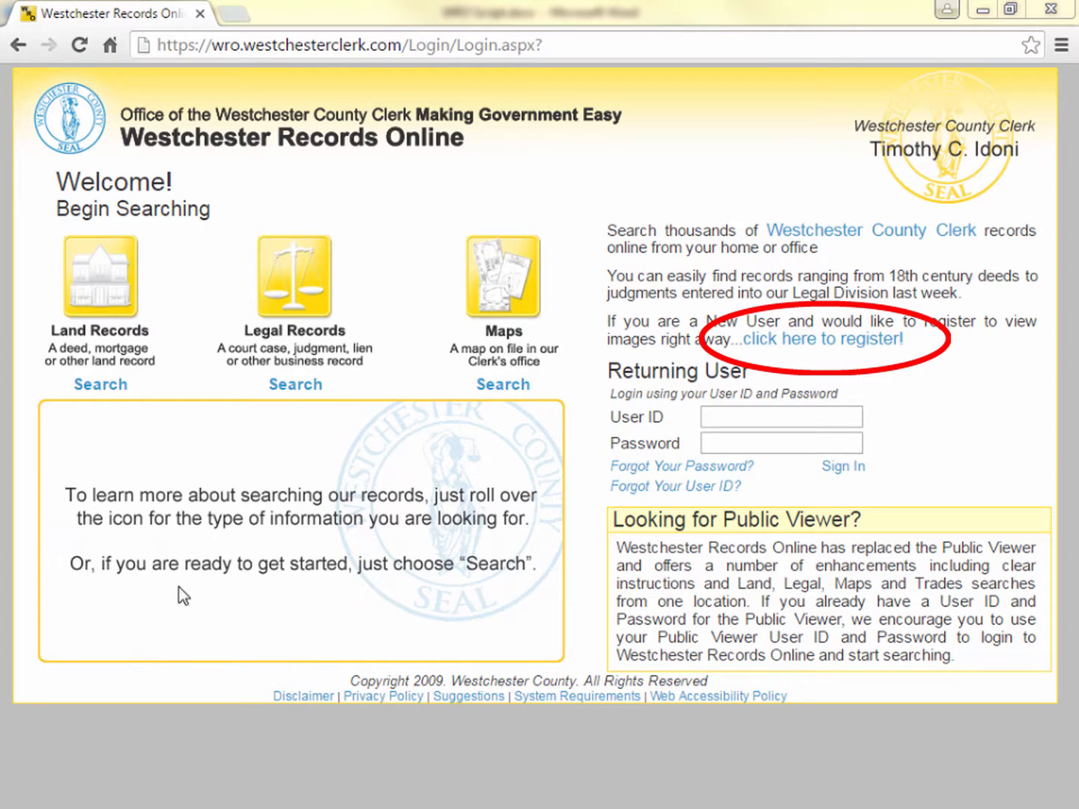
pyautogui.moveTo(714, 586)
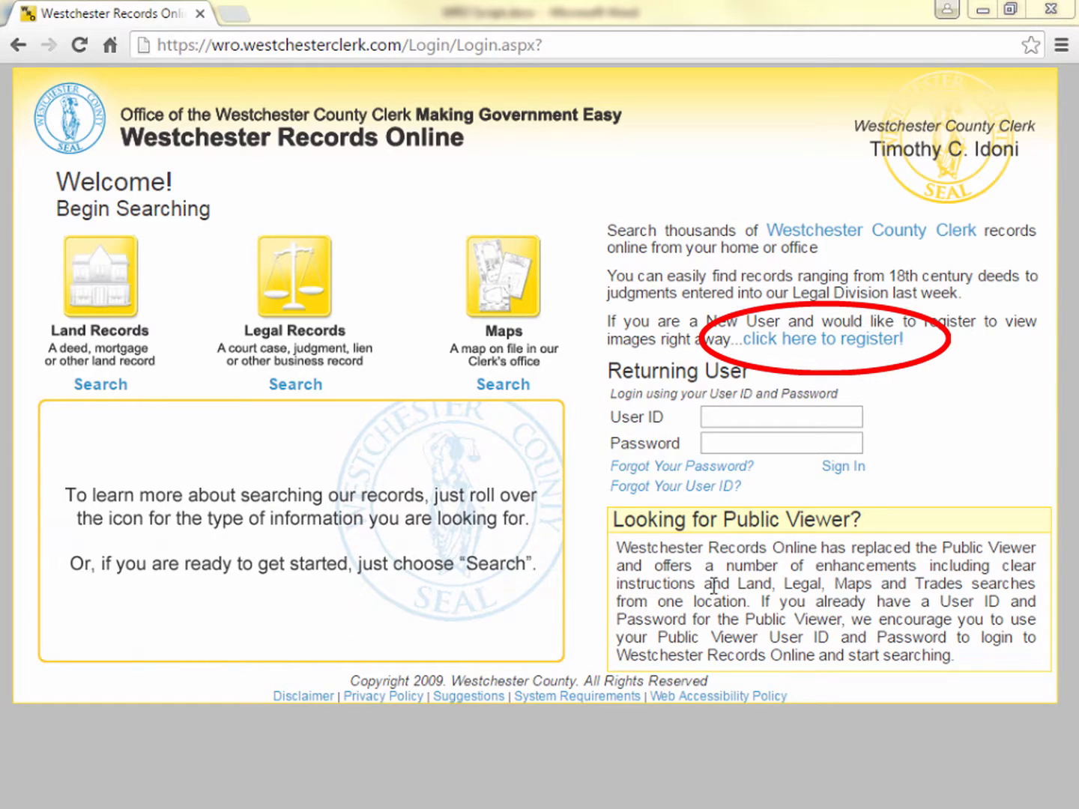
# Start new-user registration and enter first name John and last name Public
pyautogui.click(818, 339)
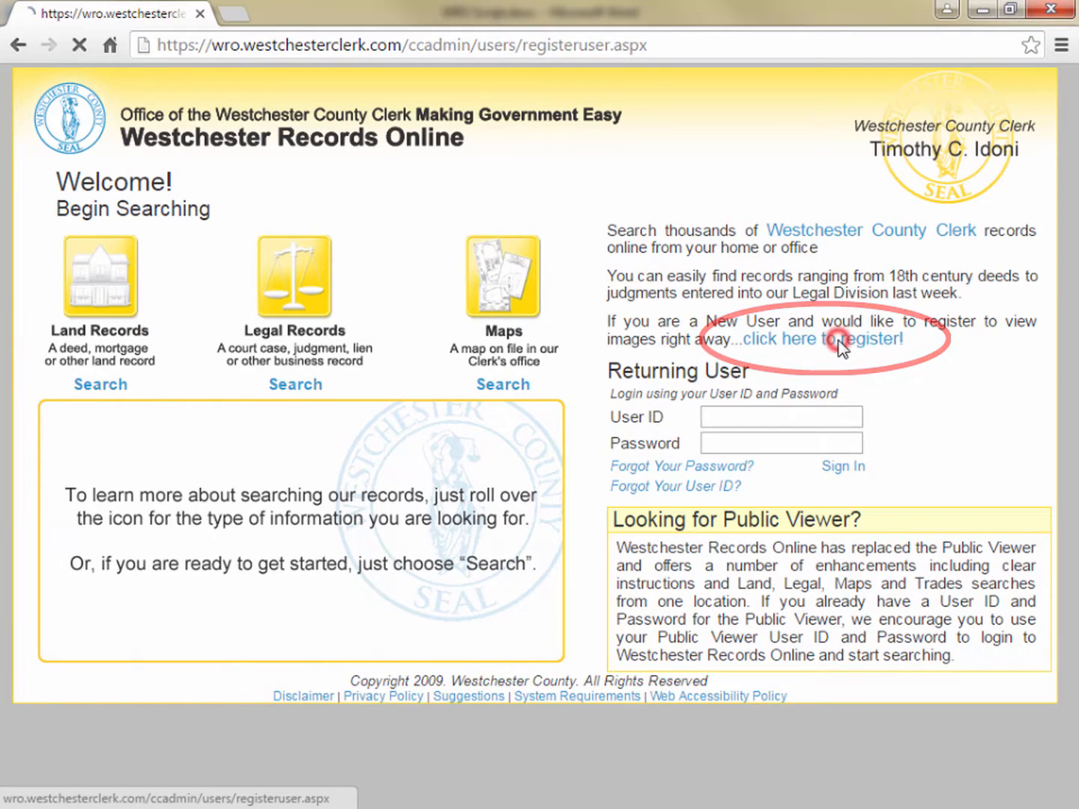
pyautogui.click(820, 339)
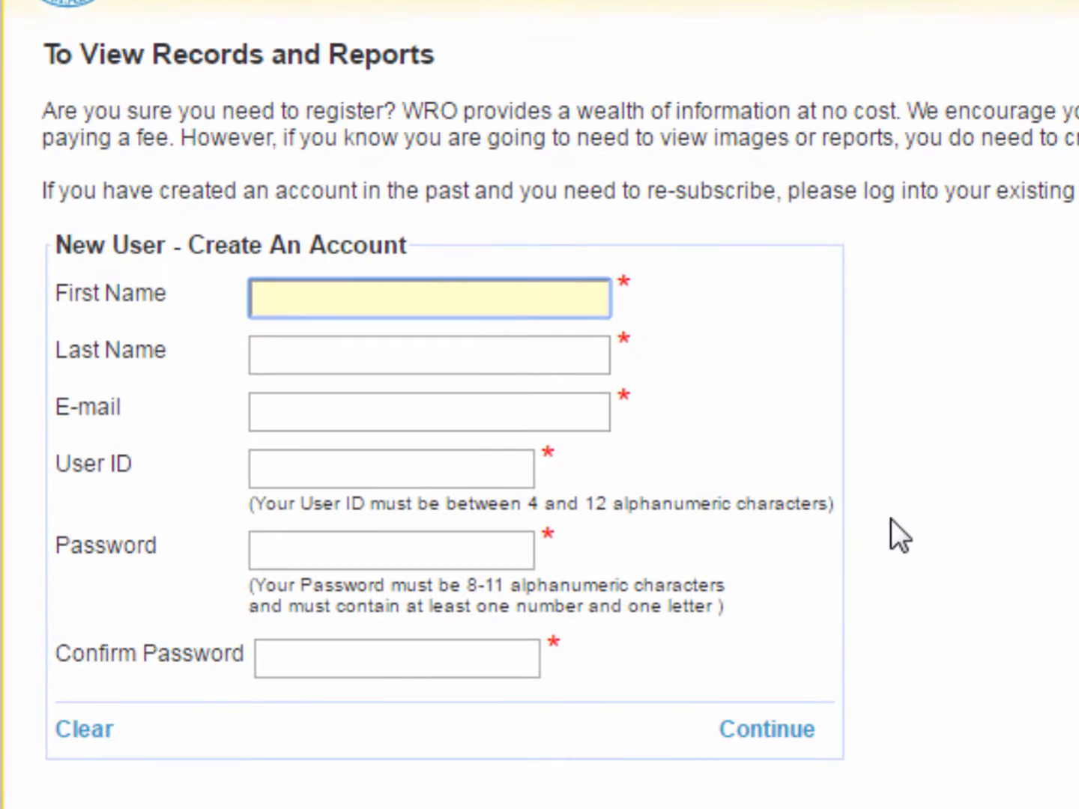
pyautogui.write('John')
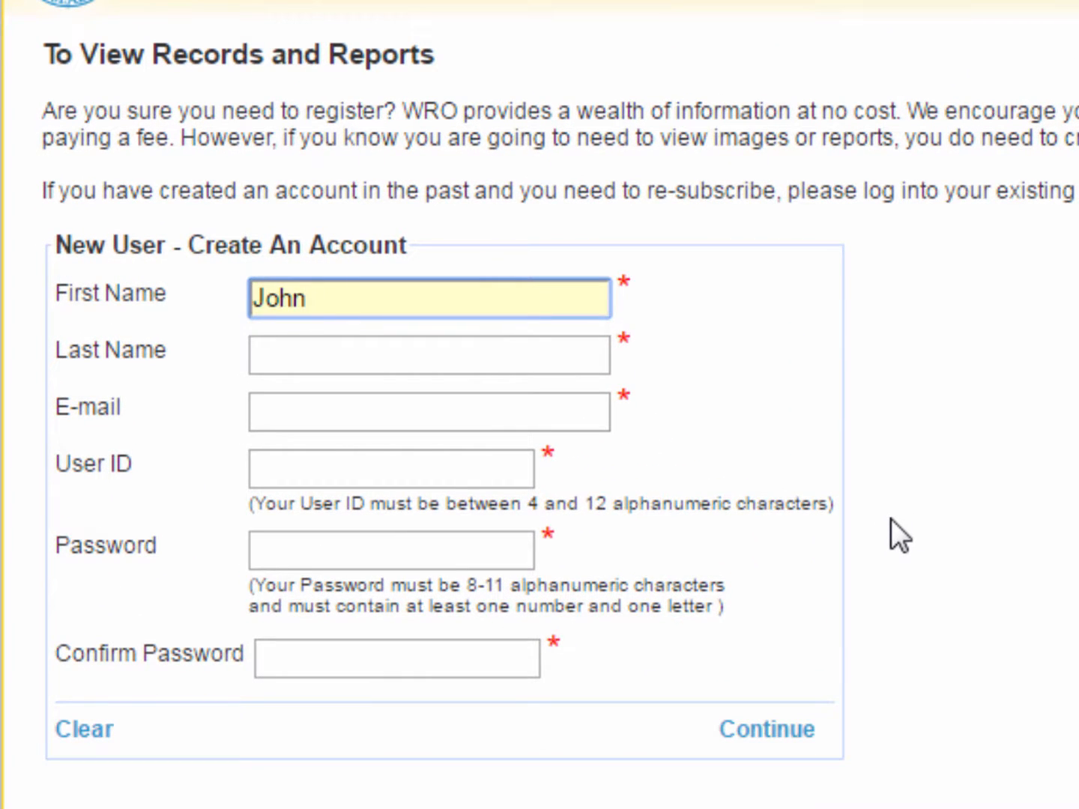
pyautogui.write('Publi')
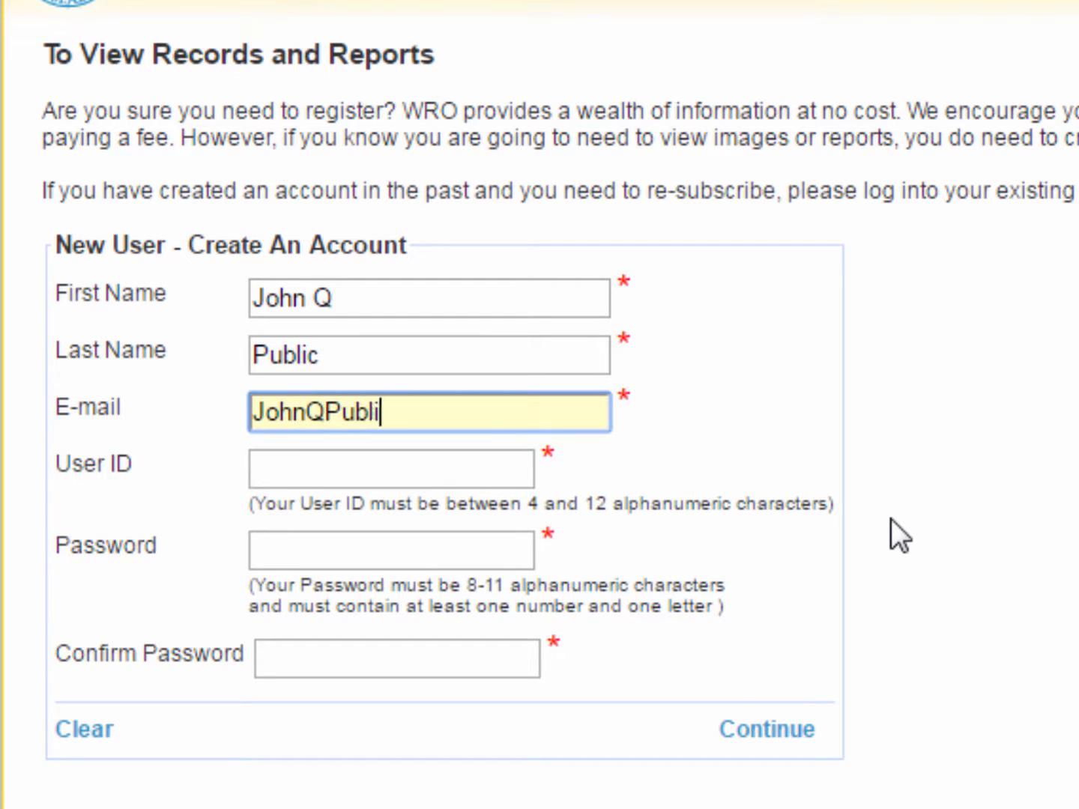
# Enter the e-mail address and the user ID JohnPublic with its password
pyautogui.write('c@')
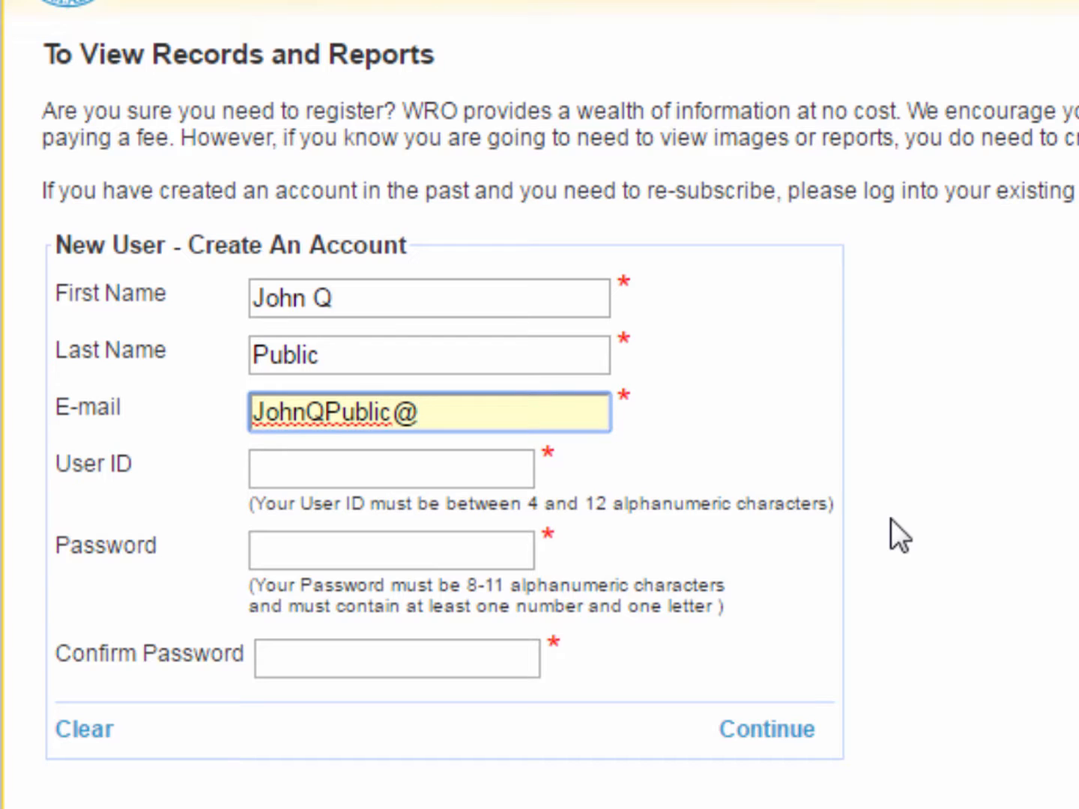
pyautogui.write('emailaddress.cor')
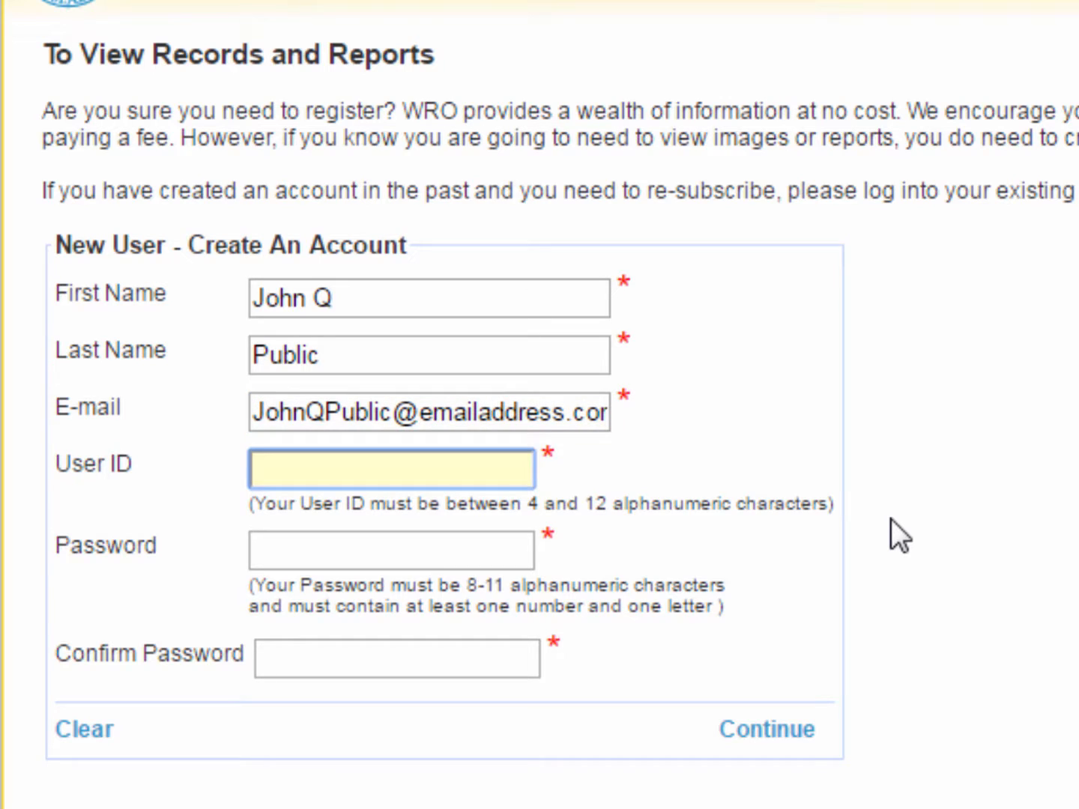
pyautogui.write('J')
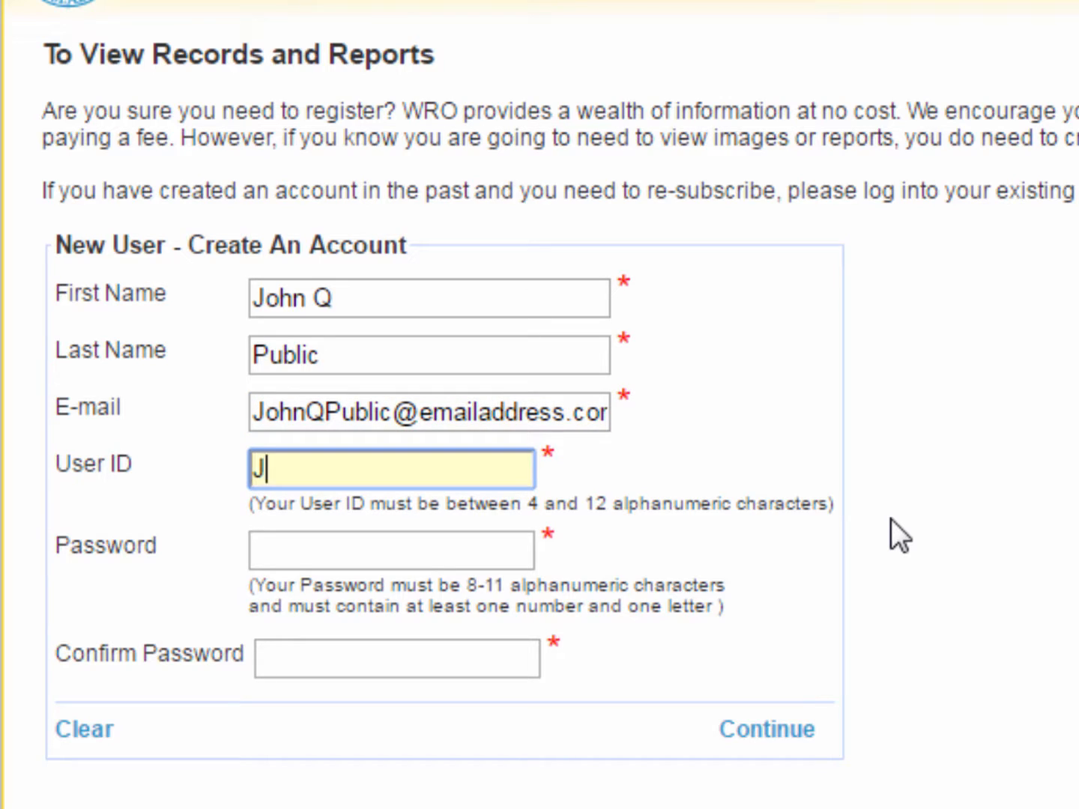
pyautogui.write('ohnPublic')
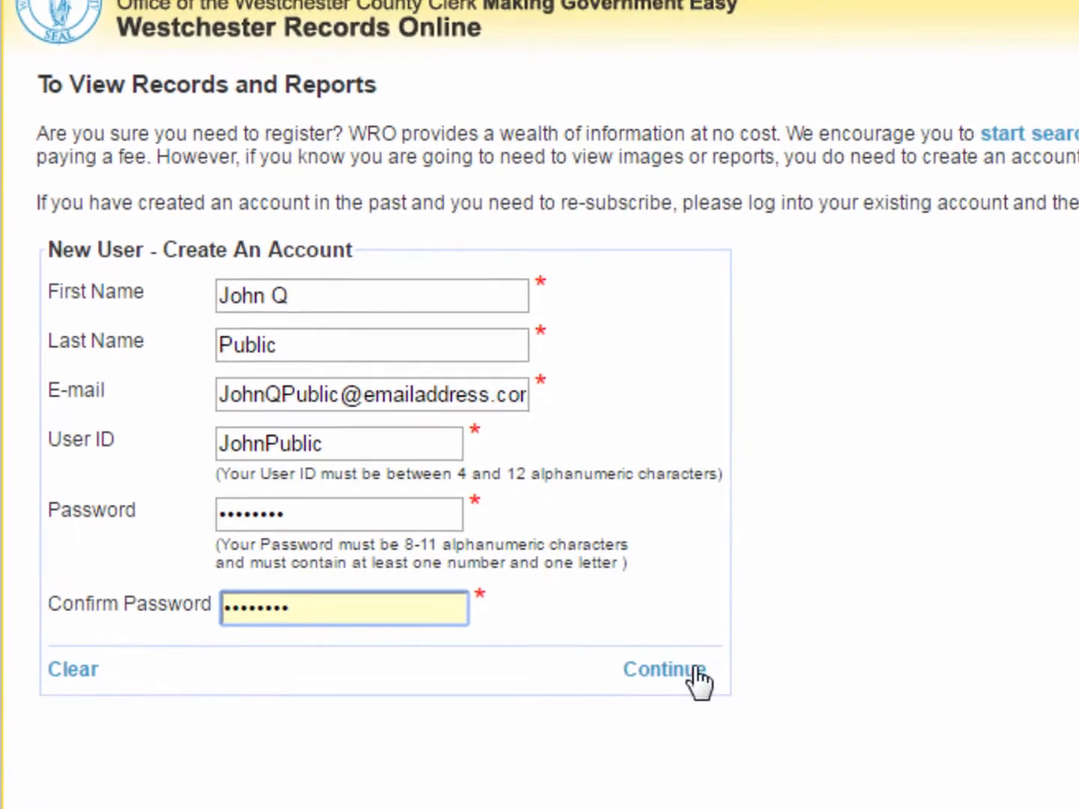
# Submit the account, add the $20 daily IMAGES subscription, and remove the foreclosure report from the cart
pyautogui.click(663, 669)
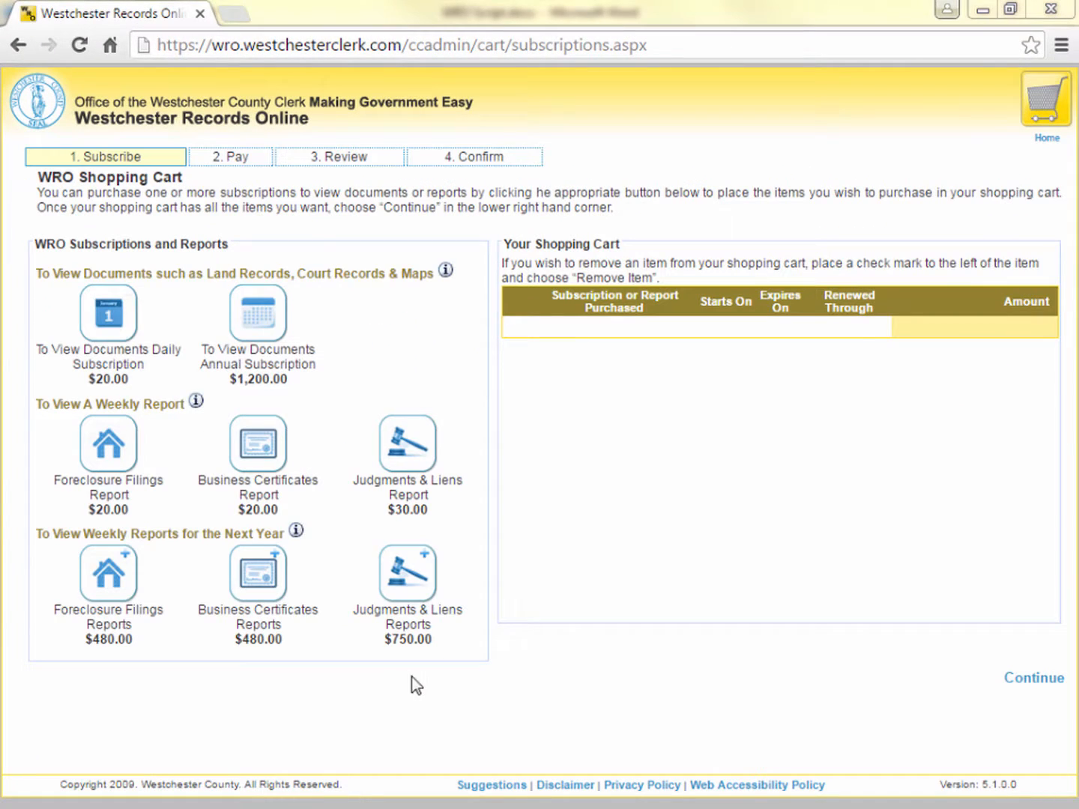
pyautogui.moveTo(498, 654)
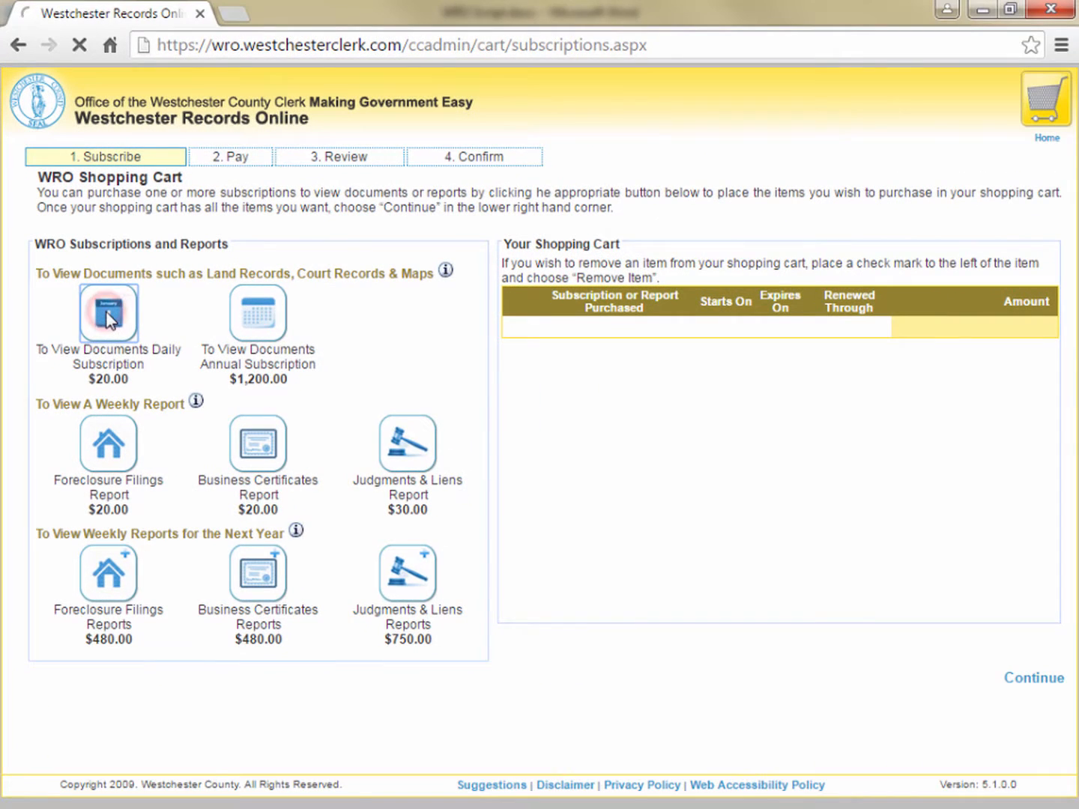
pyautogui.click(107, 312)
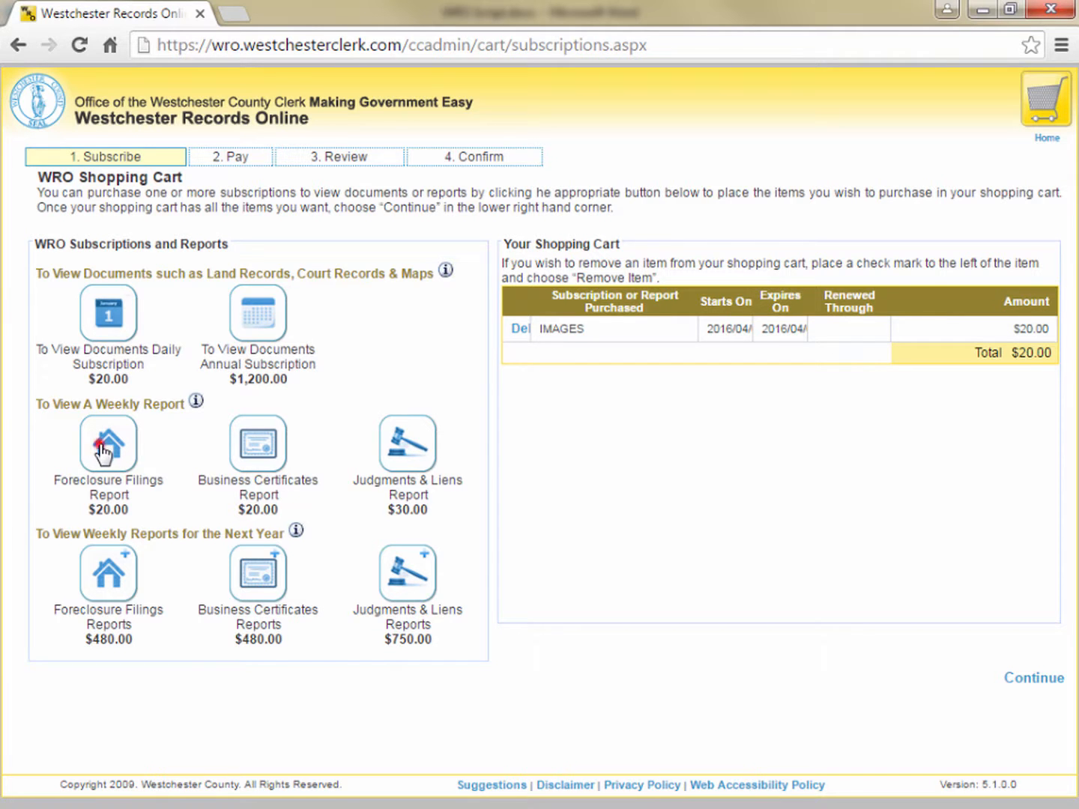
pyautogui.click(108, 443)
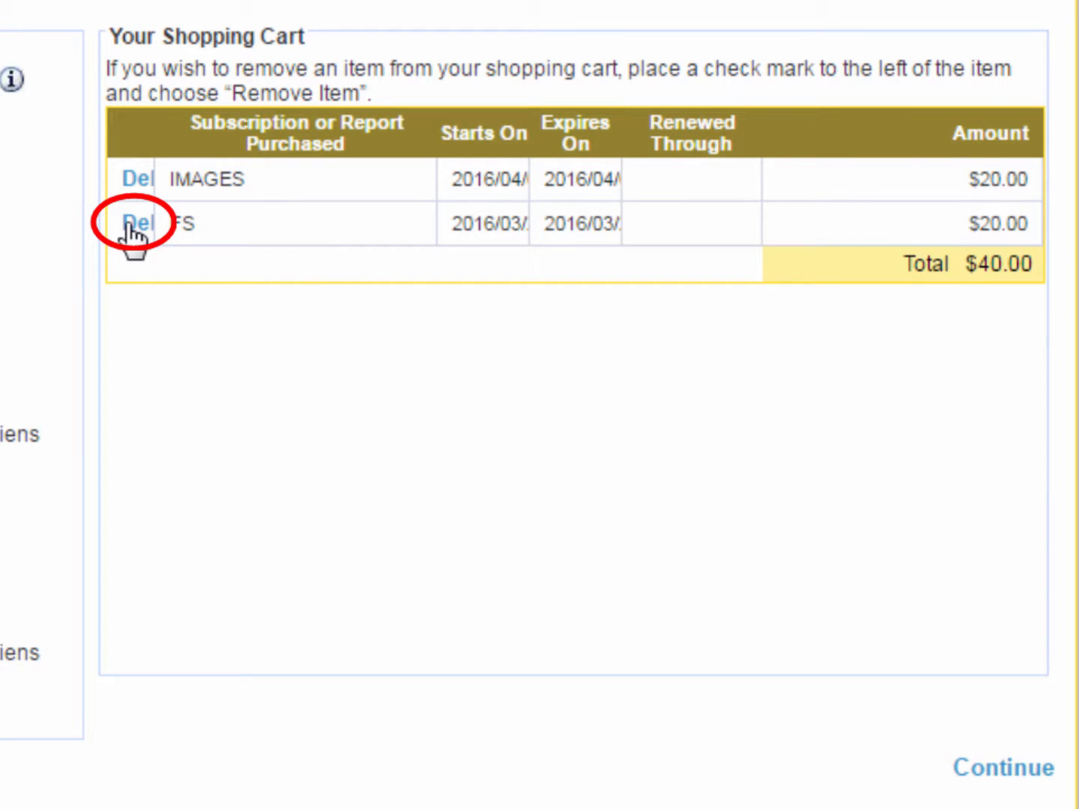
pyautogui.moveTo(198, 483)
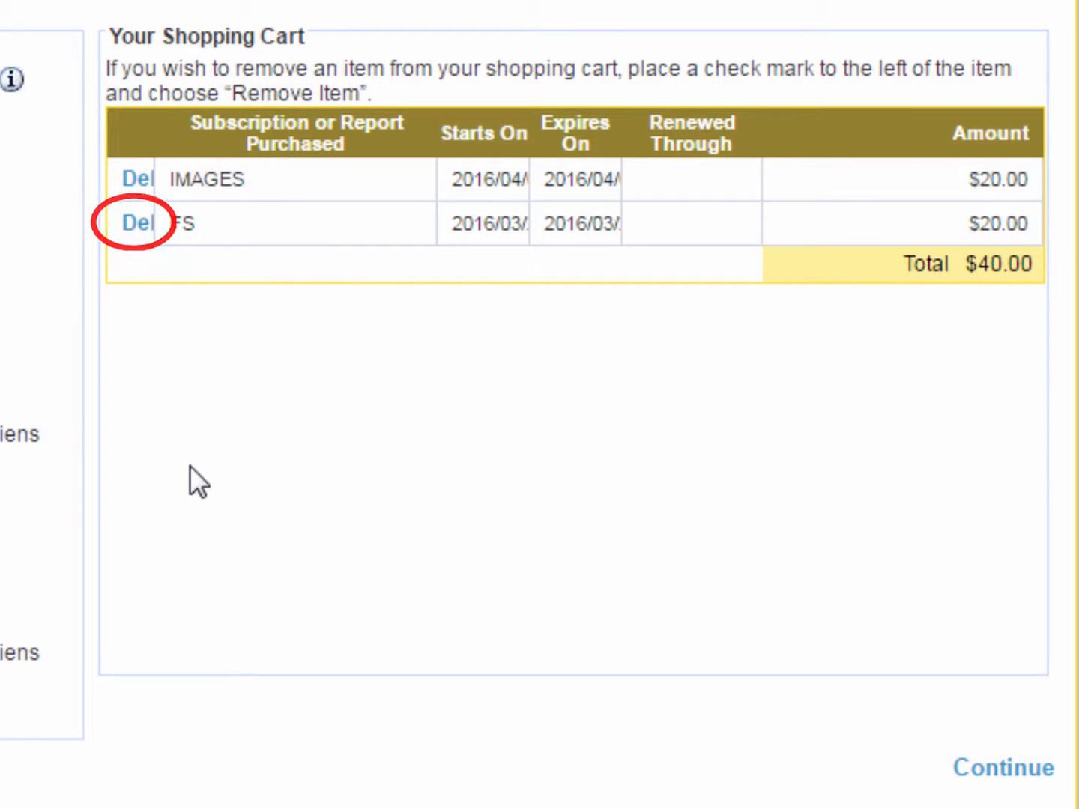
pyautogui.click(137, 223)
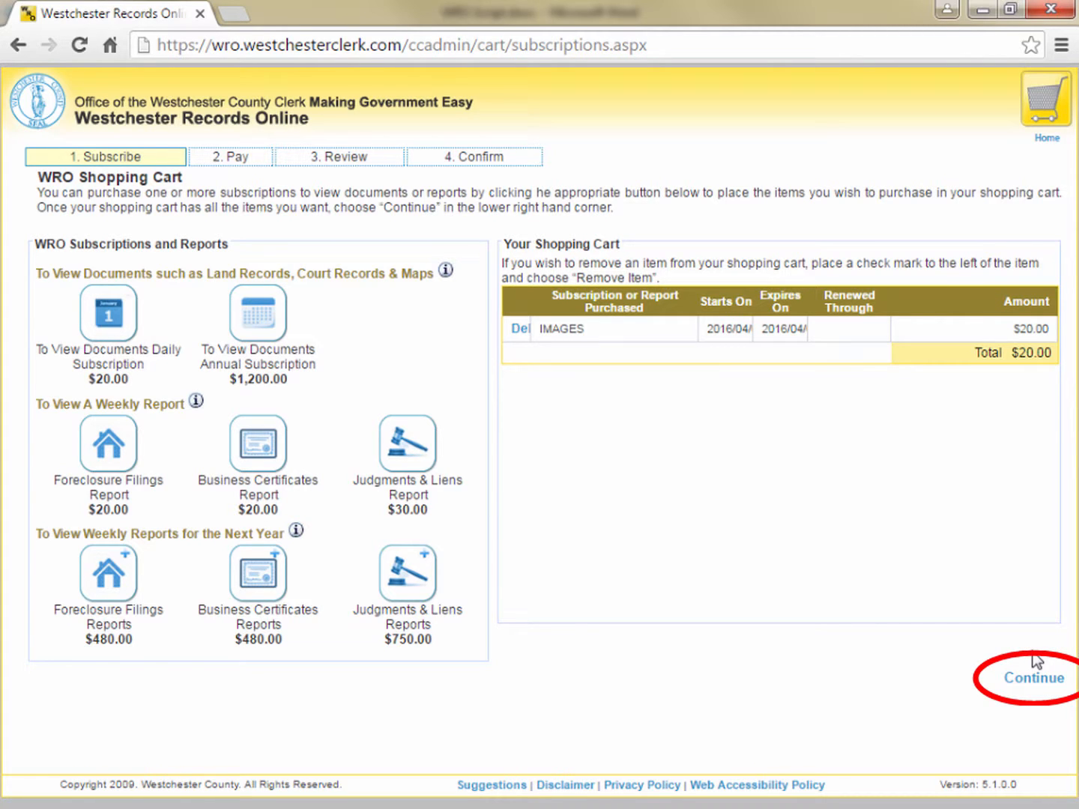
# Enter general details for Generic Title Company at 123 Main Street and copy them to the card details
pyautogui.click(1034, 677)
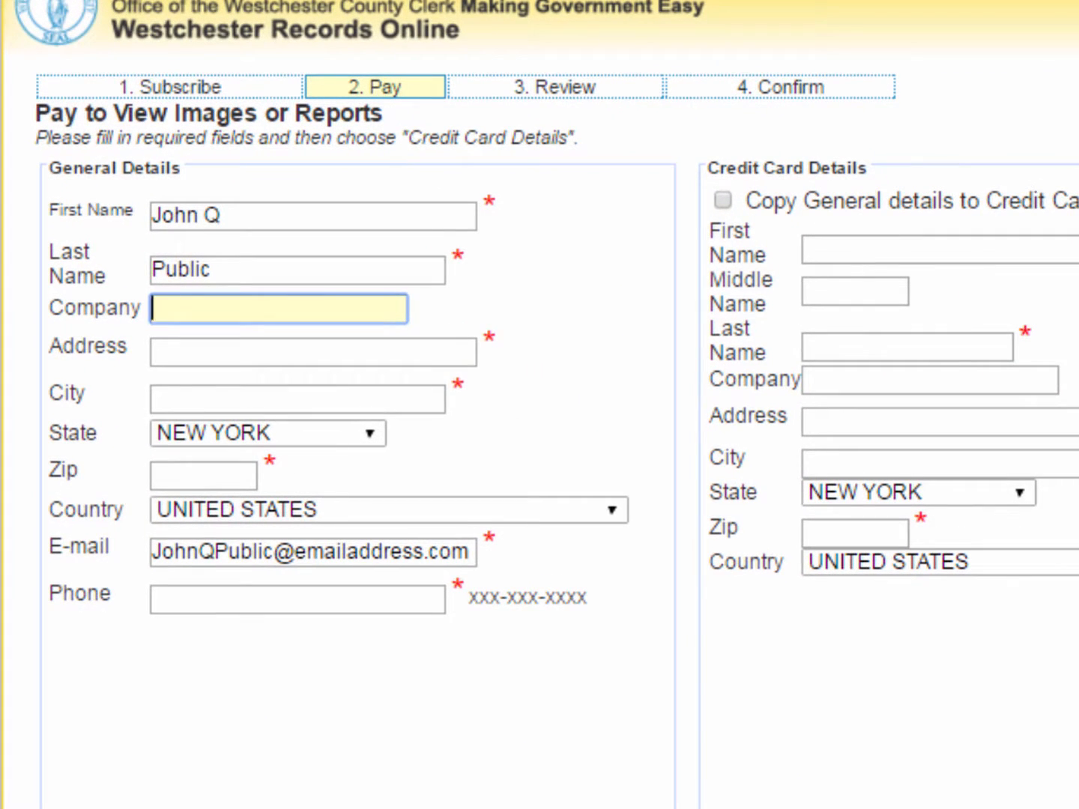
pyautogui.write('Generic Title Company')
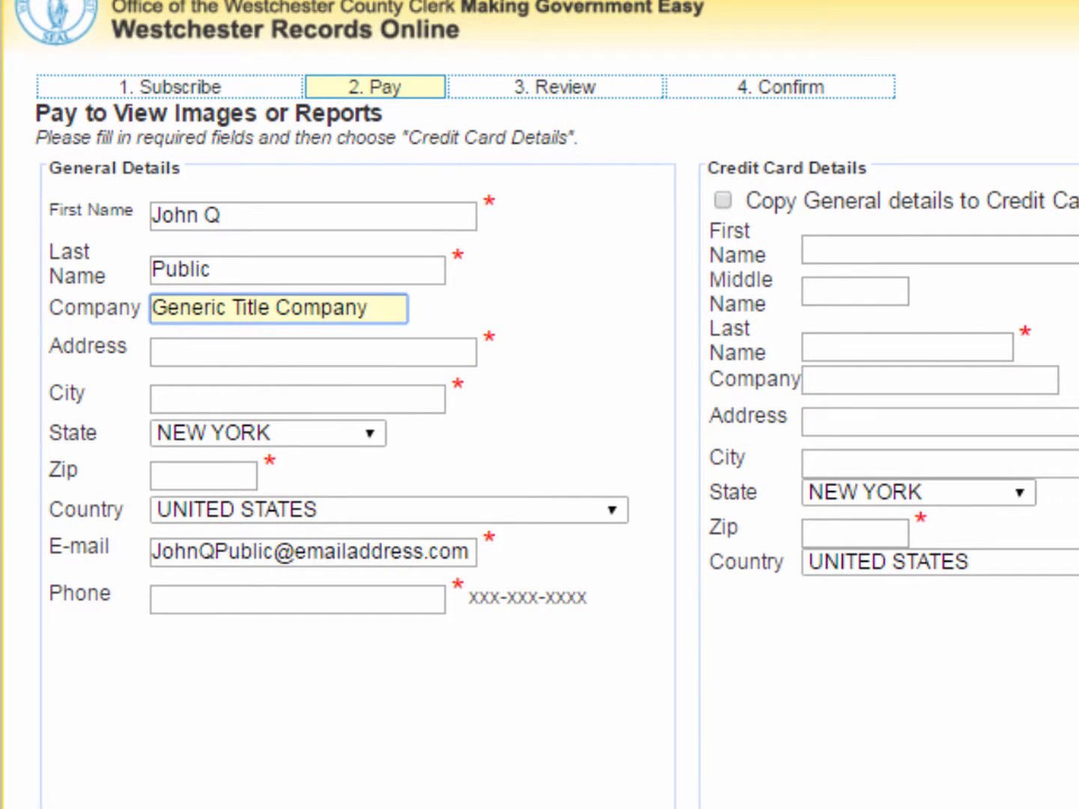
pyautogui.write('123 Main Stre')
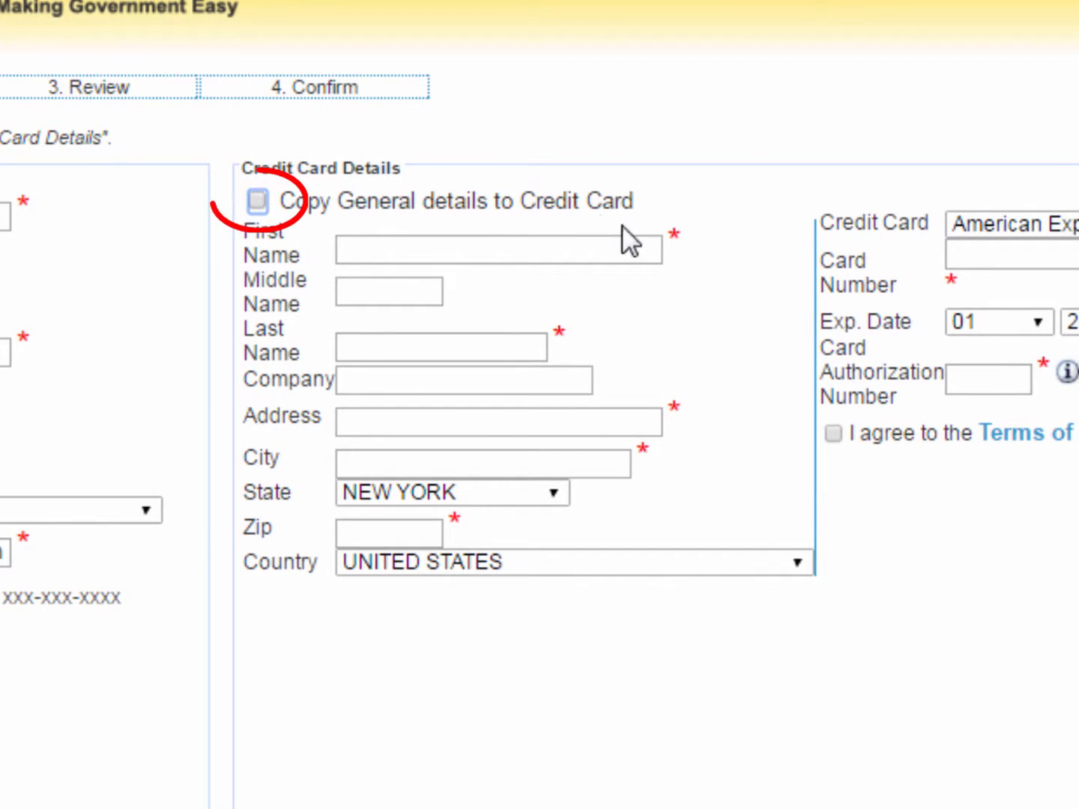
pyautogui.click(256, 200)
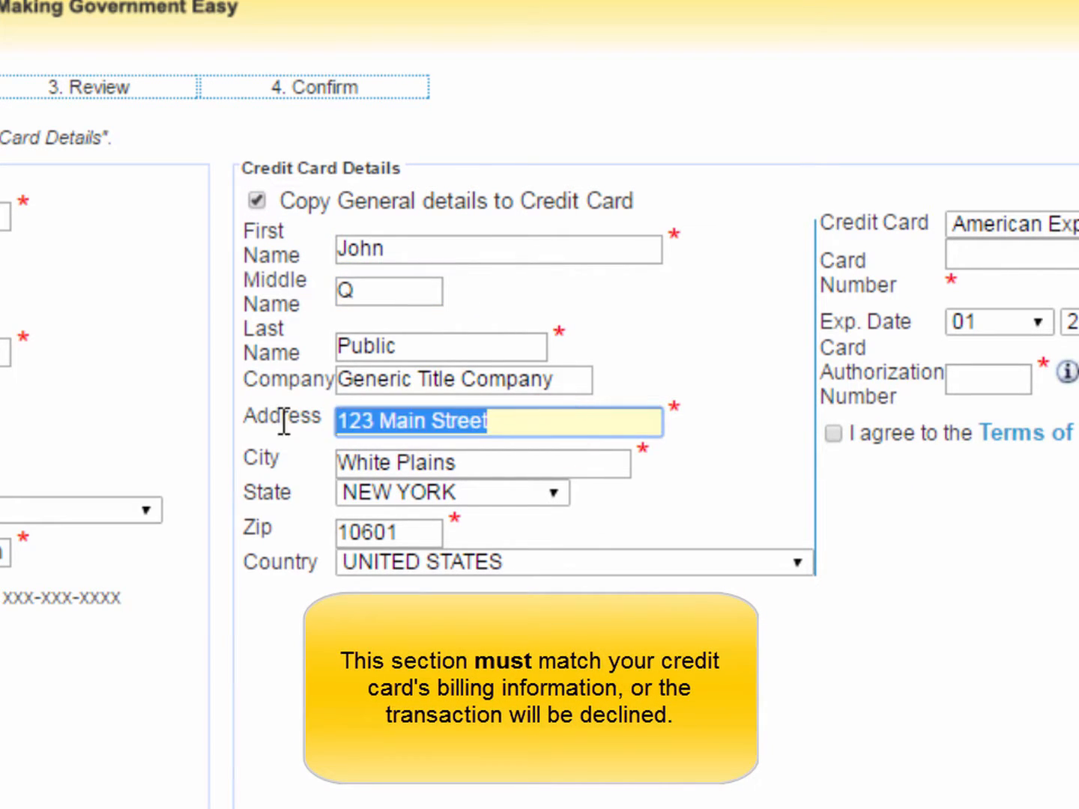
# Set the card billing address to 567 Elm Street and the American Express expiry year to 2020
pyautogui.write('567')
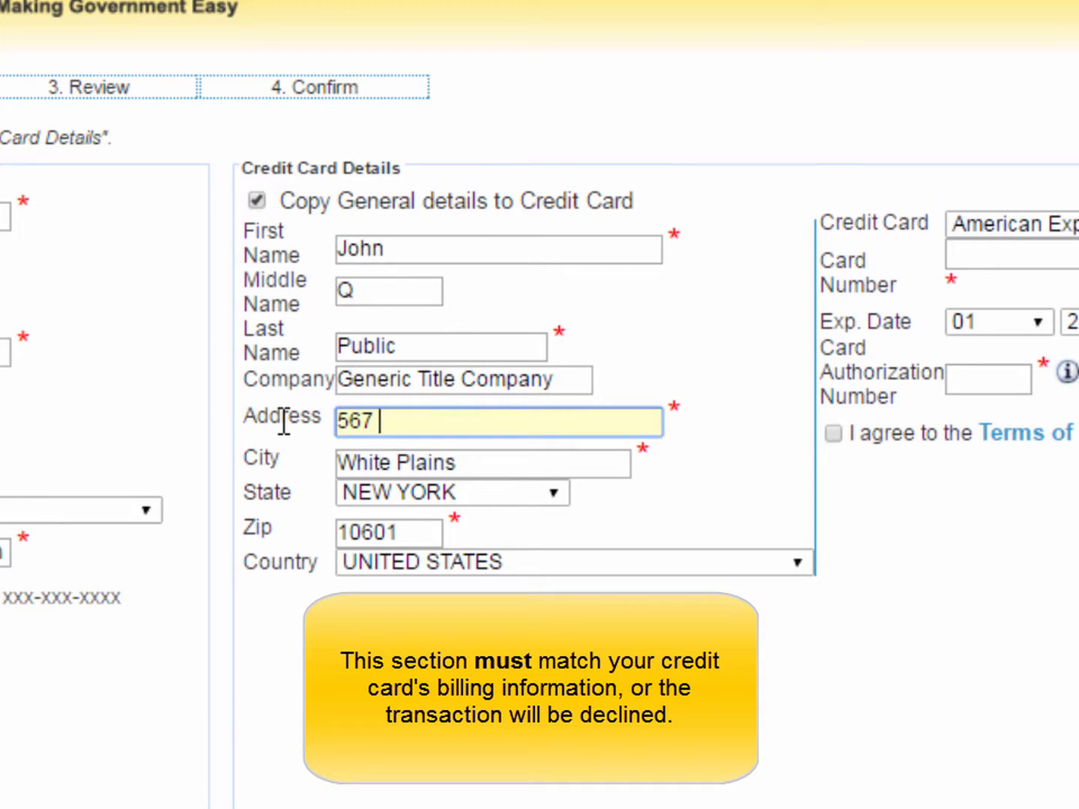
pyautogui.write('Elm Street')
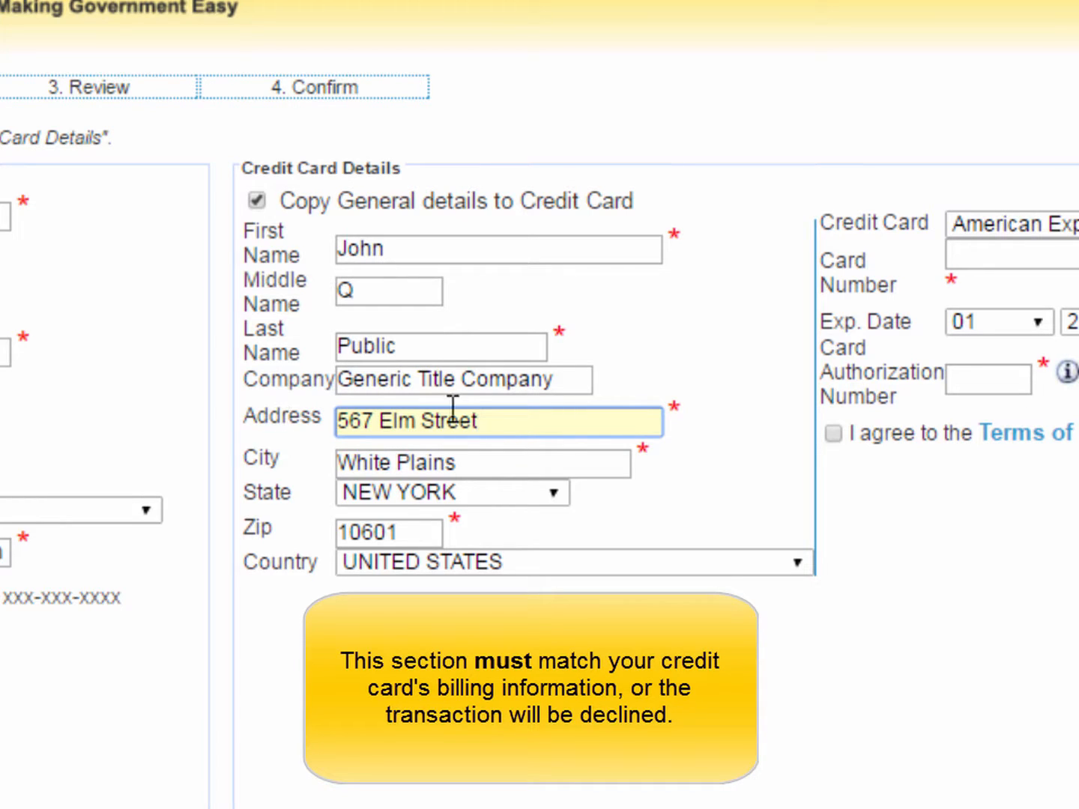
pyautogui.write('Mamaroneck')
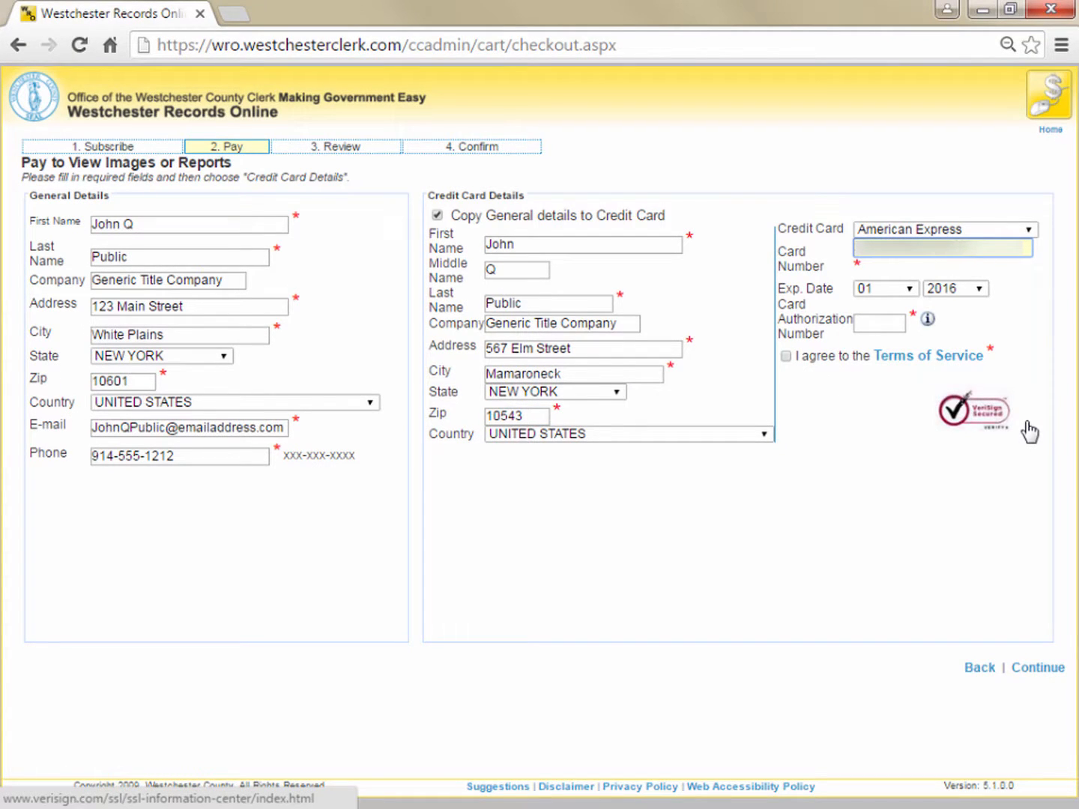
pyautogui.click(956, 287)
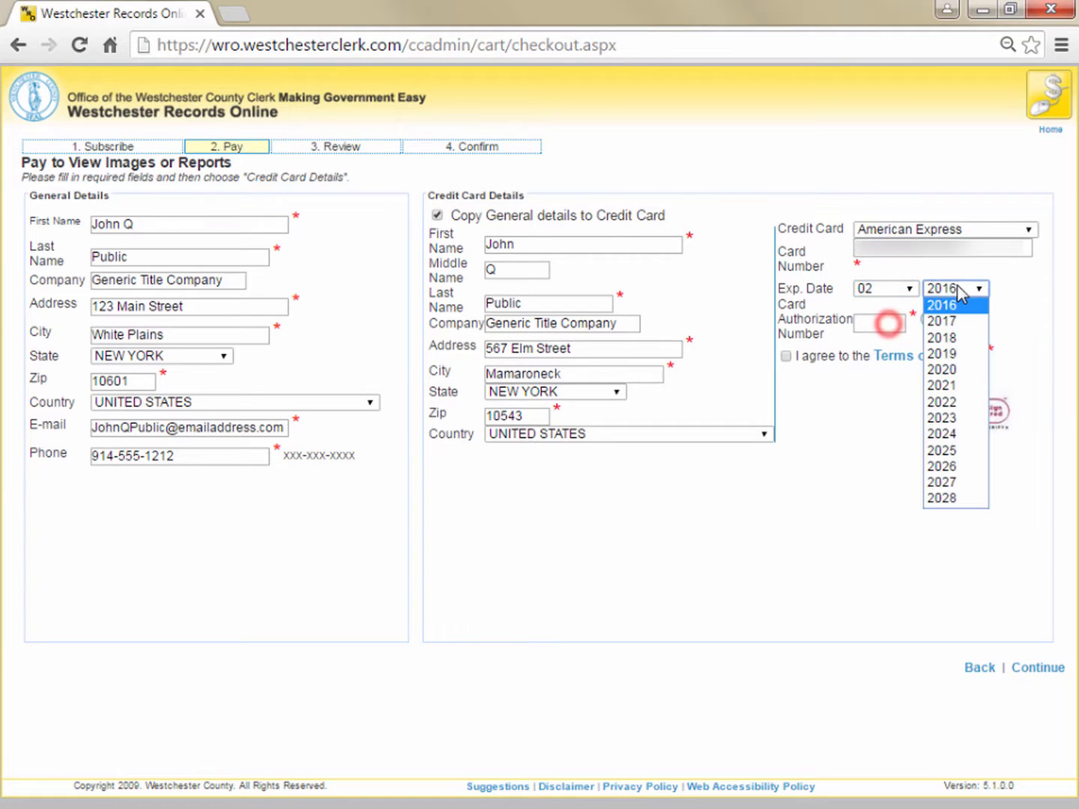
pyautogui.click(941, 369)
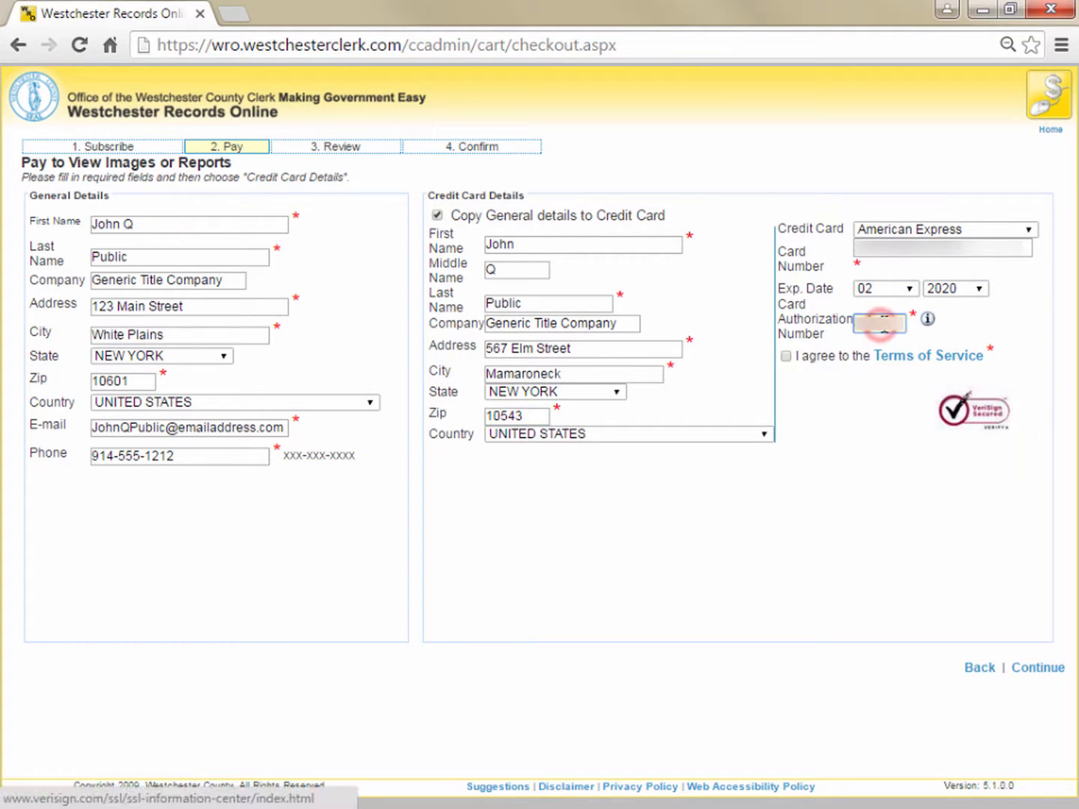
pyautogui.click(785, 357)
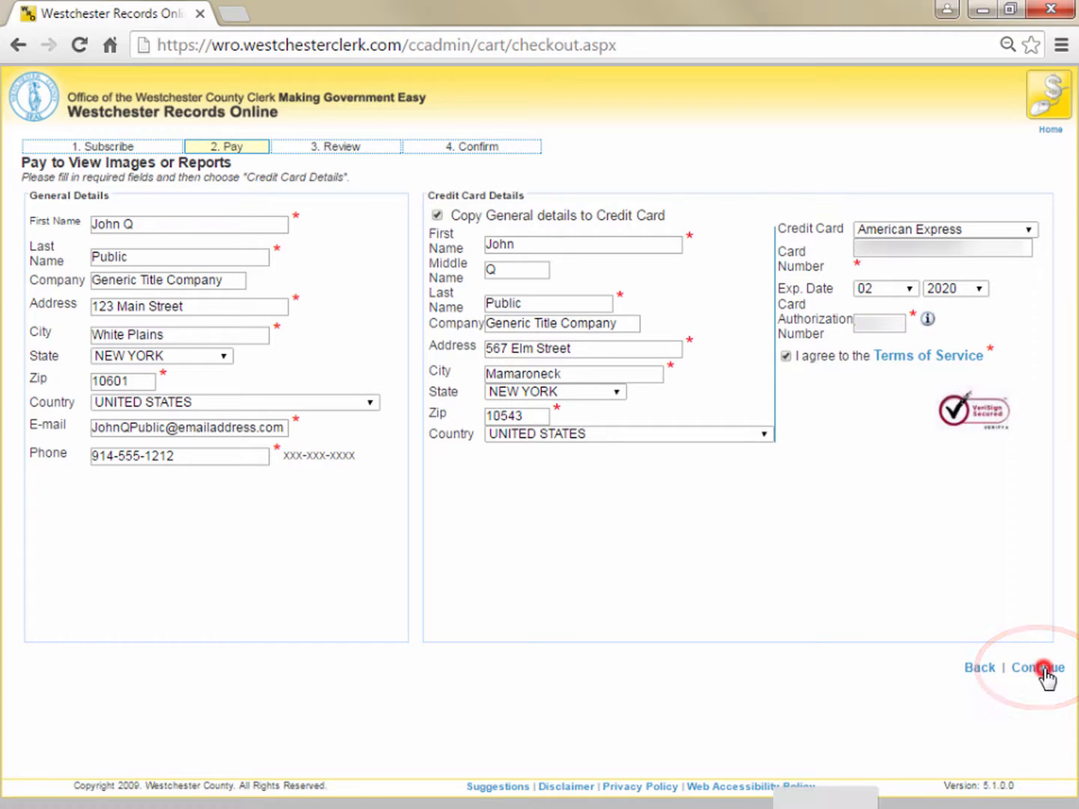
# Review the $20.00 IMAGES subscription order and submit it
pyautogui.click(1037, 667)
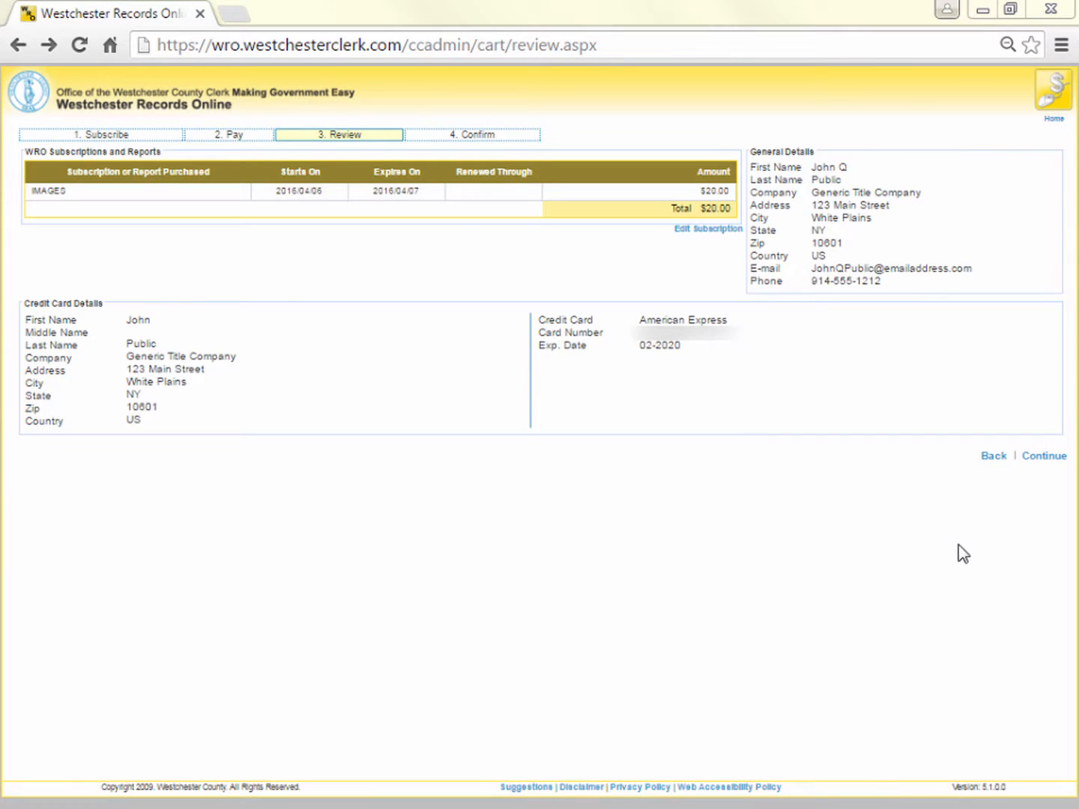
pyautogui.moveTo(972, 553)
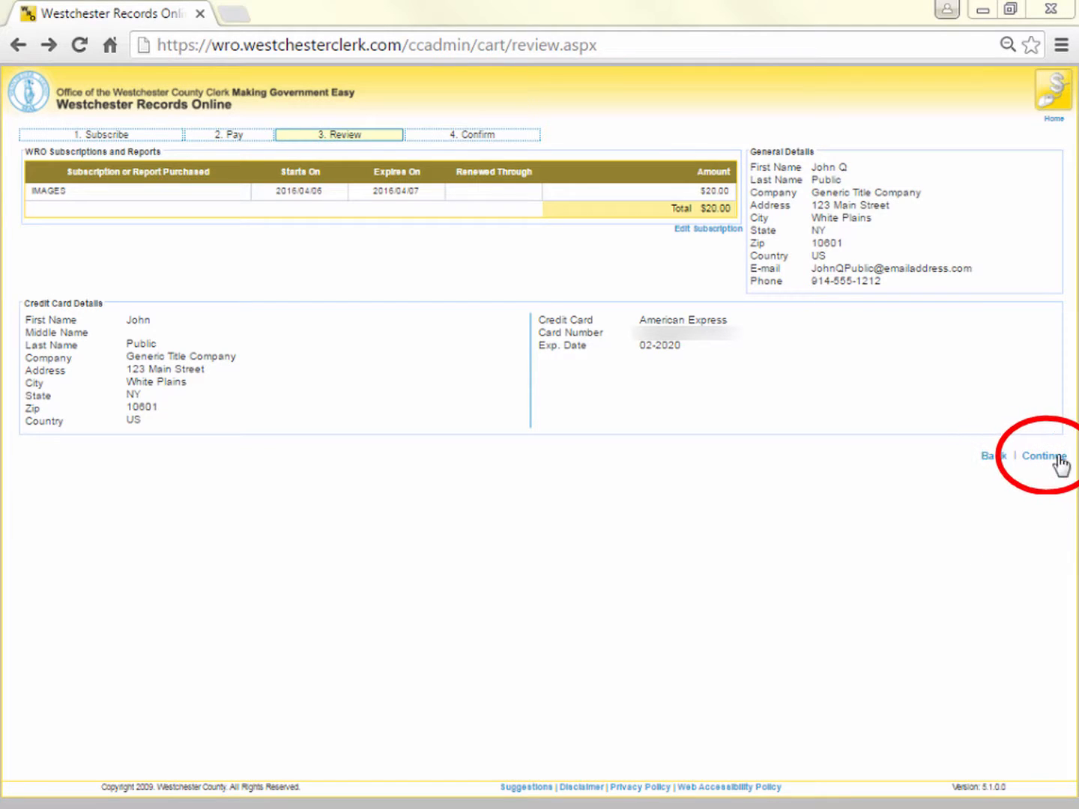
pyautogui.click(1043, 456)
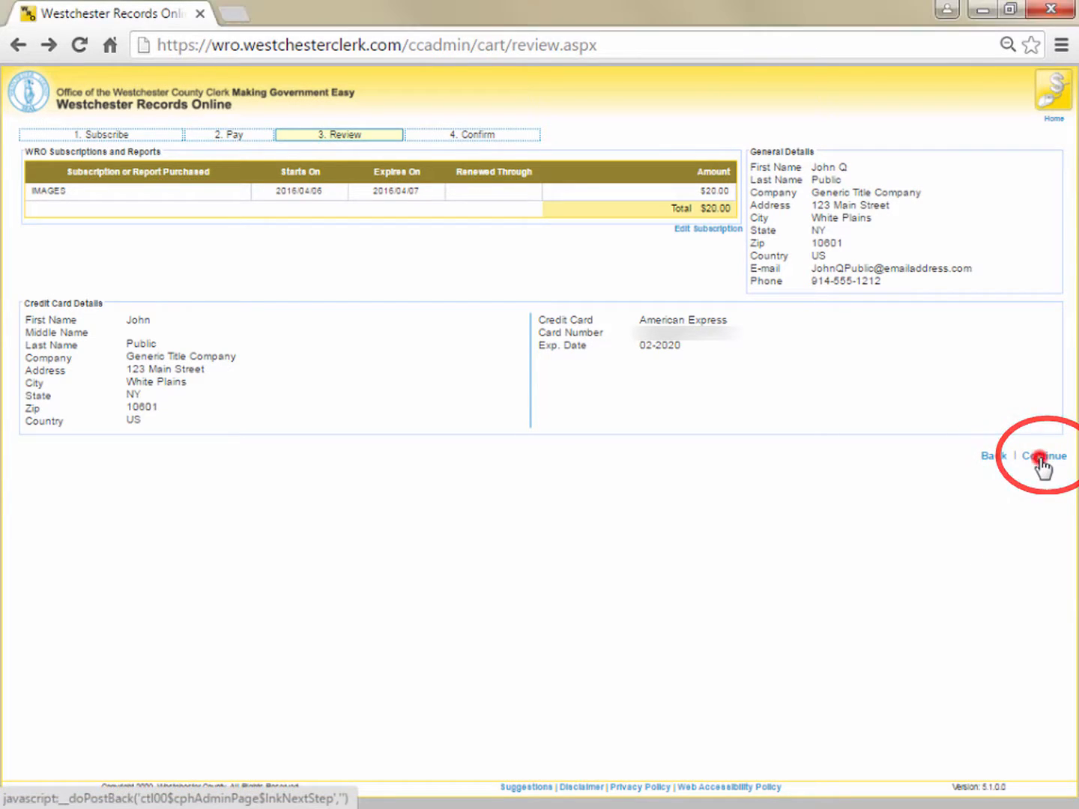
pyautogui.click(1043, 456)
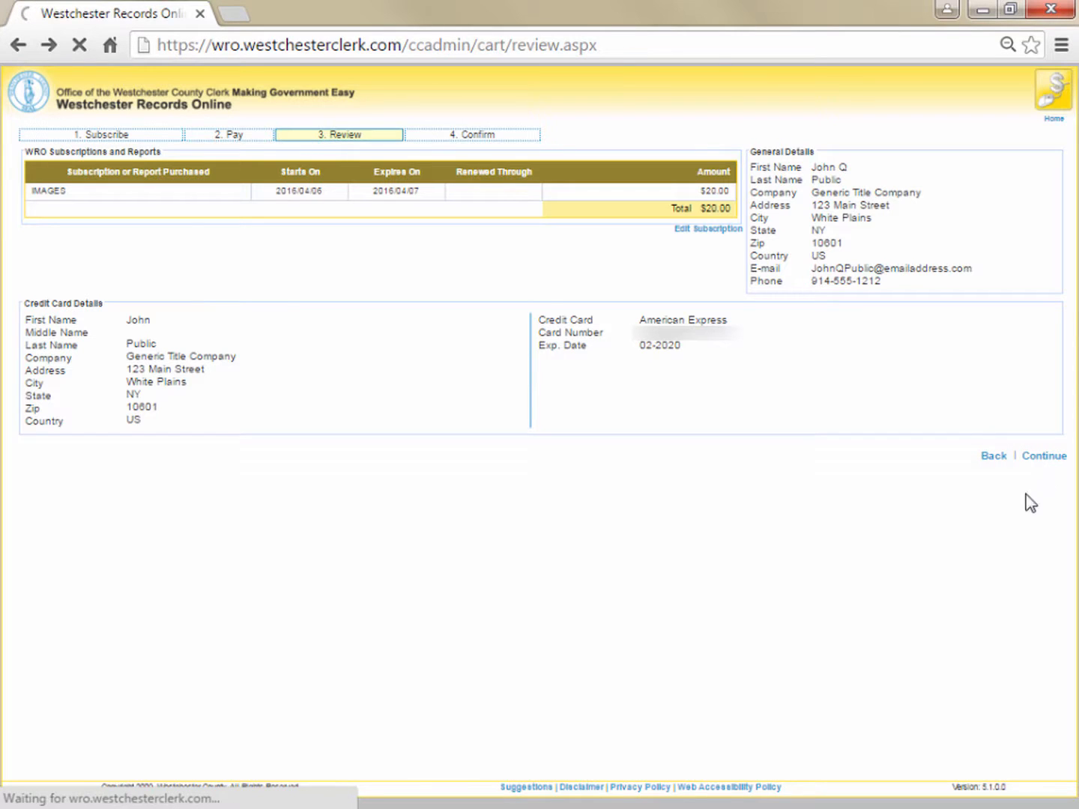
pyautogui.click(1043, 455)
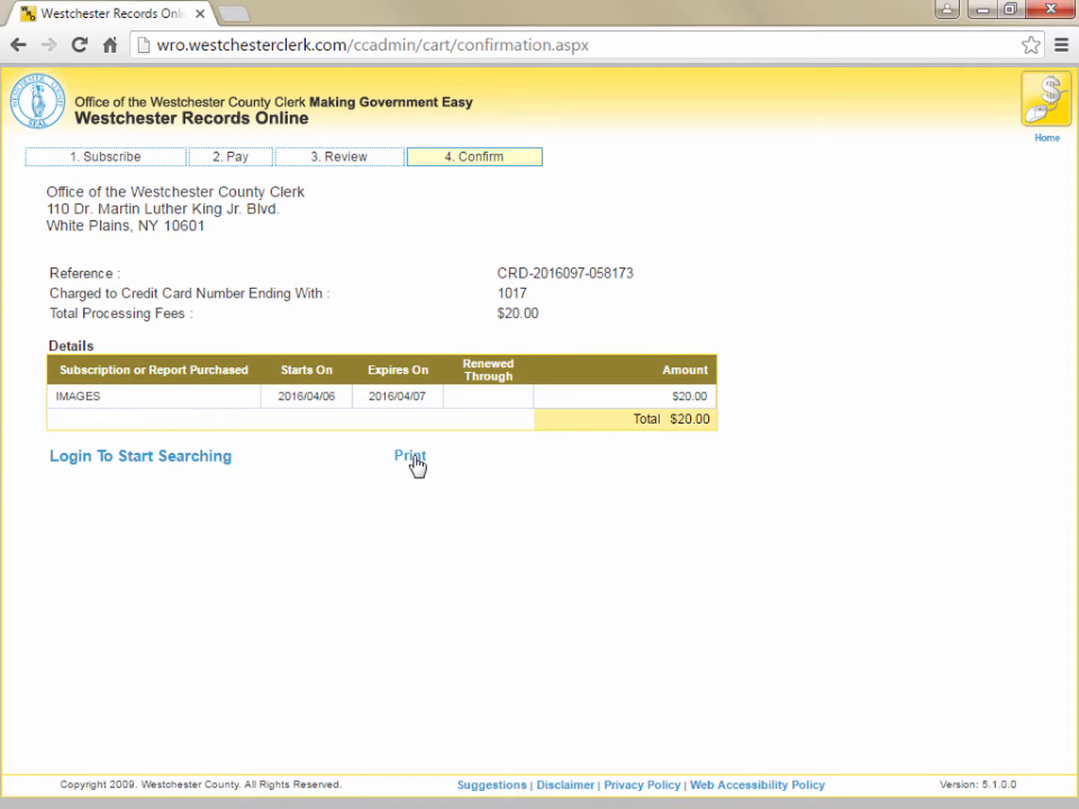
pyautogui.click(411, 456)
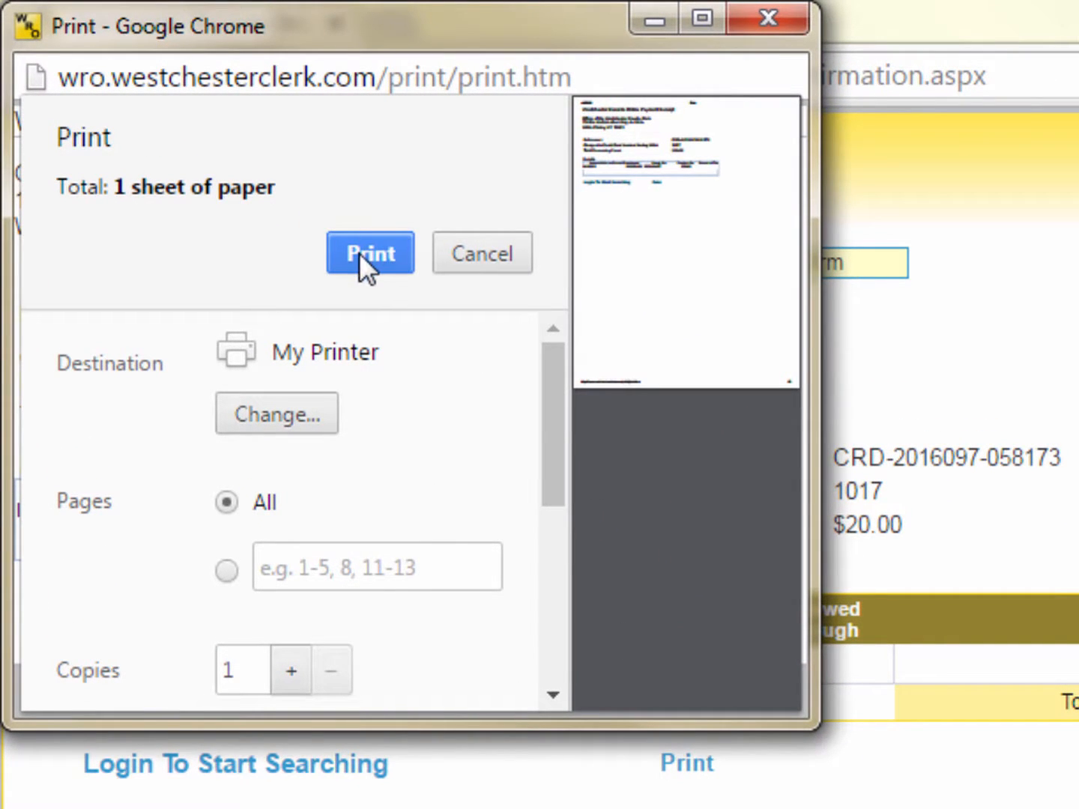
pyautogui.click(370, 252)
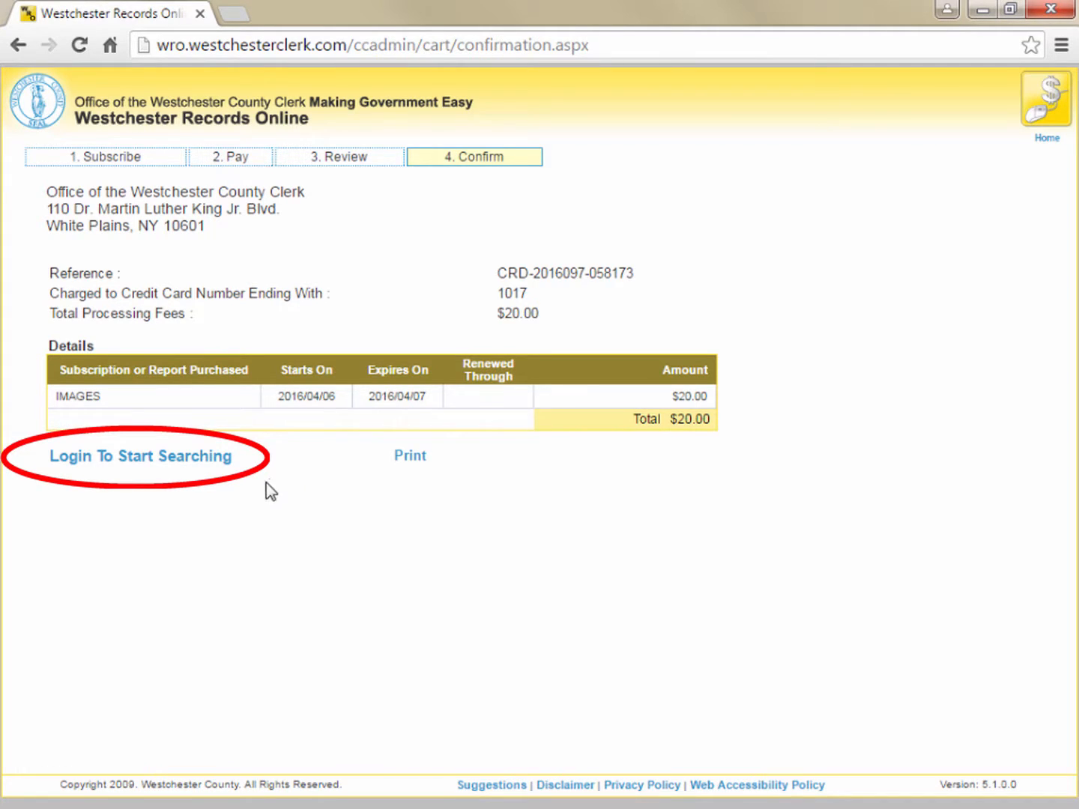
# Leave the confirmation via 'Login To Start Searching' to reach the welcome page
pyautogui.click(140, 456)
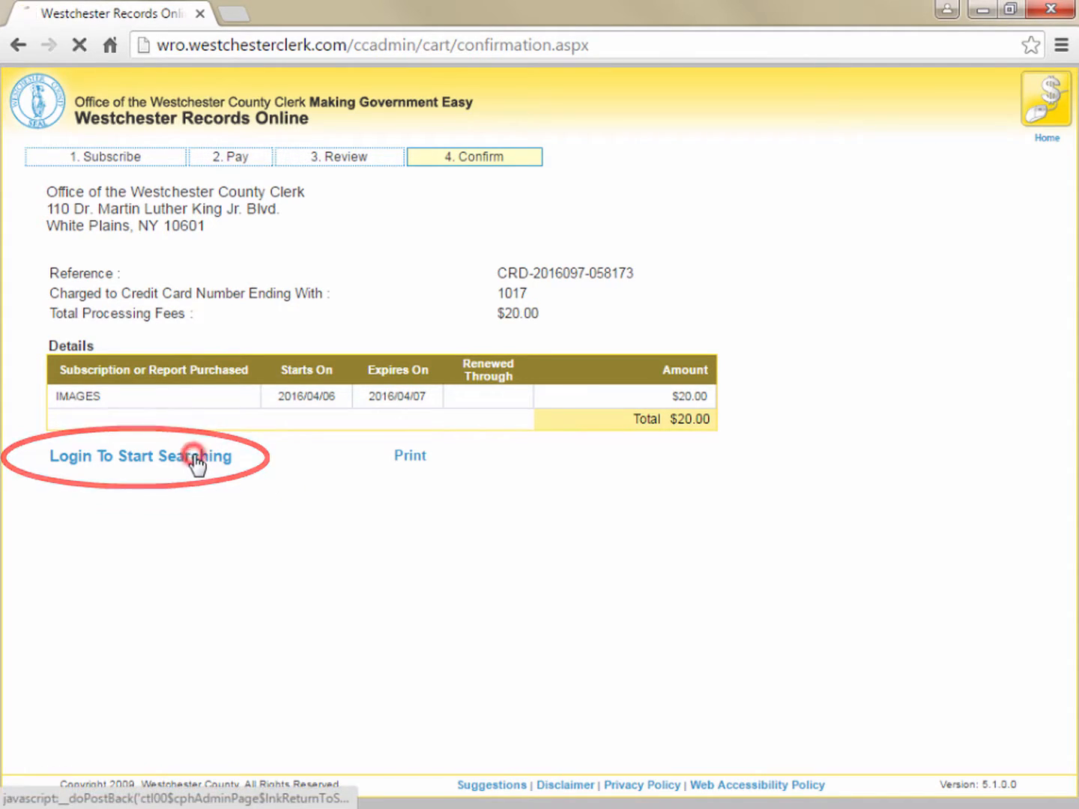
pyautogui.click(141, 456)
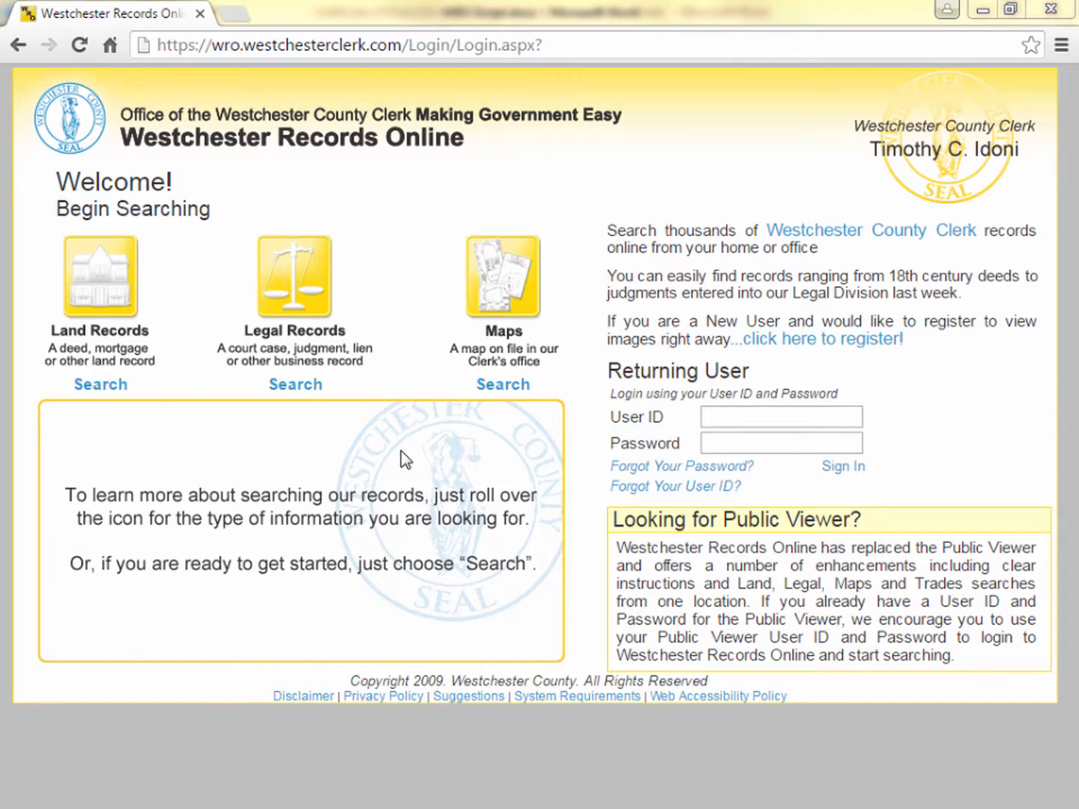
# Sign in as returning user JohnPublic to reach the Land Records search
pyautogui.click(781, 416)
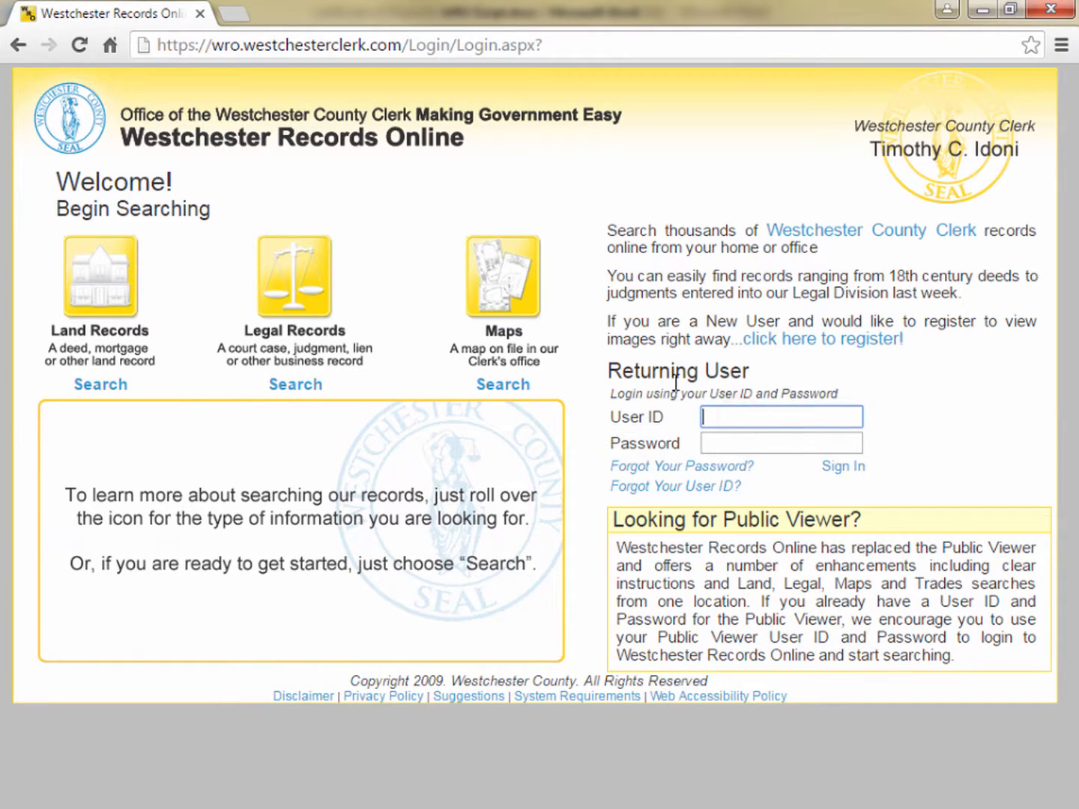
pyautogui.write('JohnPublic')
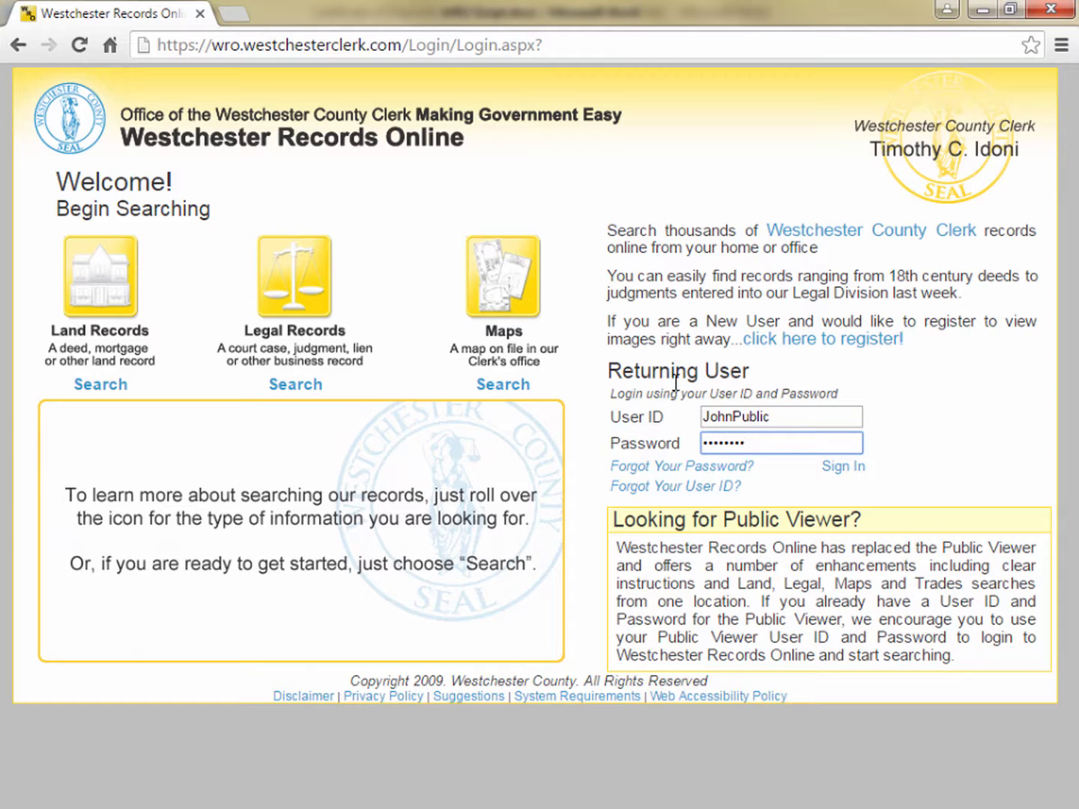
pyautogui.click(842, 464)
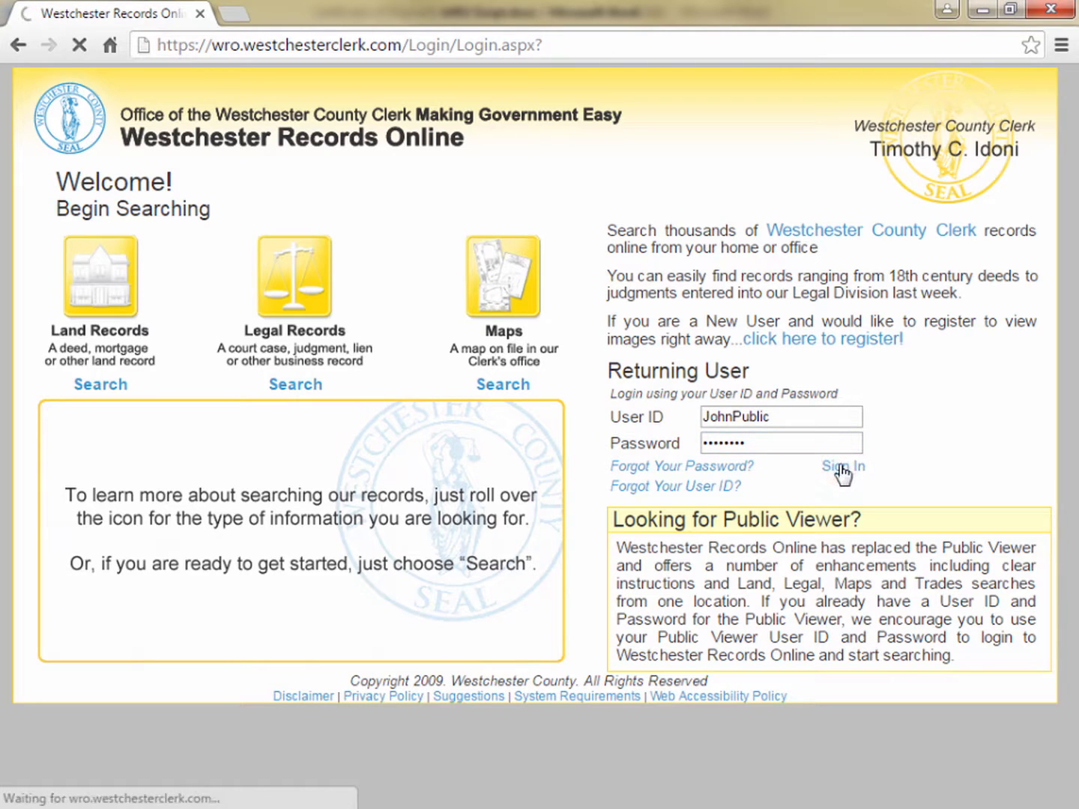
pyautogui.click(843, 464)
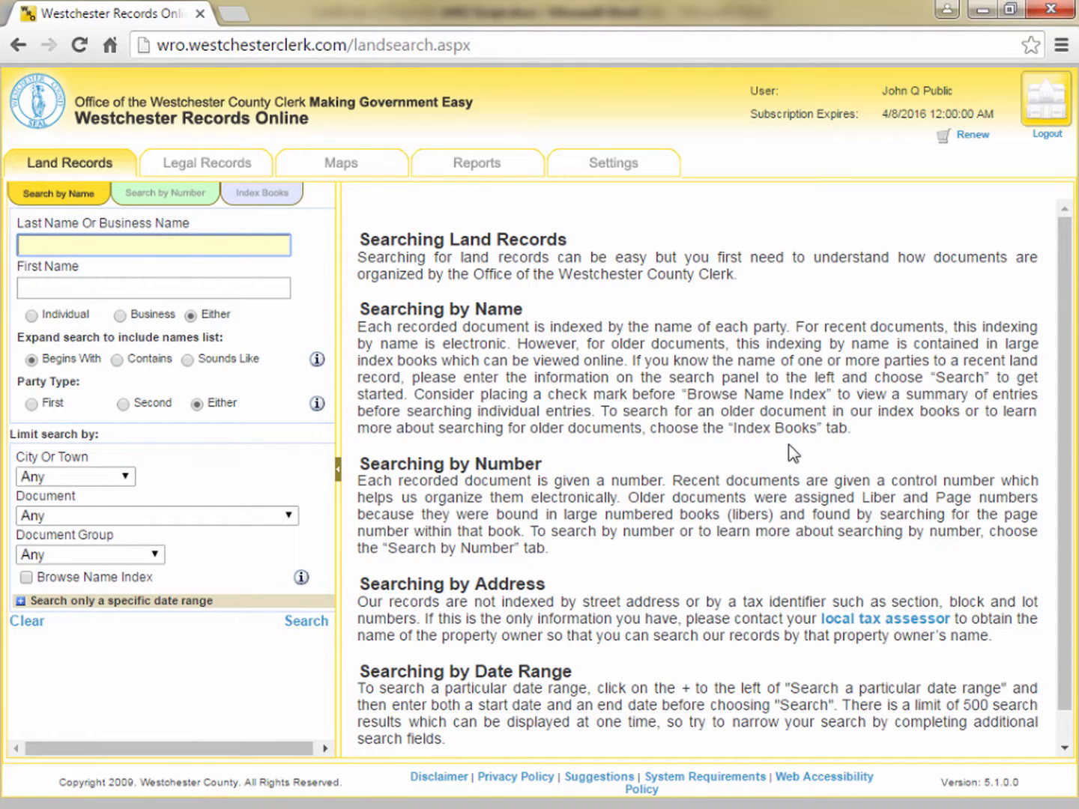
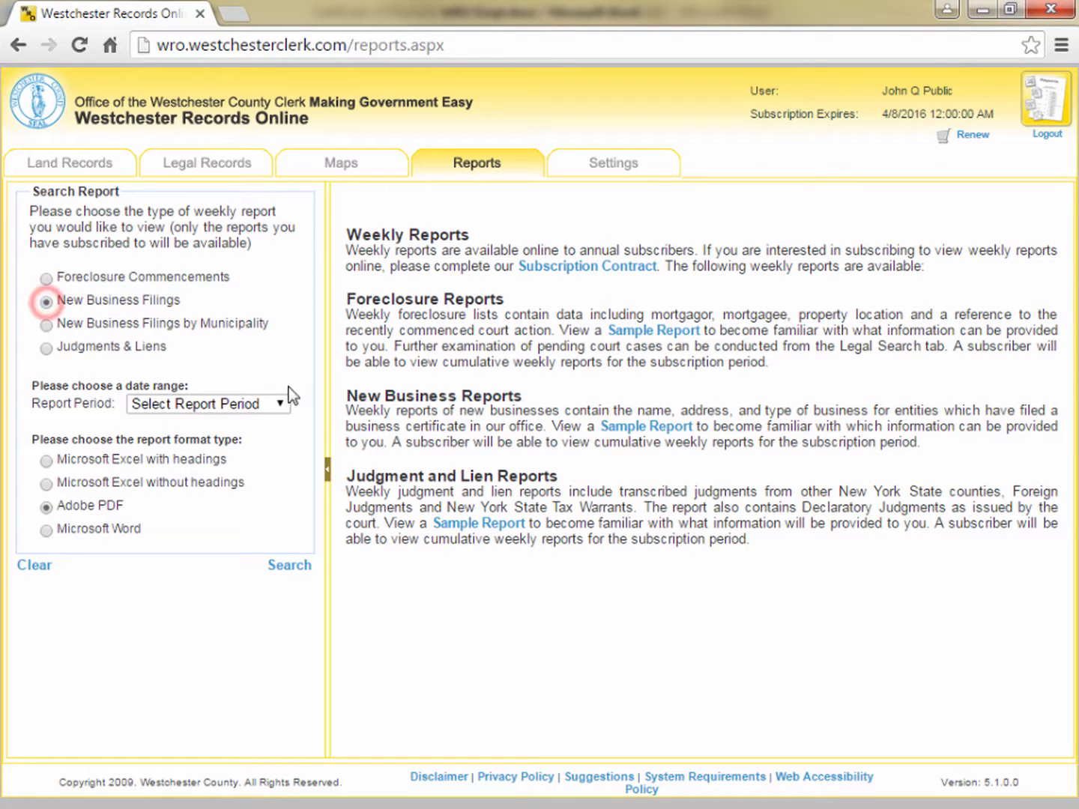
# Search New Business Filings for 01/01/2016–03/31/2016 (13 reports), then go to account Settings
pyautogui.click(207, 403)
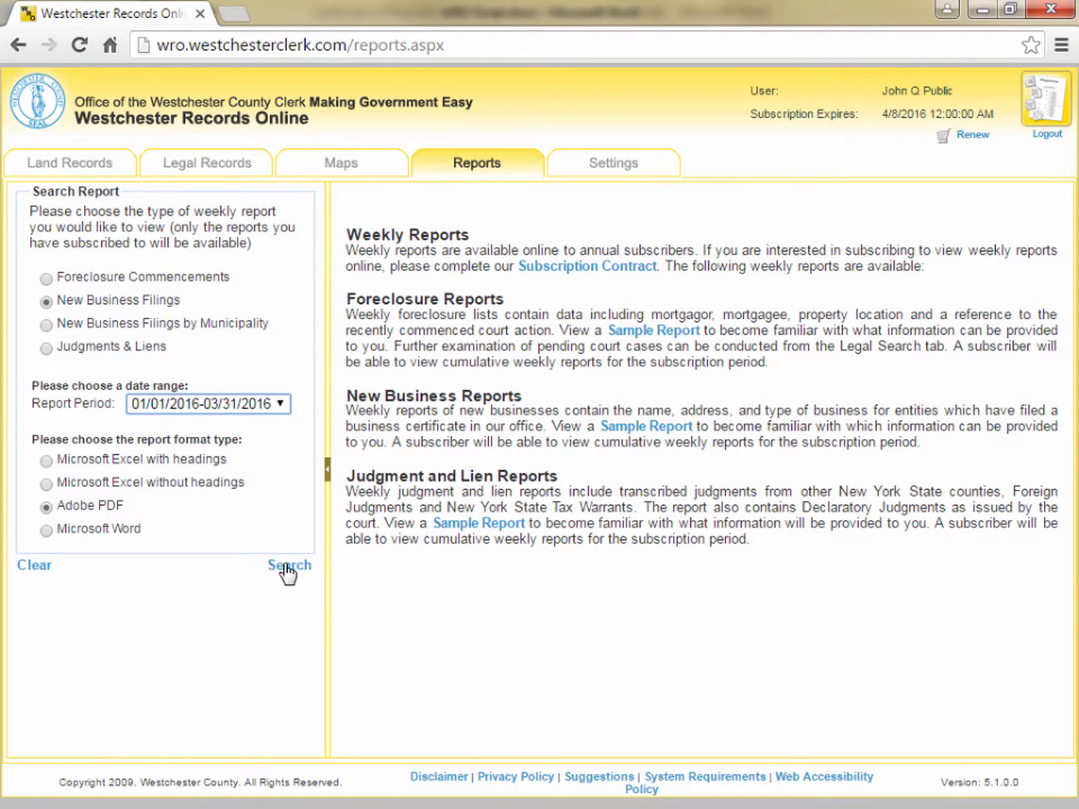
pyautogui.click(287, 564)
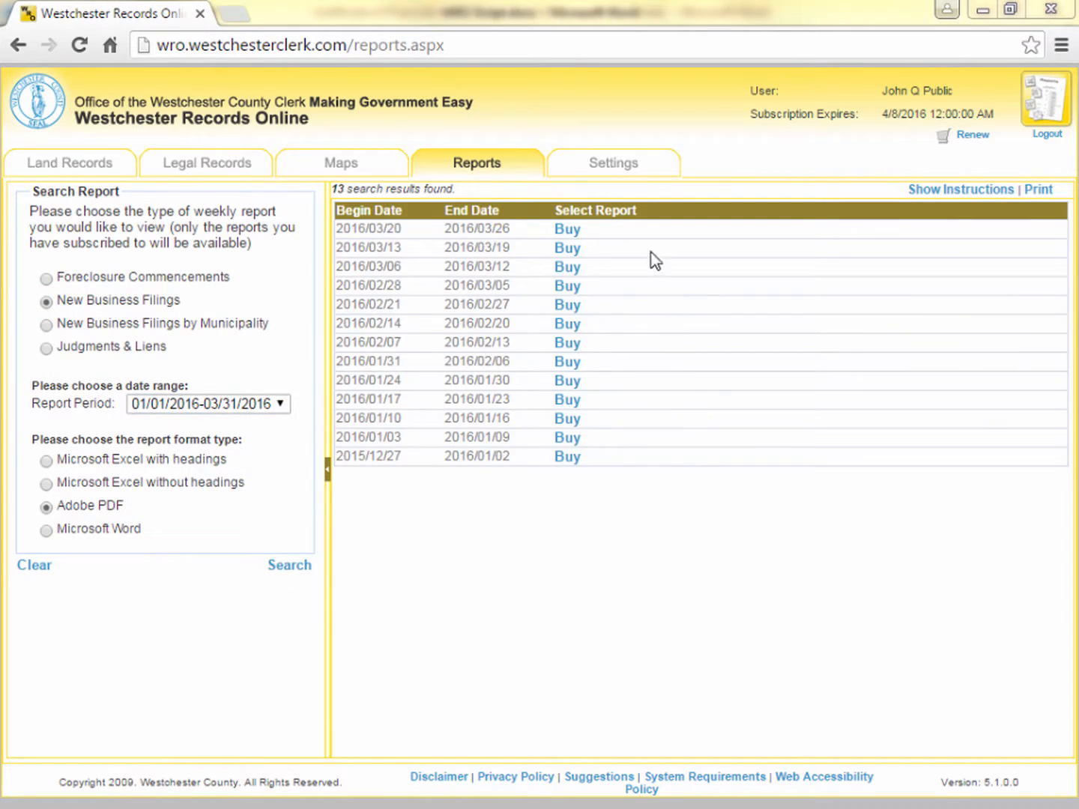
pyautogui.click(613, 162)
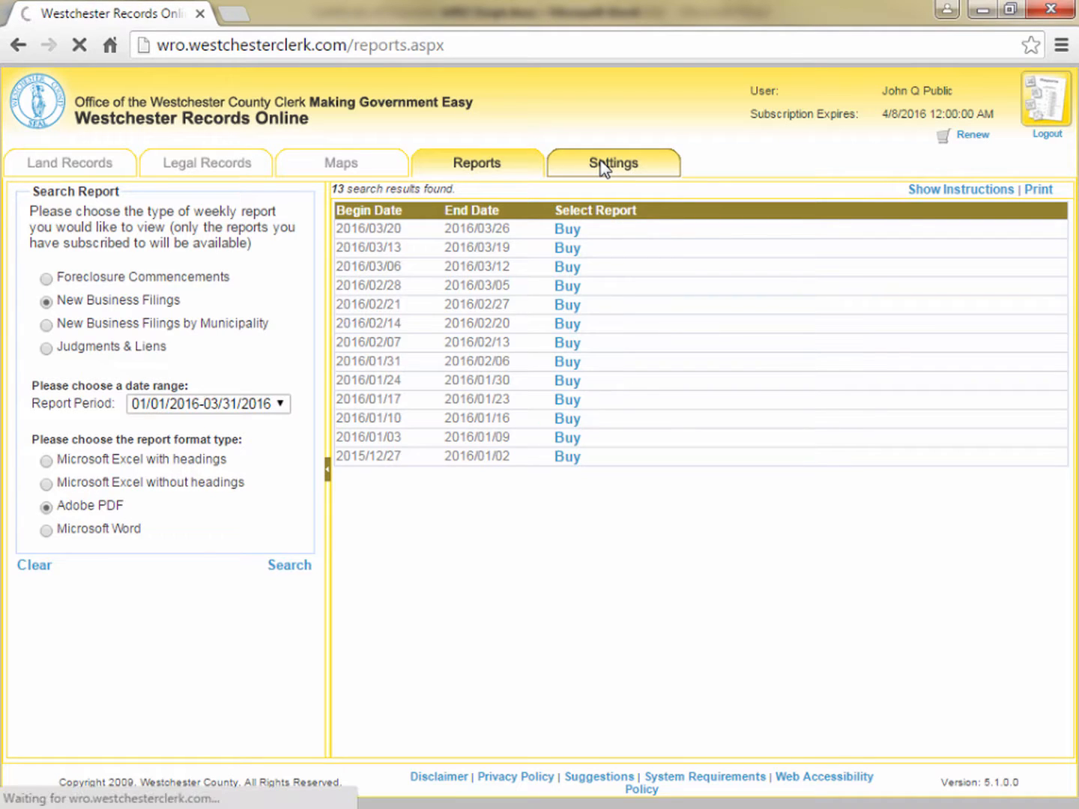
pyautogui.click(613, 162)
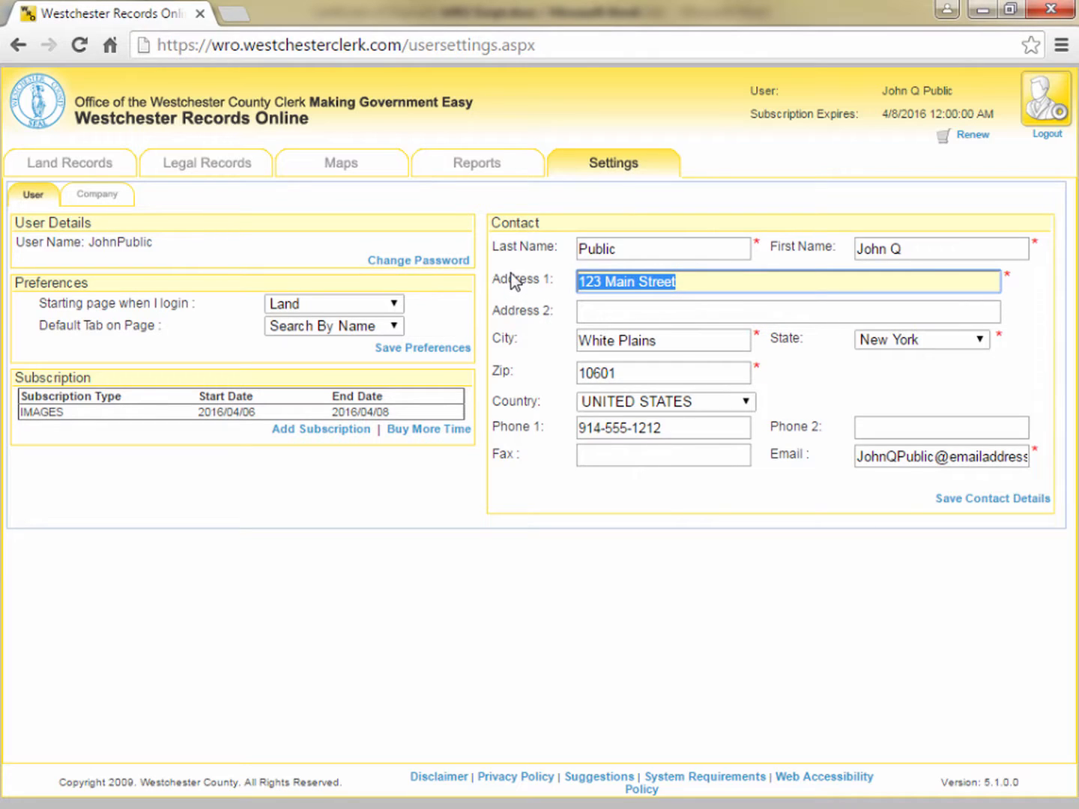
# Replace Address 1 with '456 Elm Street' and save the contact details
pyautogui.write('456')
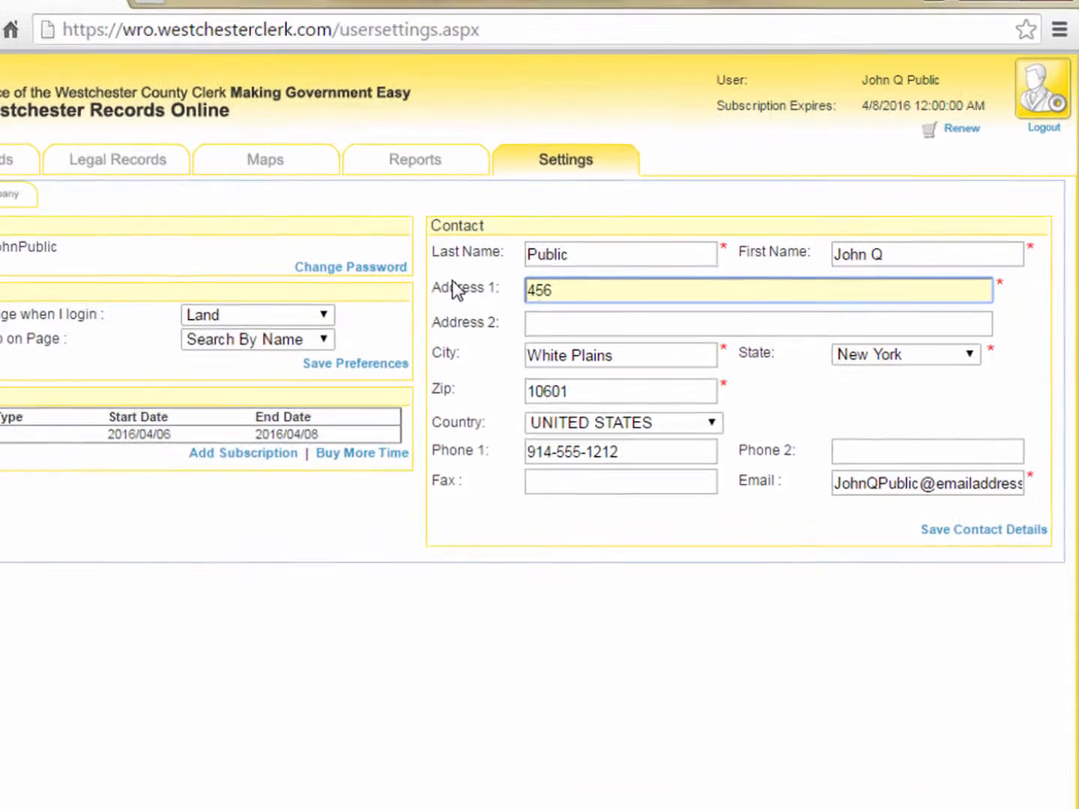
pyautogui.write('Elm Str')
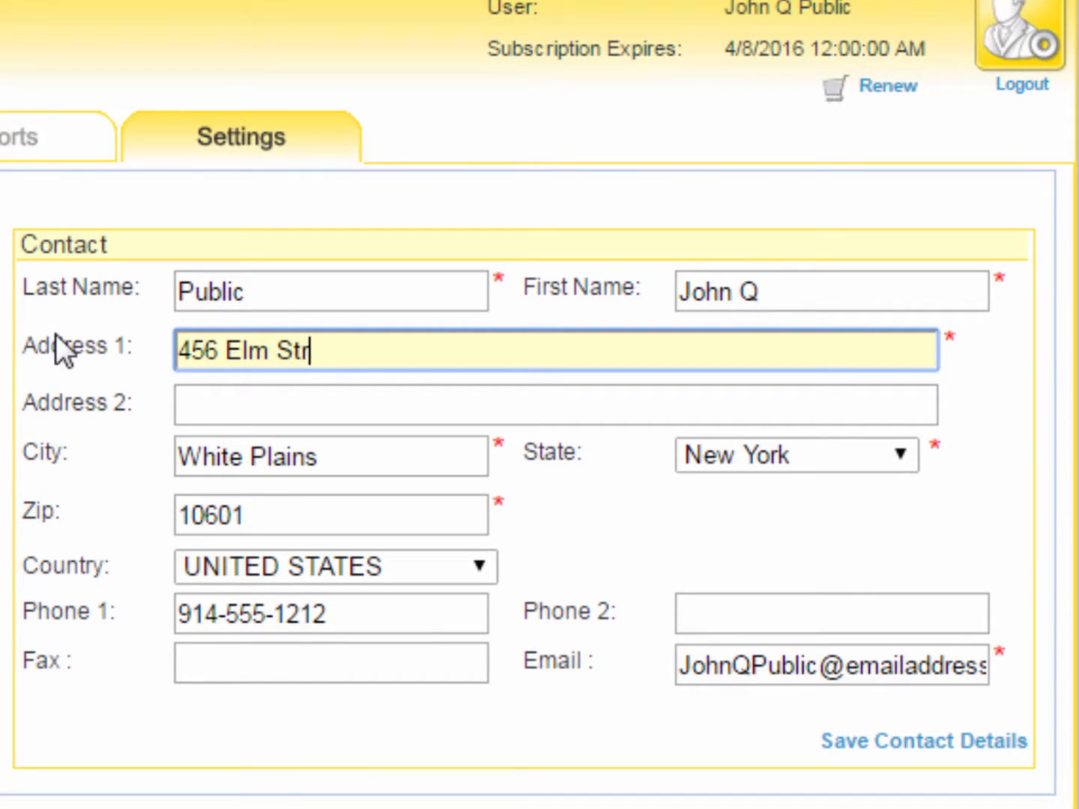
pyautogui.write('eet')
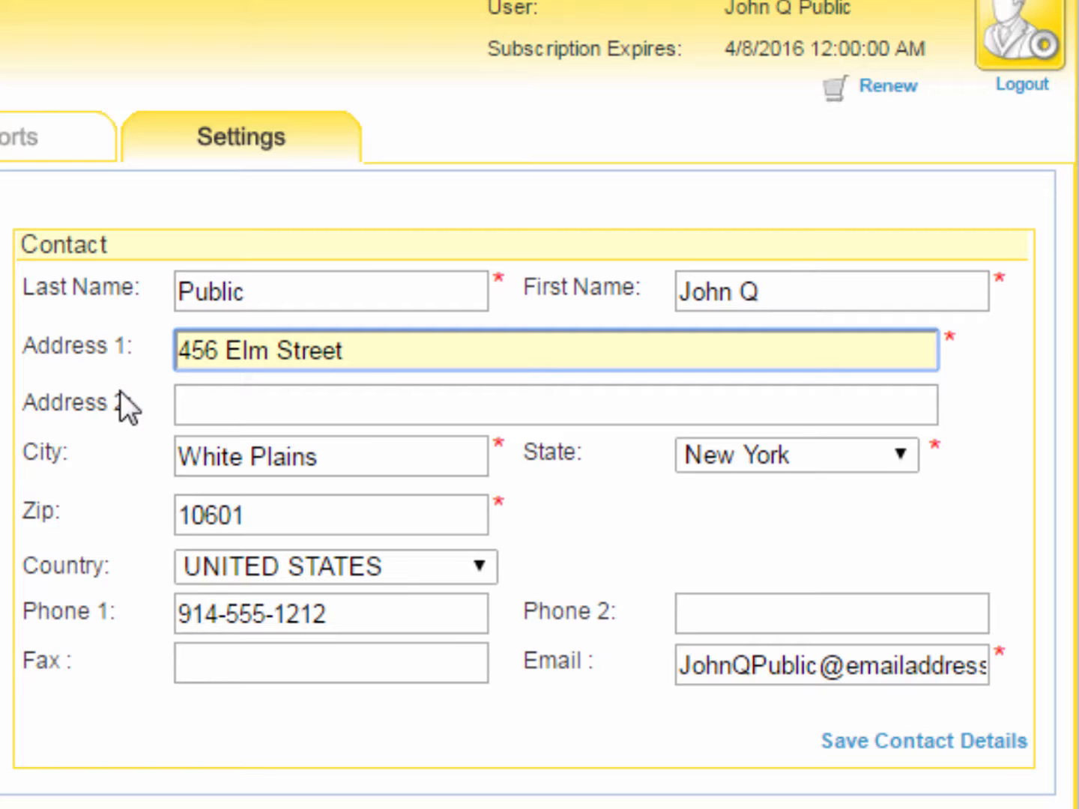
pyautogui.click(925, 742)
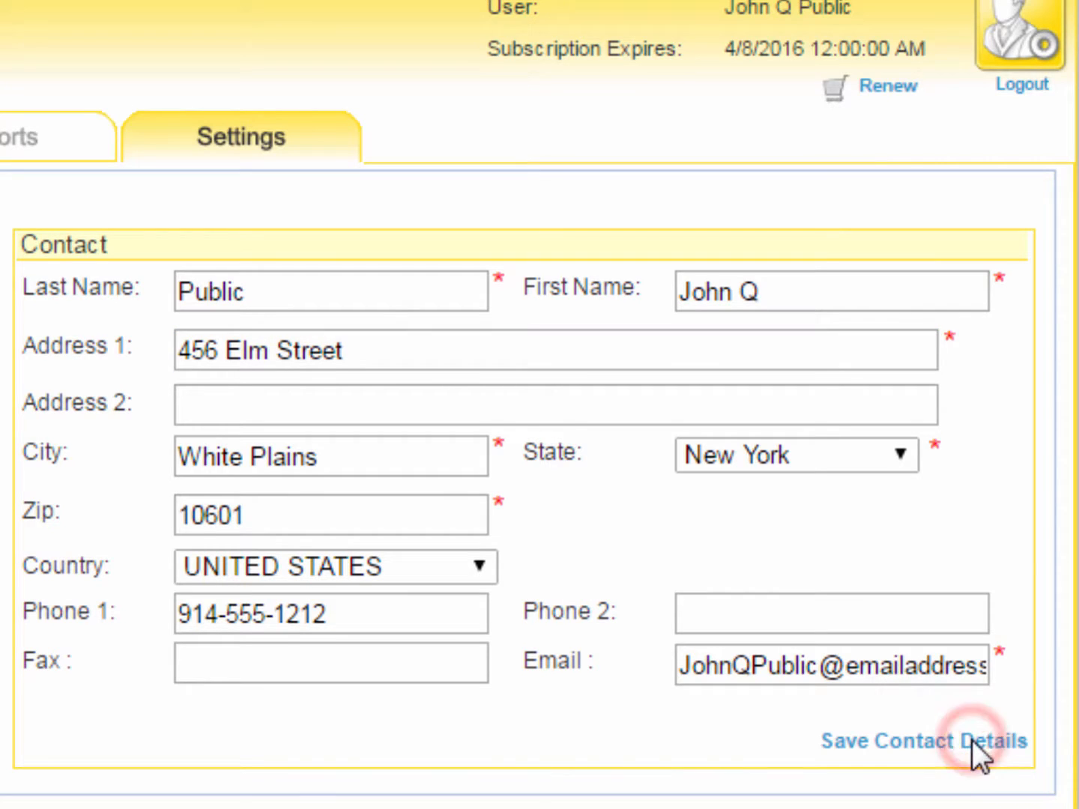
pyautogui.click(925, 742)
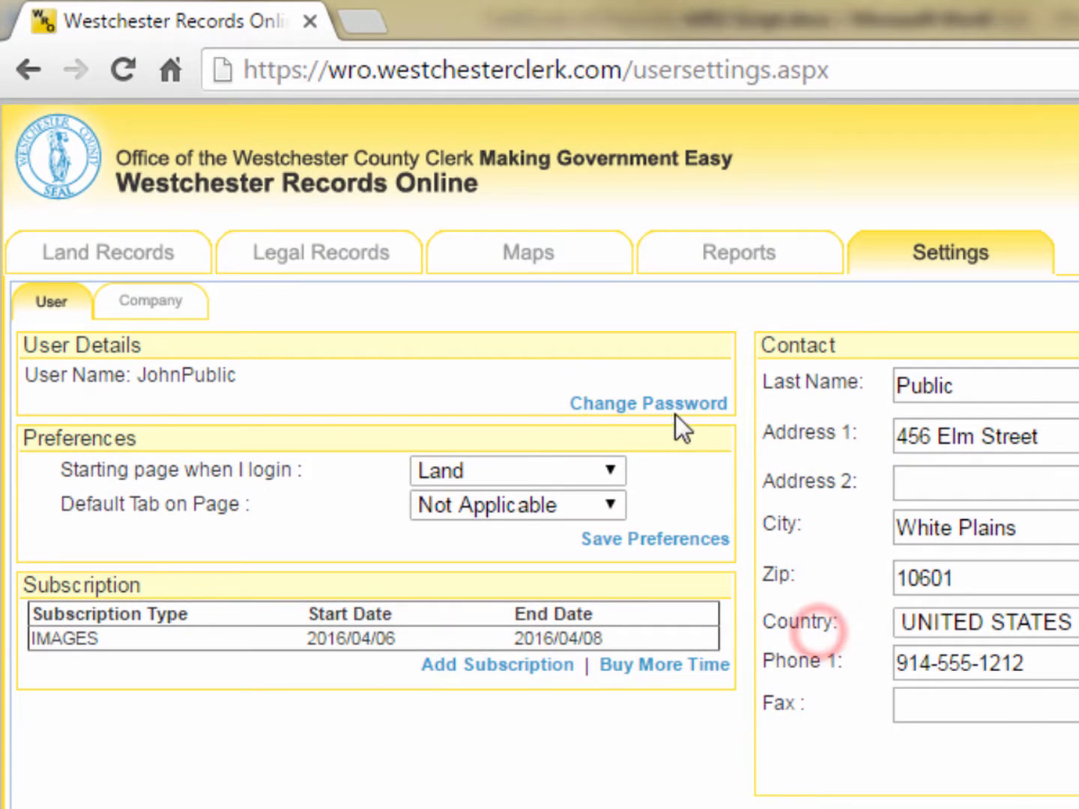
# Change the account password, save it and dismiss the confirmation message
pyautogui.click(648, 403)
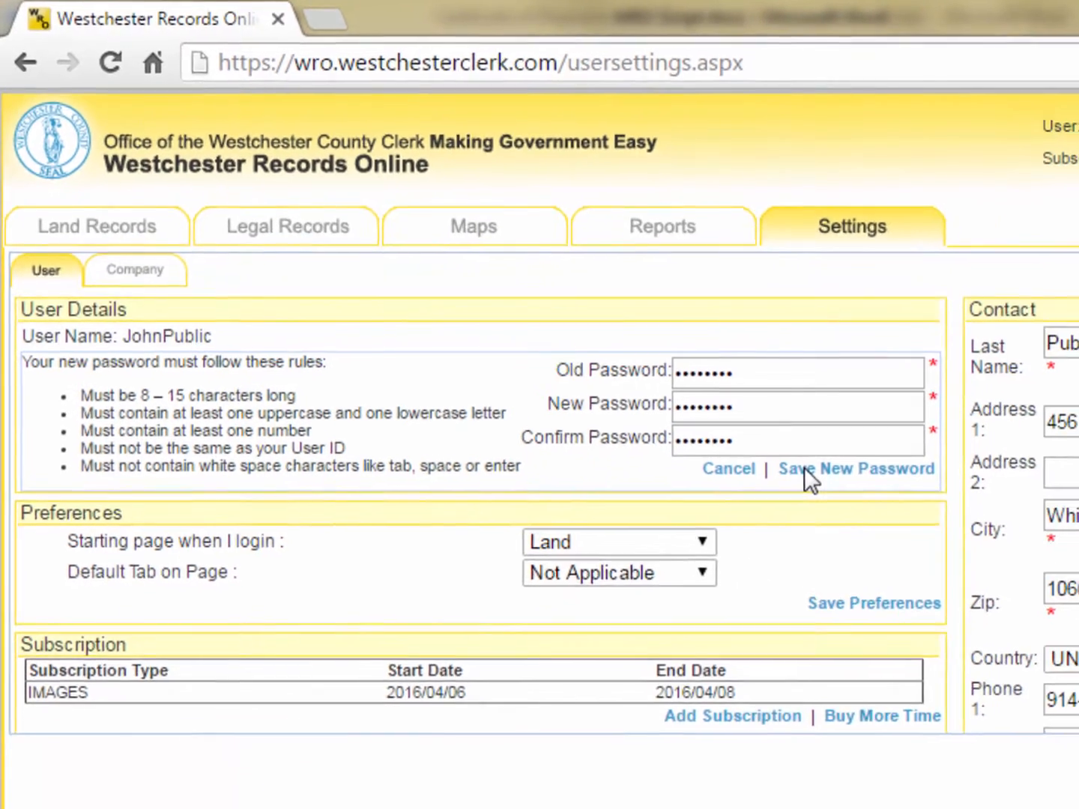
pyautogui.click(856, 467)
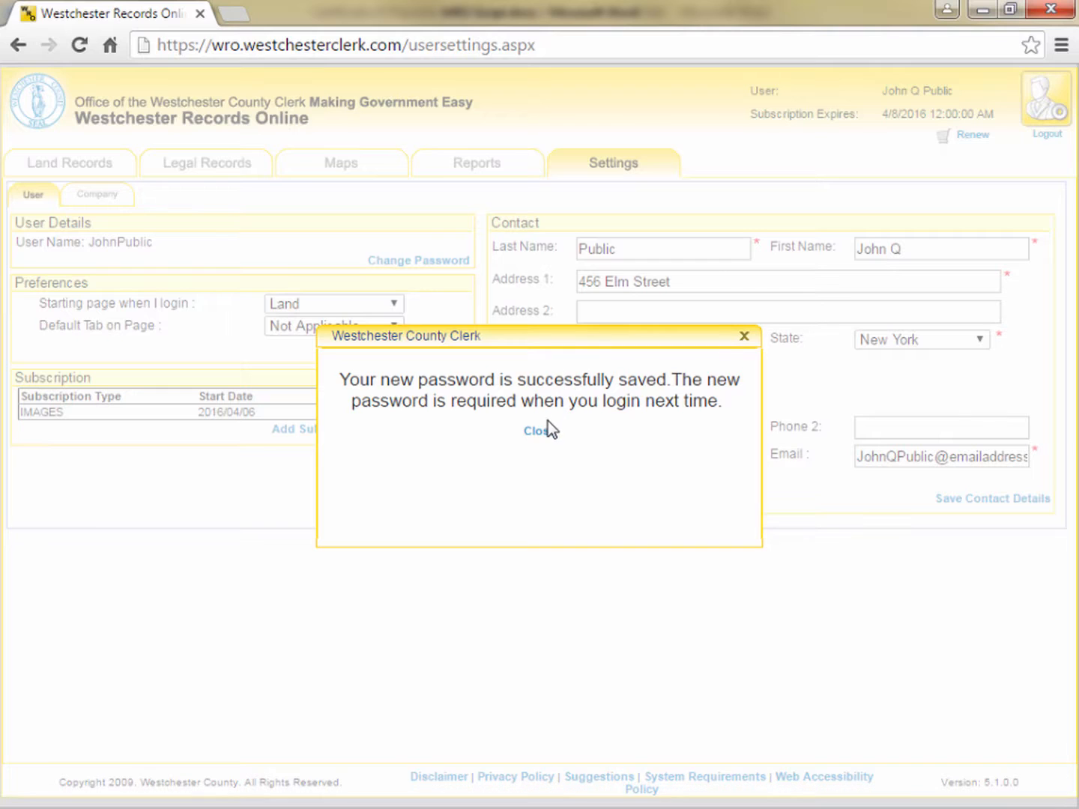
pyautogui.click(536, 431)
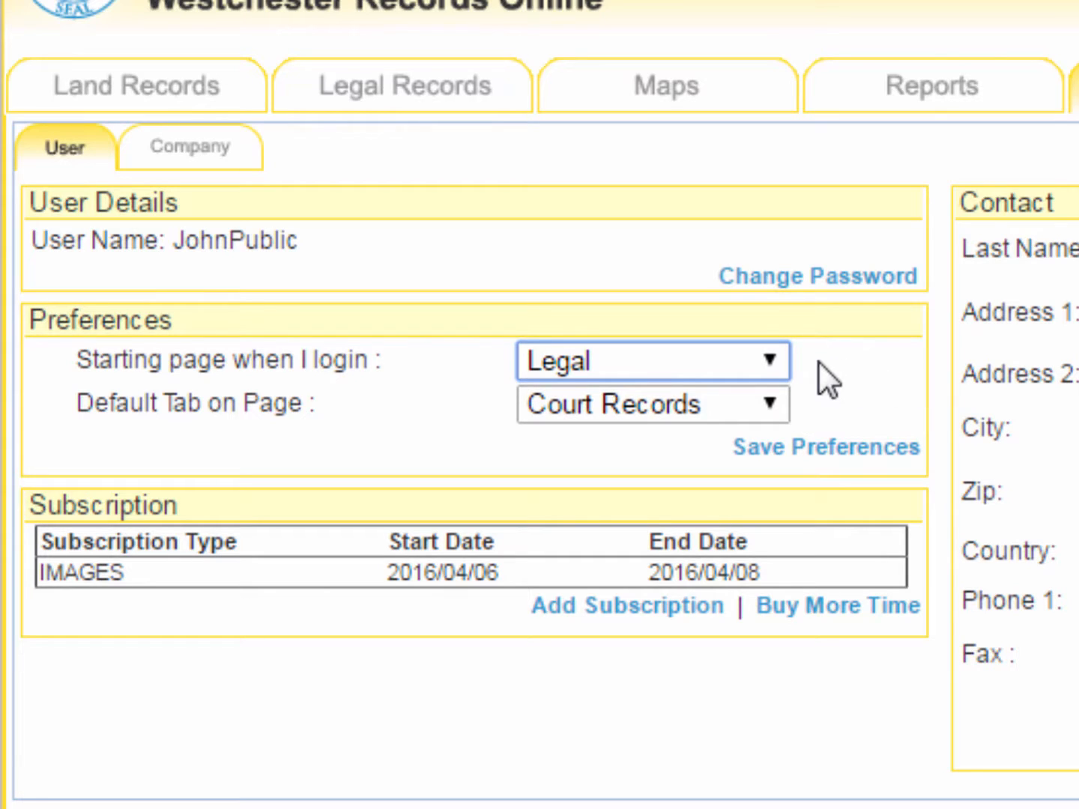
# Save login preferences with Legal as starting page and Court Records as default tab
pyautogui.click(772, 361)
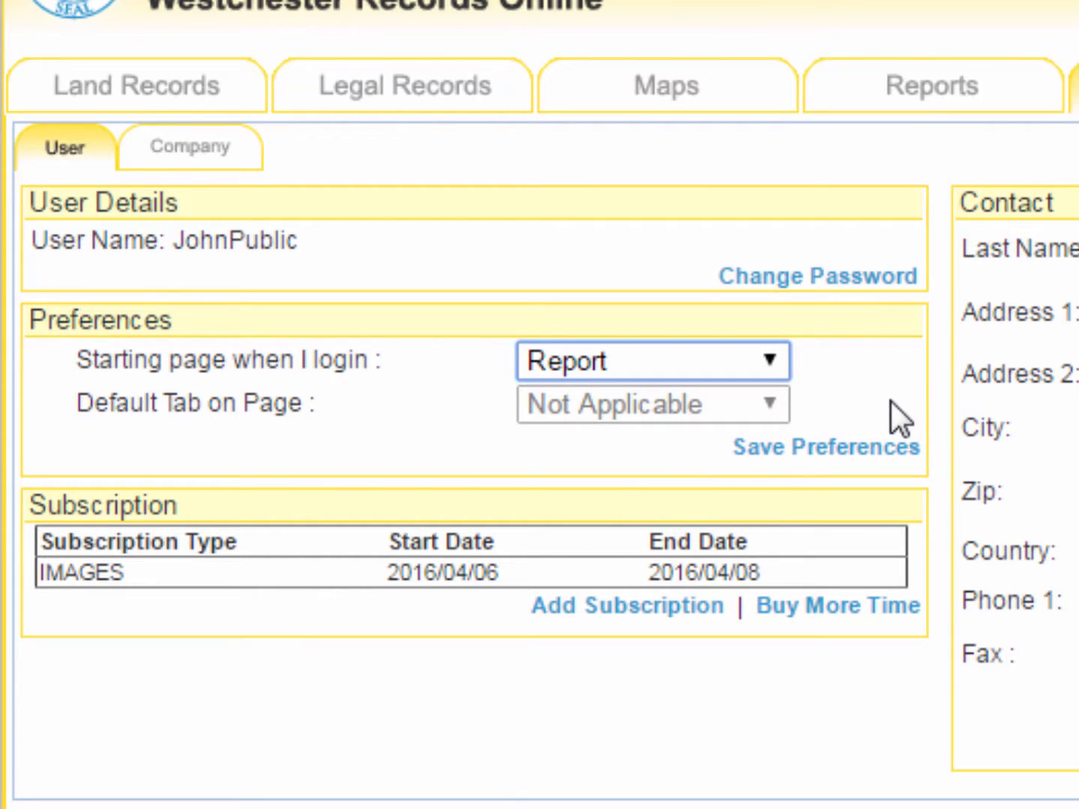
pyautogui.click(771, 361)
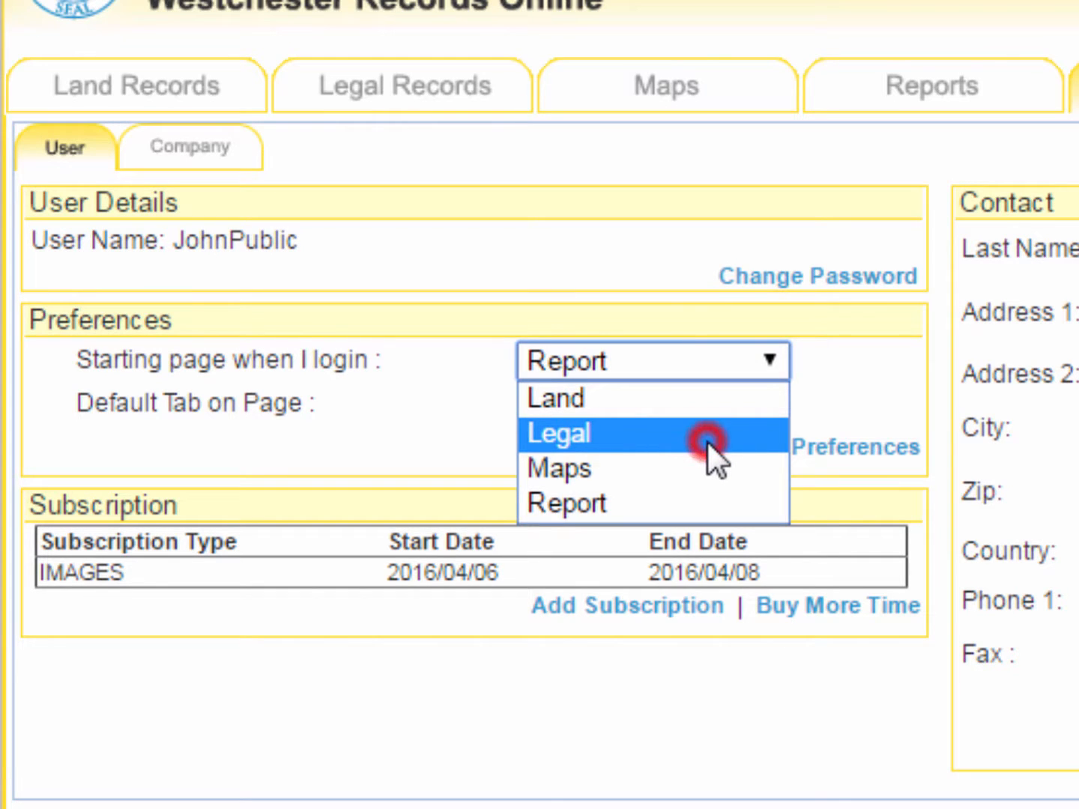
pyautogui.click(557, 433)
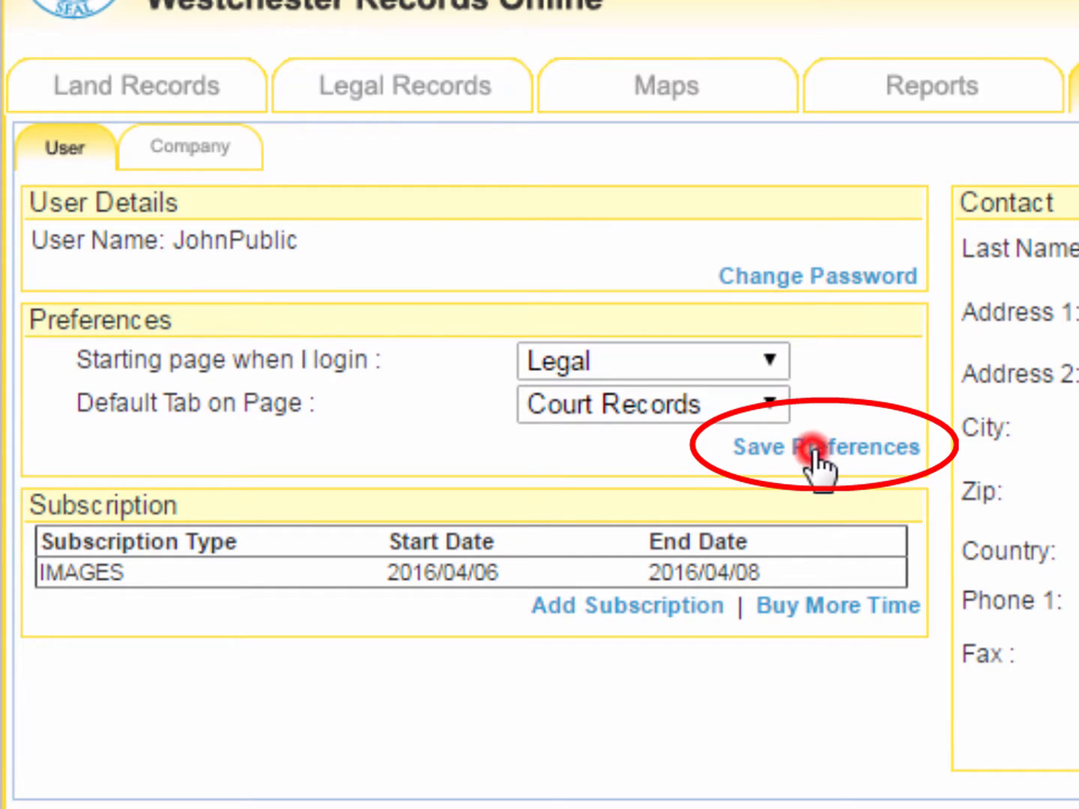
pyautogui.click(824, 447)
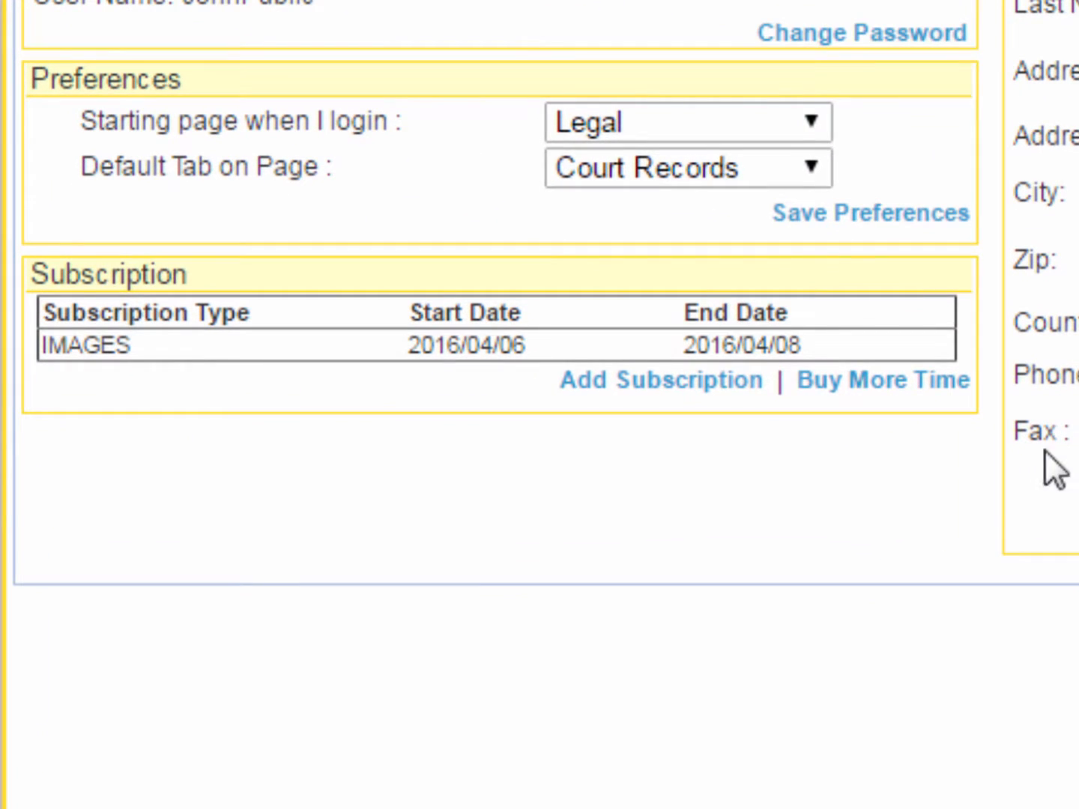
pyautogui.moveTo(844, 518)
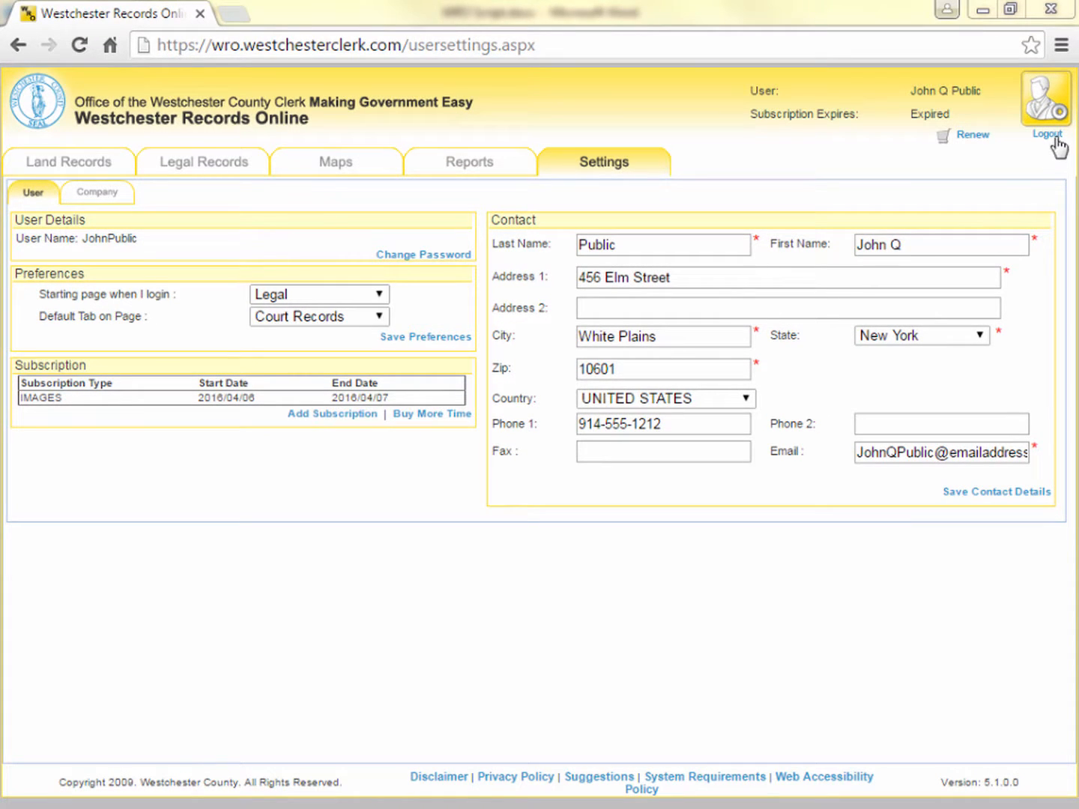
# Log out, then sign back in as user 'johnpublic' with the same password
pyautogui.click(1048, 134)
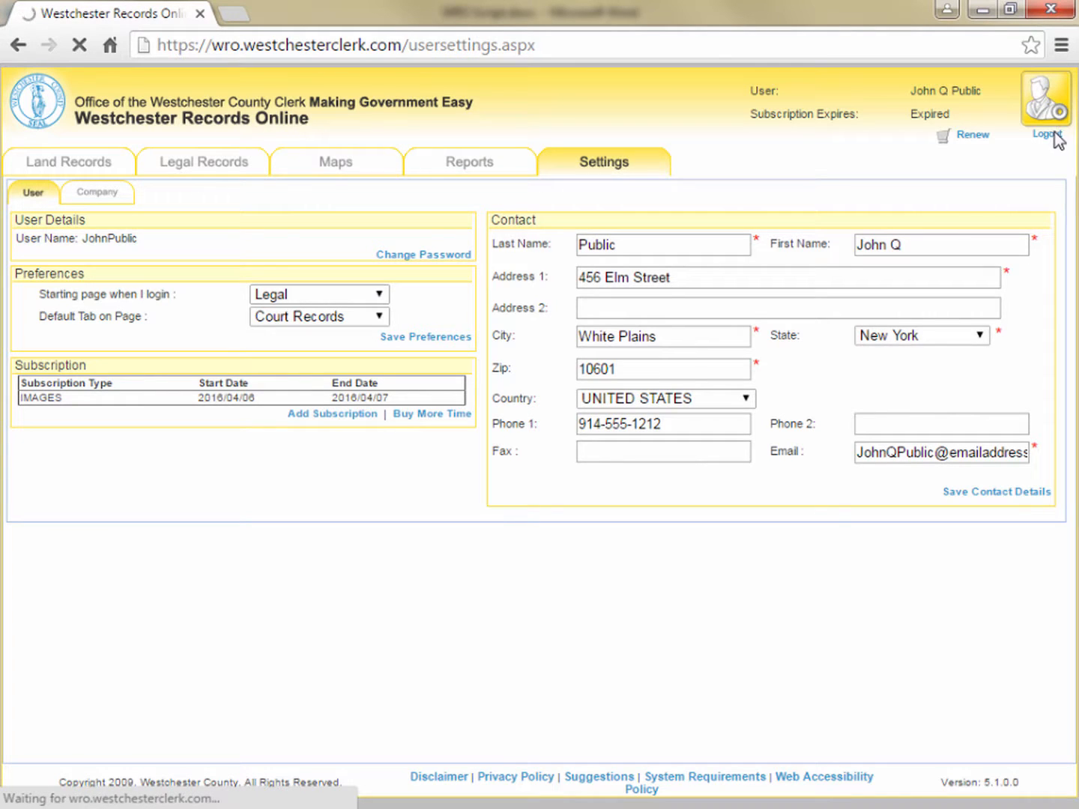
pyautogui.click(1046, 135)
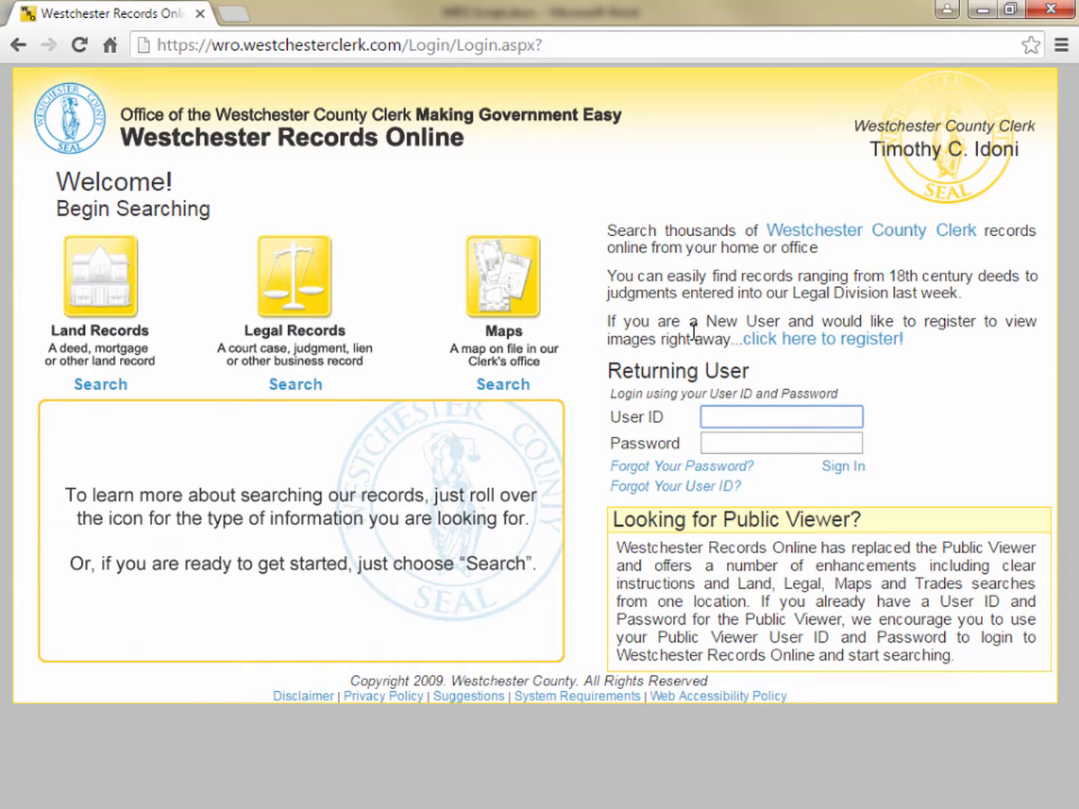
pyautogui.moveTo(682, 367)
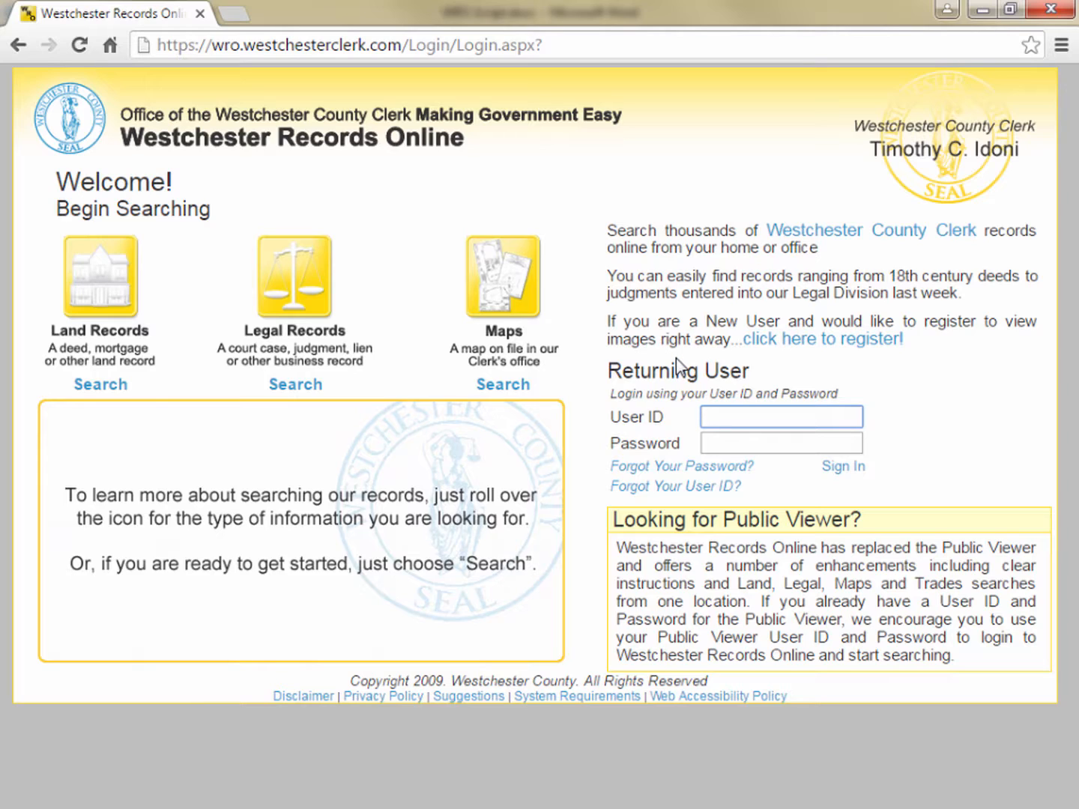
pyautogui.write('johnpublic')
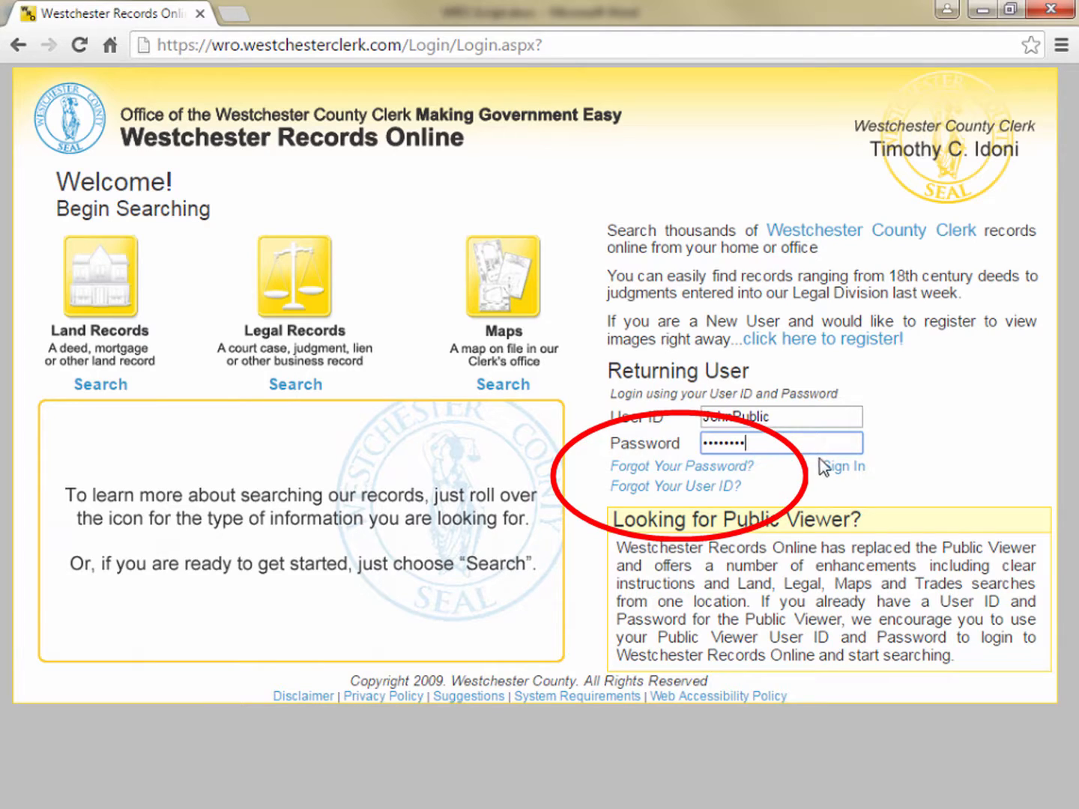
pyautogui.click(842, 465)
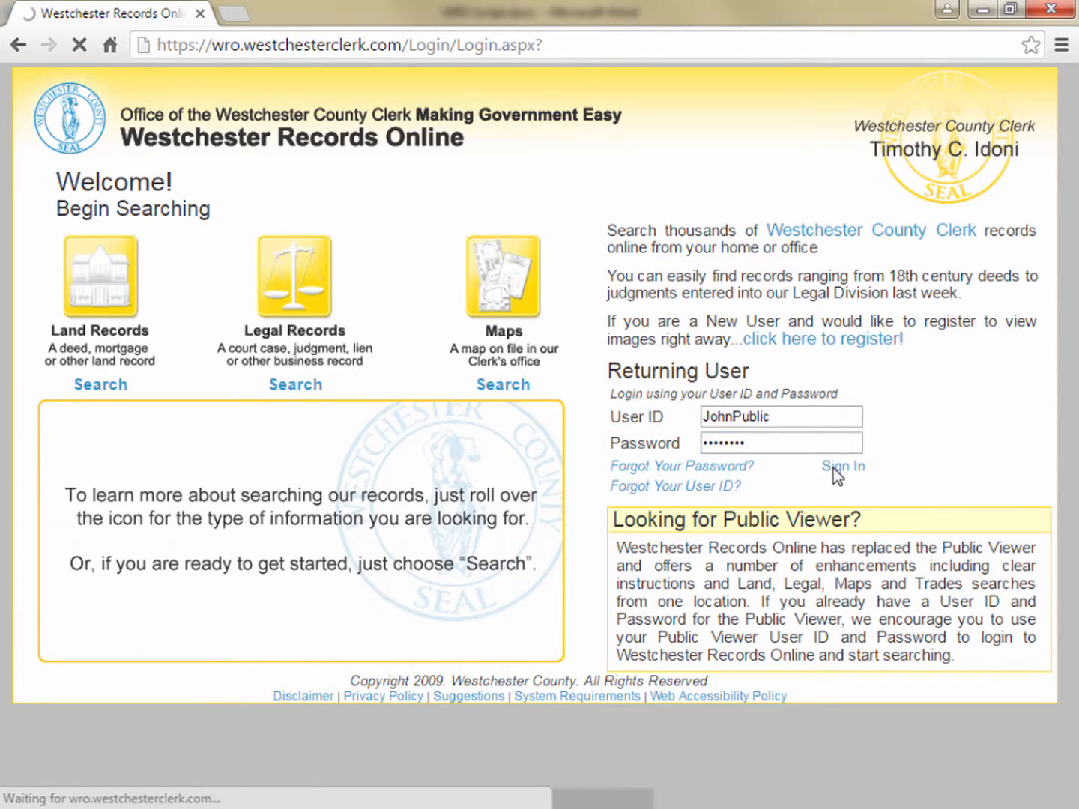
pyautogui.click(842, 465)
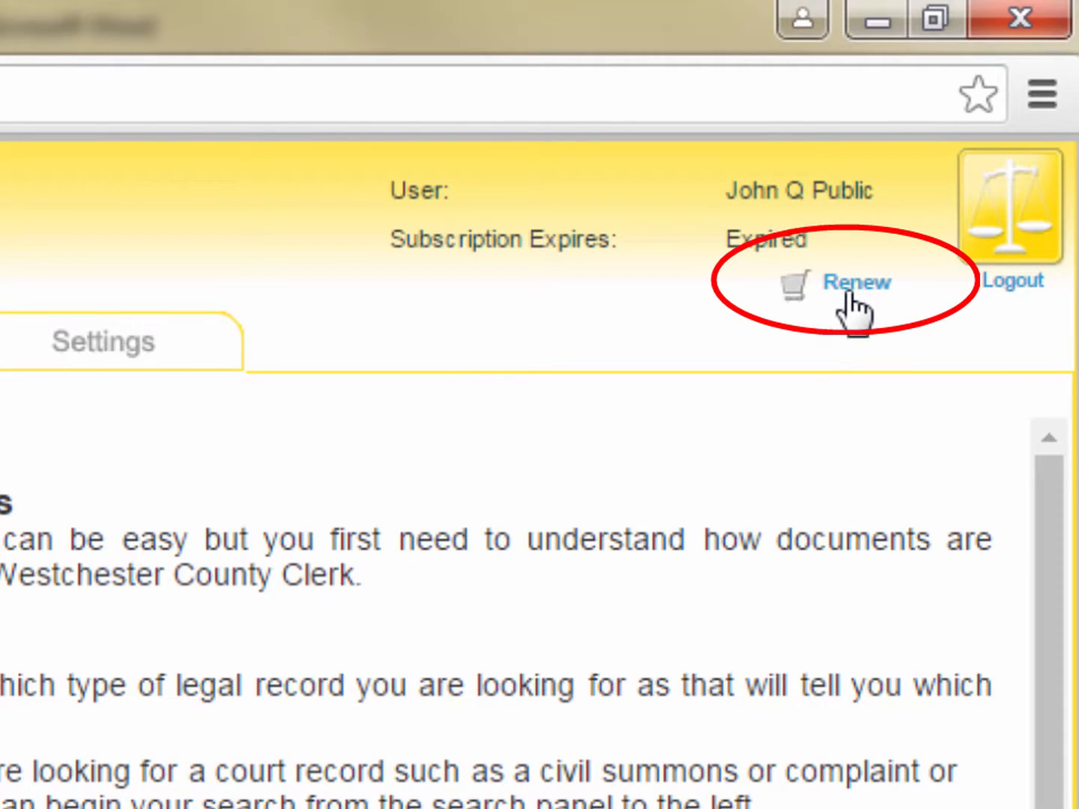
# Renew the expired subscription, bringing up the WRO Shopping Cart with the IMAGES item
pyautogui.click(857, 282)
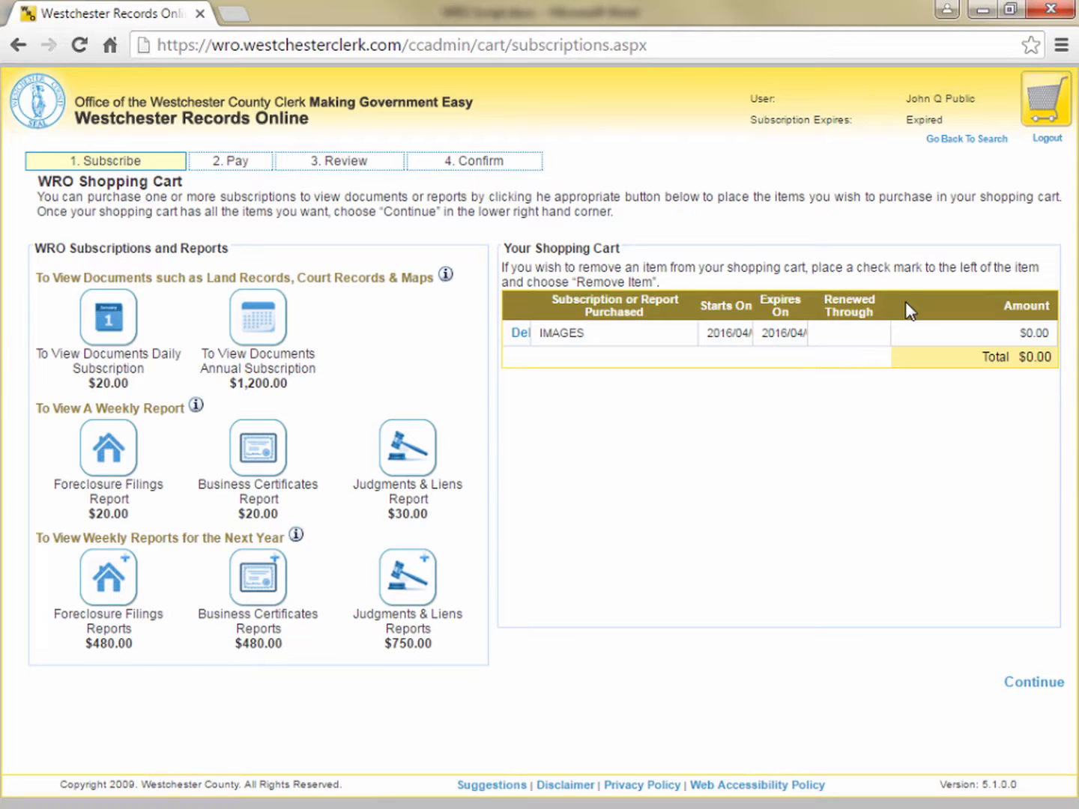
pyautogui.moveTo(936, 263)
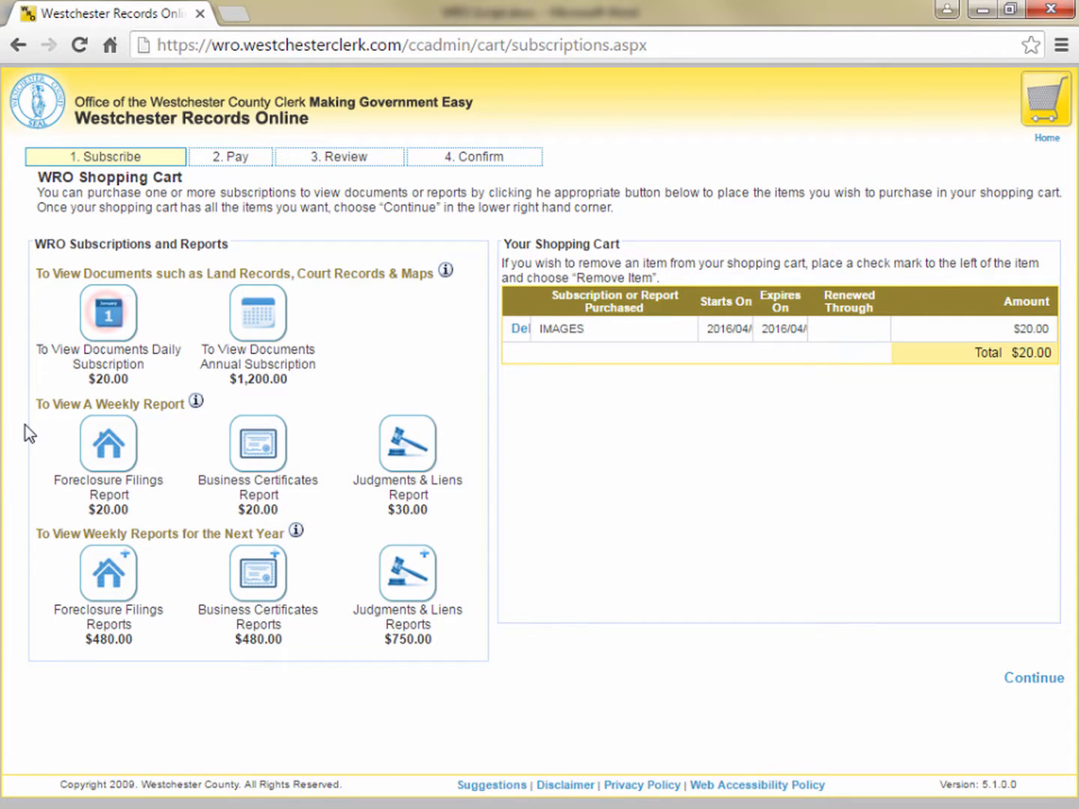
pyautogui.moveTo(1037, 660)
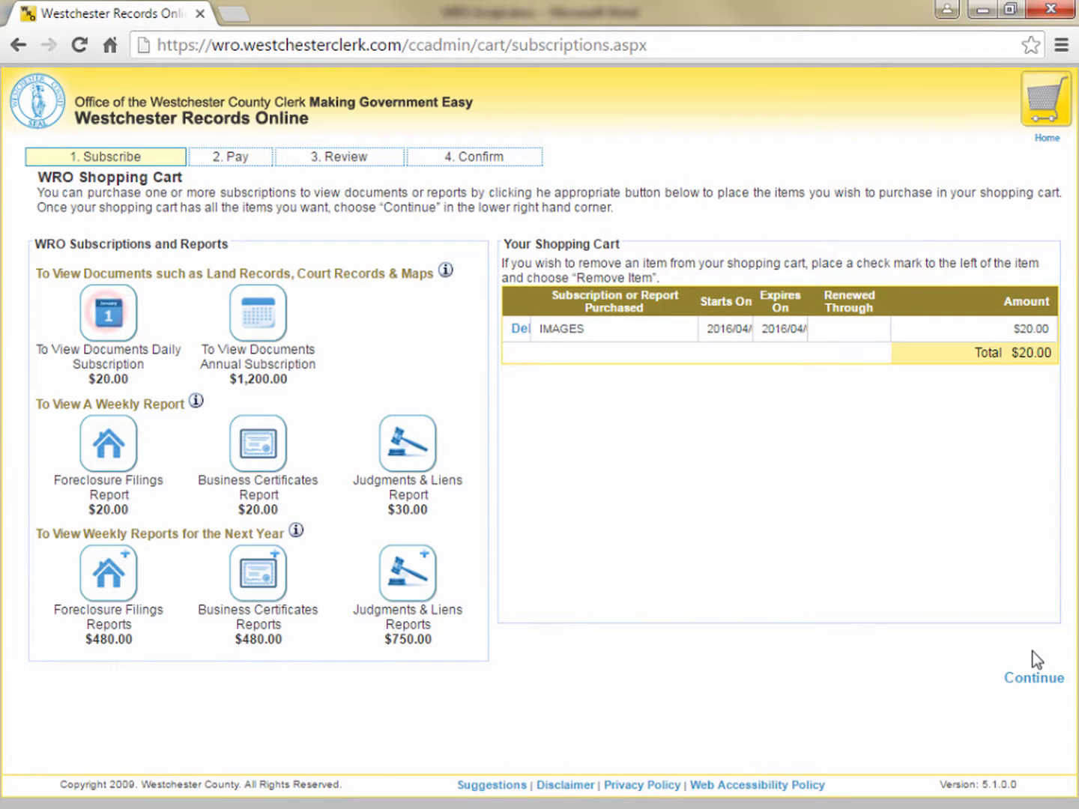
# Fill General details (White Plains city, 914-555- phone) and copy them into the card details
pyautogui.click(1034, 678)
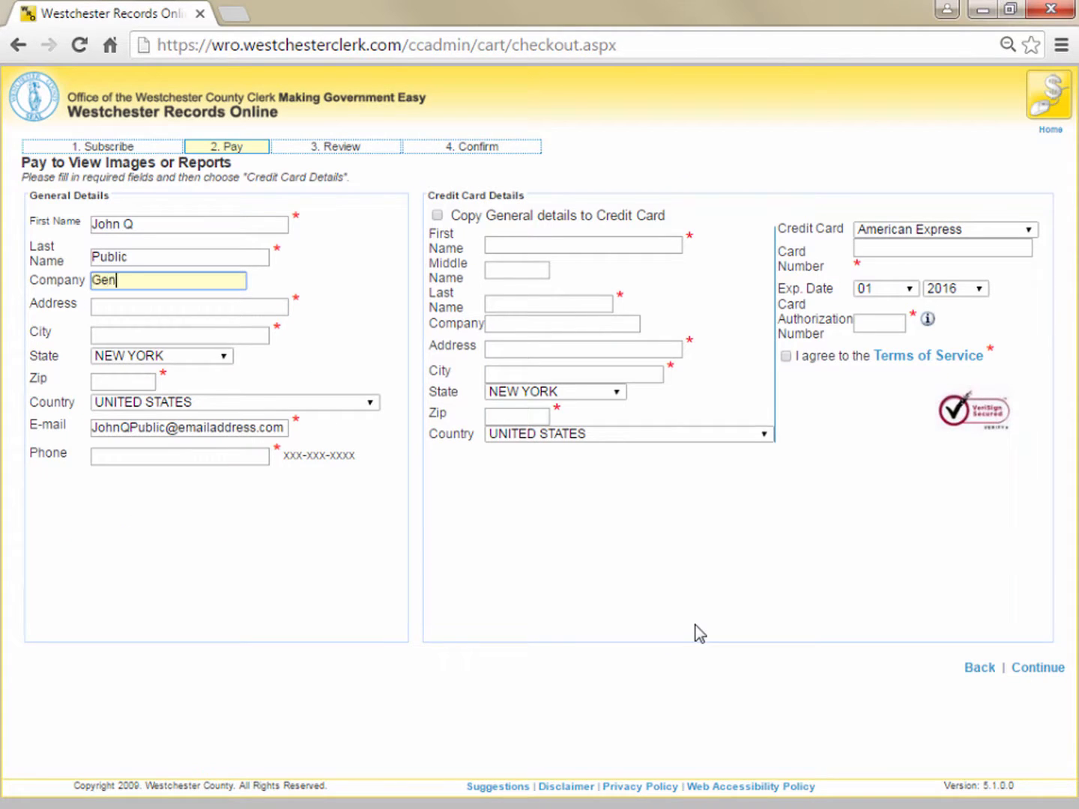
pyautogui.write('White Pla')
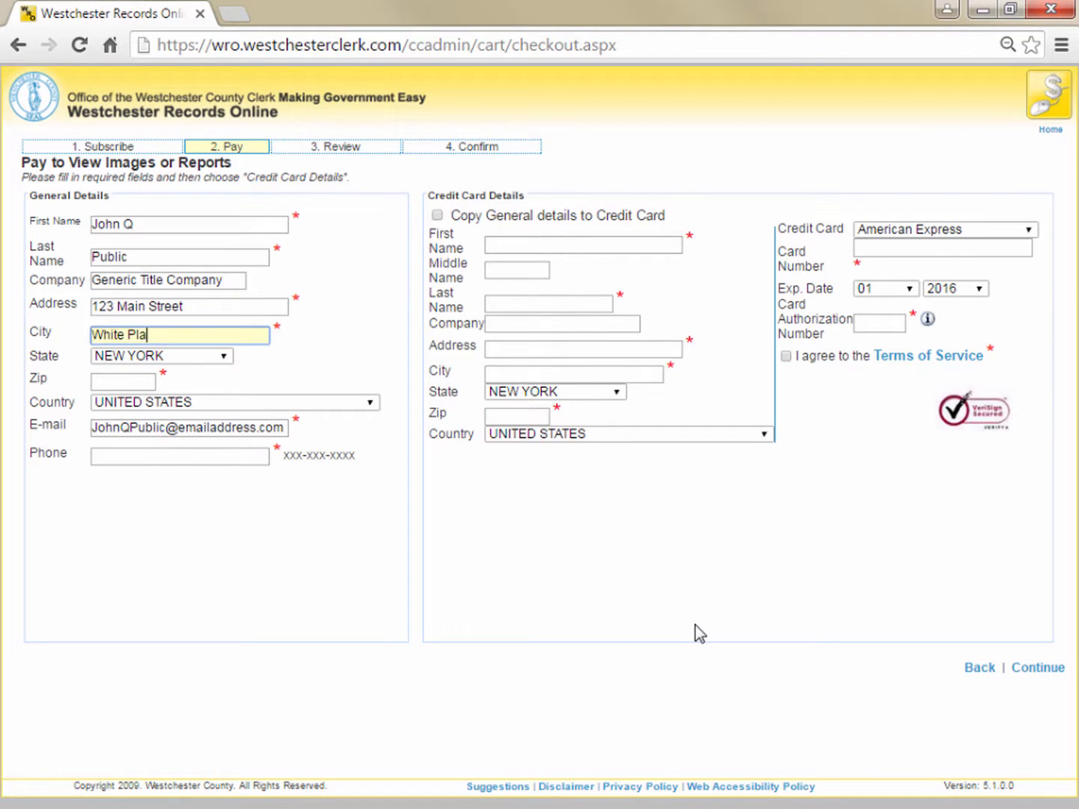
pyautogui.write('914-555-')
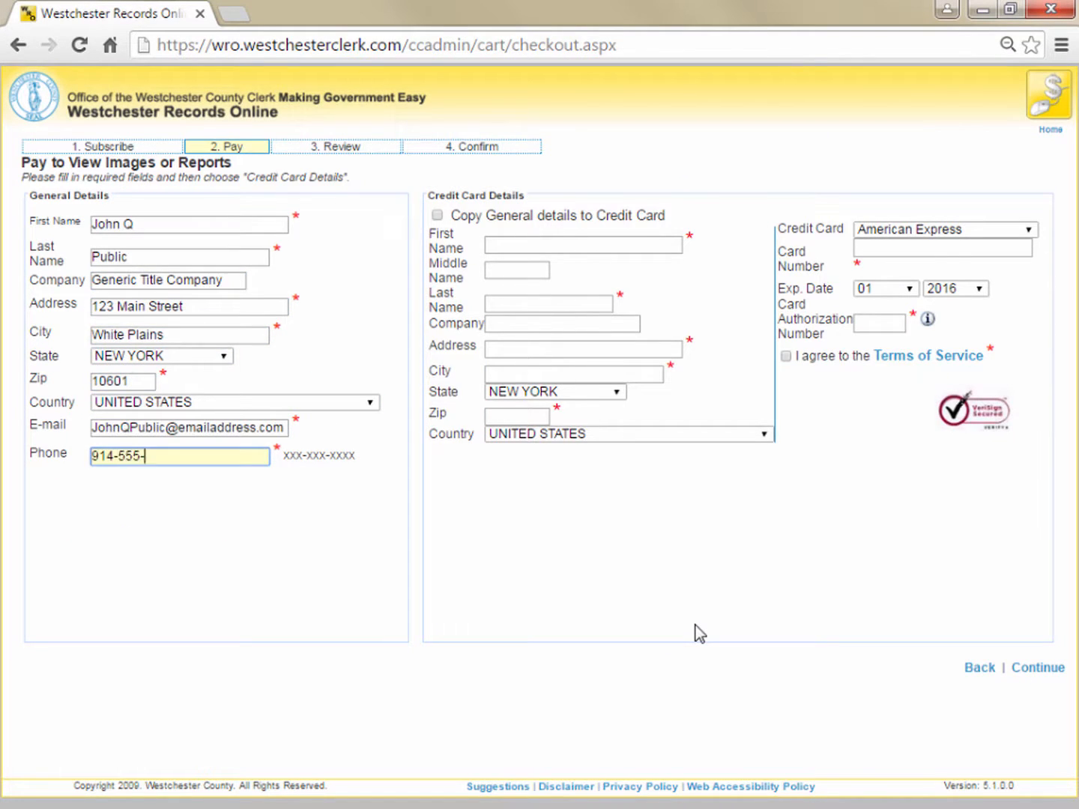
pyautogui.click(438, 216)
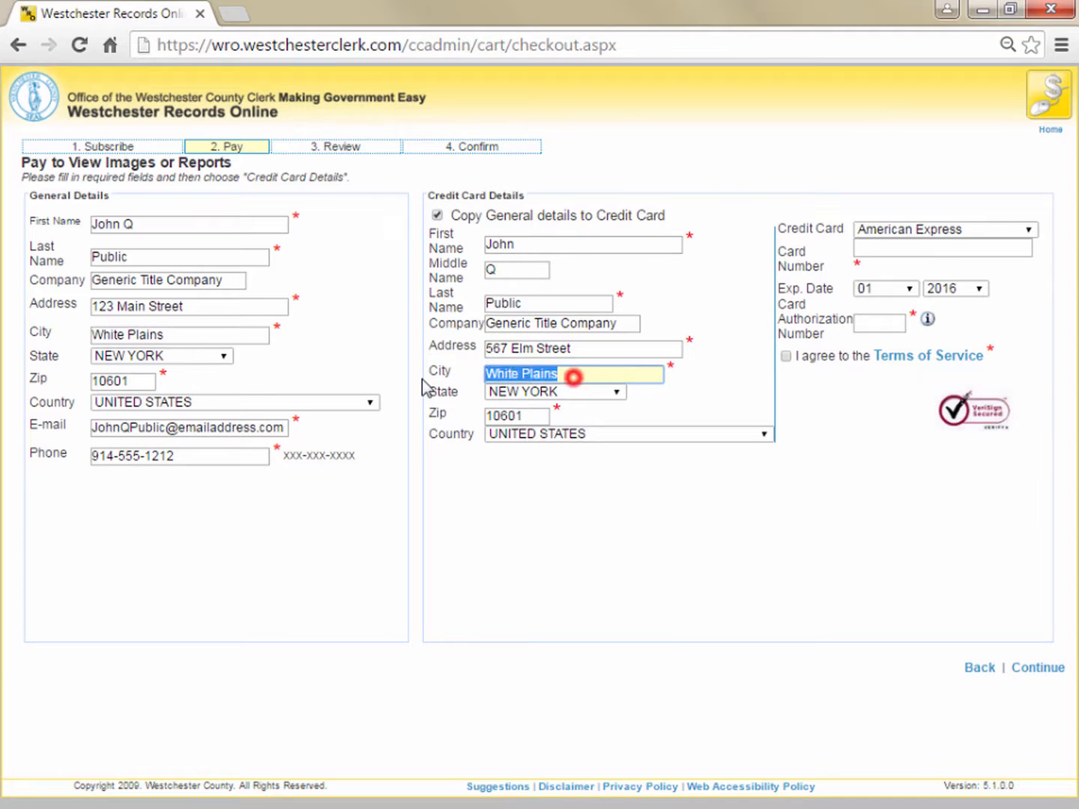
# Set the card expiration month to 02 and continue to the $20.00 IMAGES order review
pyautogui.click(941, 249)
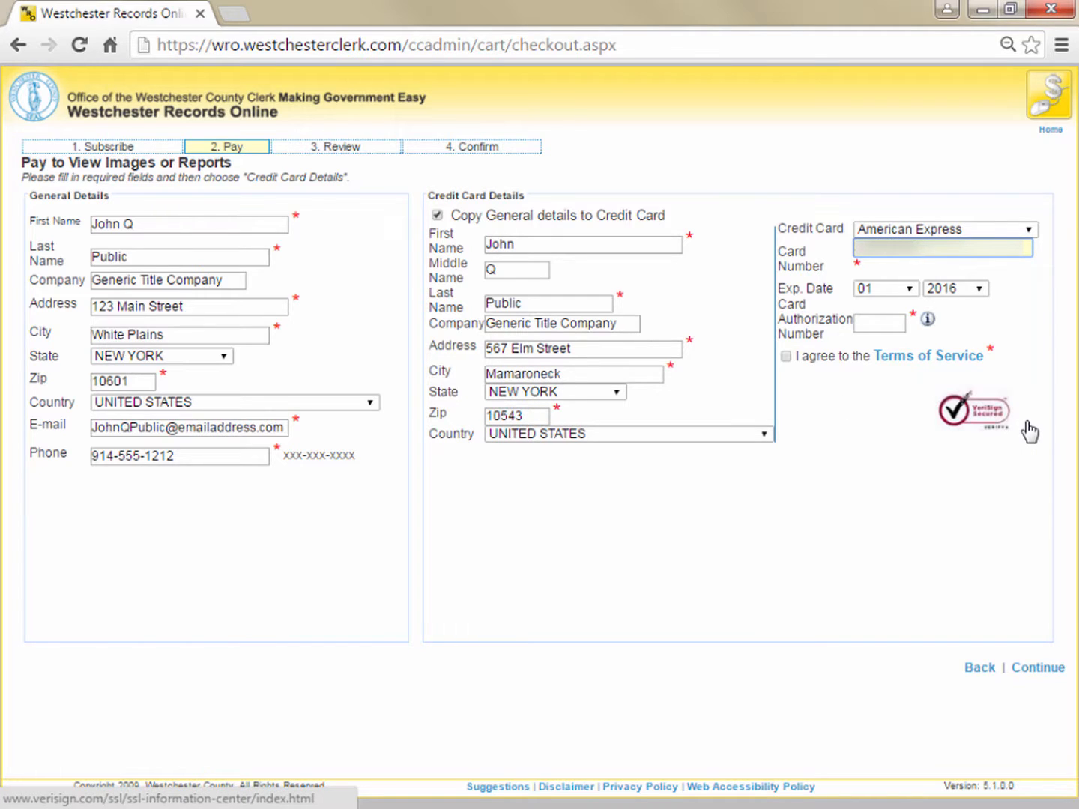
pyautogui.click(884, 288)
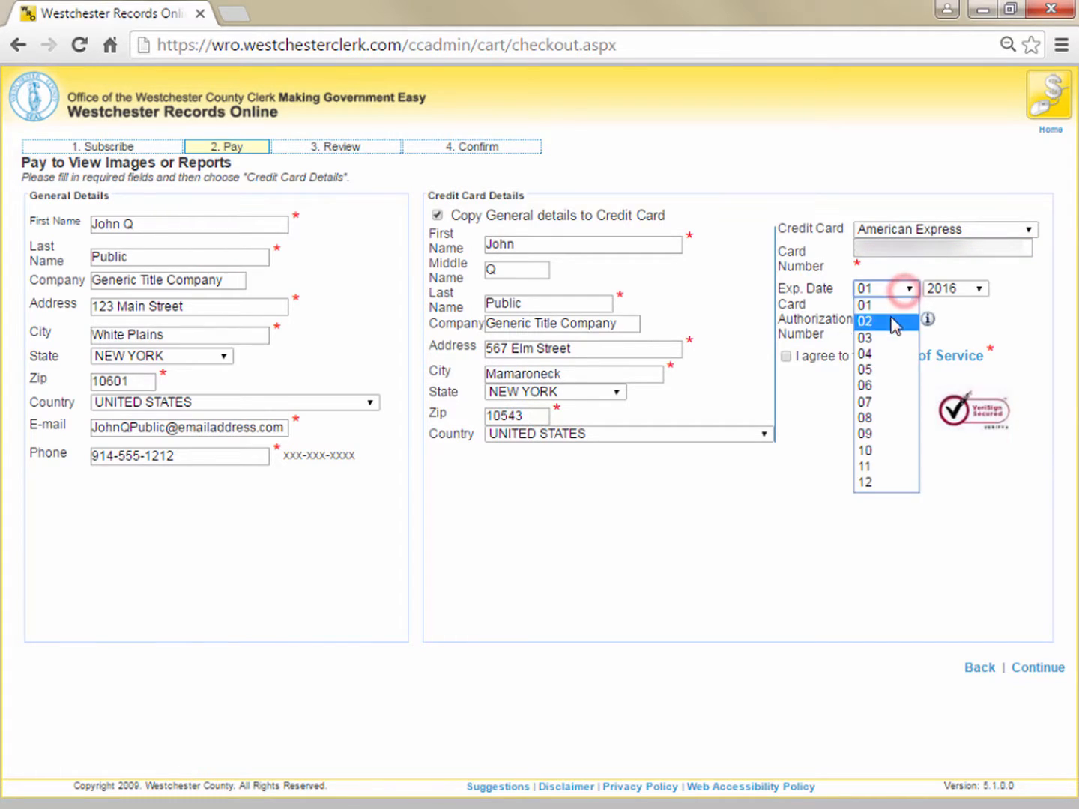
pyautogui.click(864, 320)
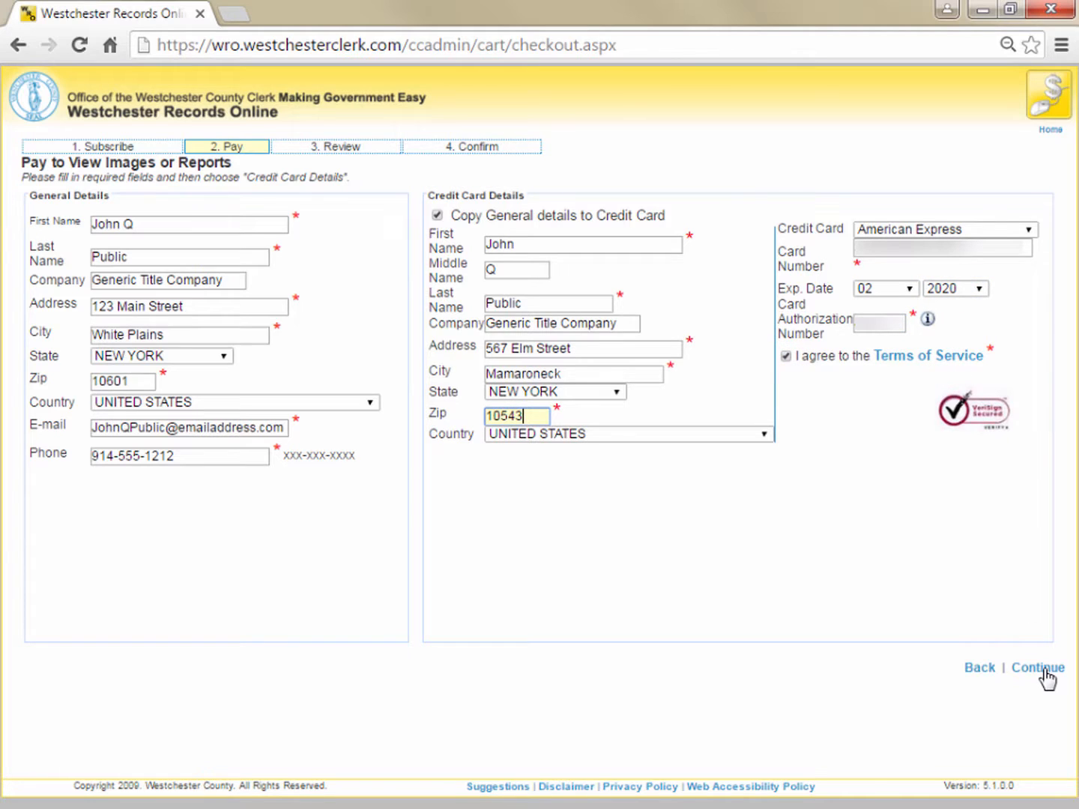
pyautogui.click(1037, 668)
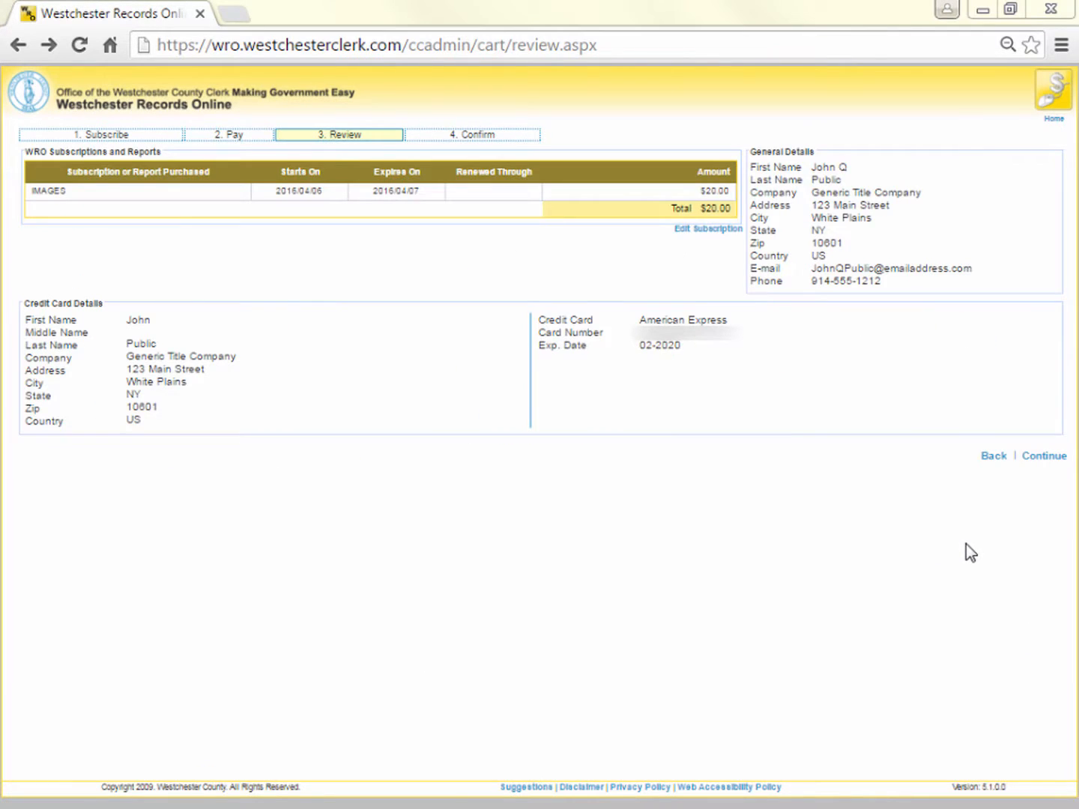
# Submit the $20.00 IMAGES renewal order and return to the login page to start searching
pyautogui.click(1043, 456)
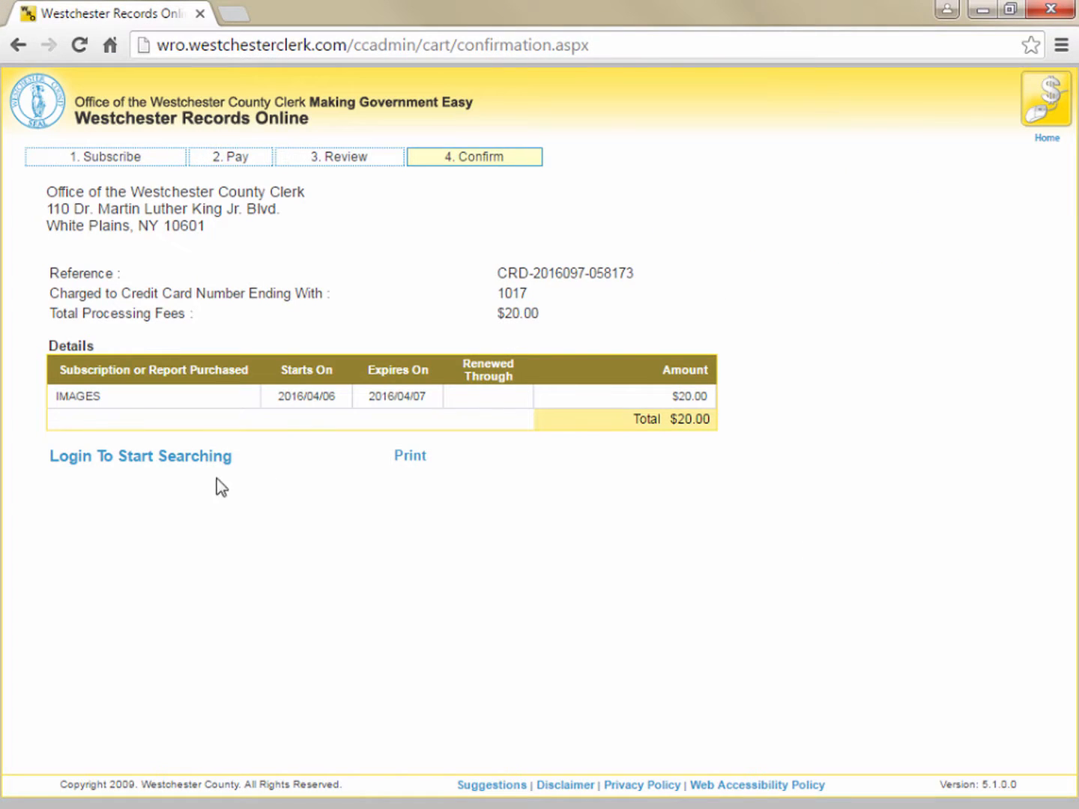
pyautogui.click(140, 456)
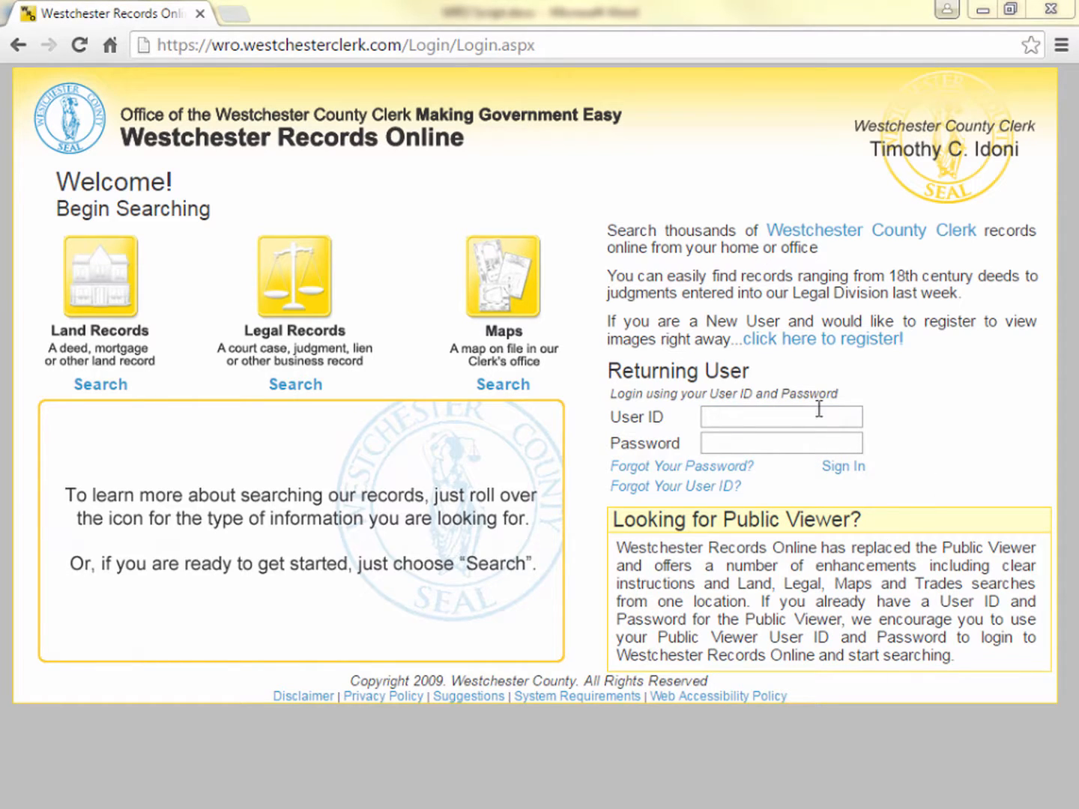
# Attempt to sign in as 'johnpublic'; the account is reported inactive
pyautogui.click(781, 416)
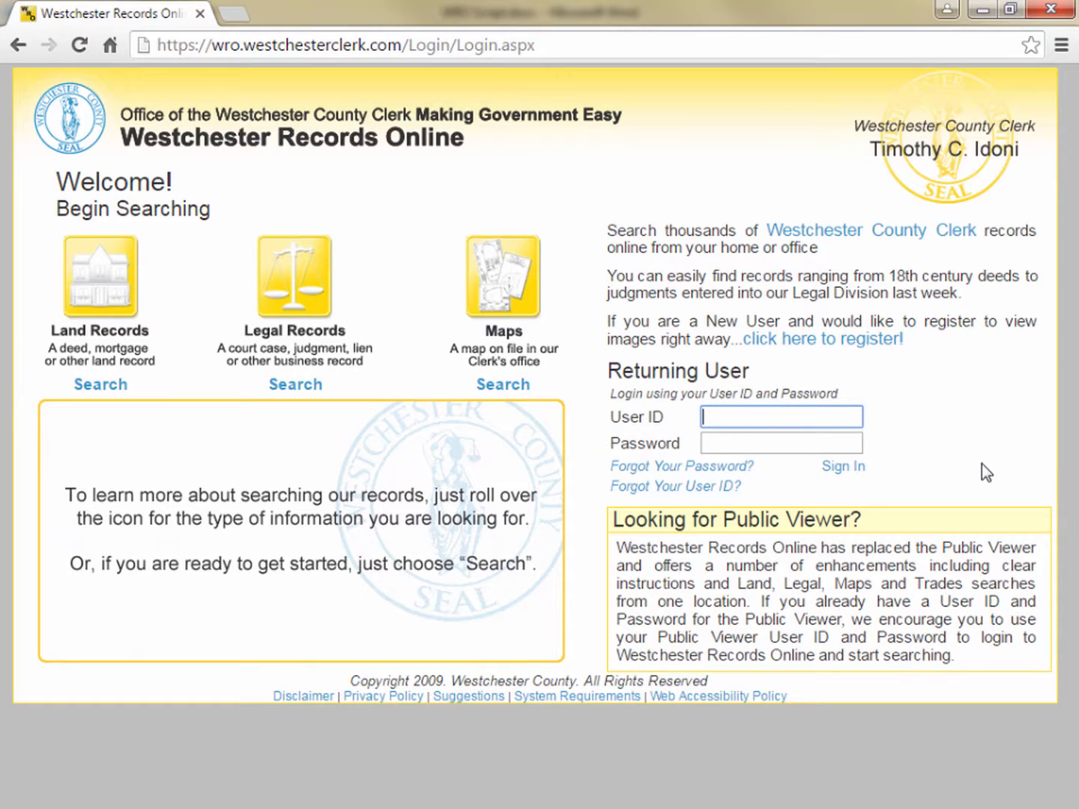
pyautogui.write('johnpublic')
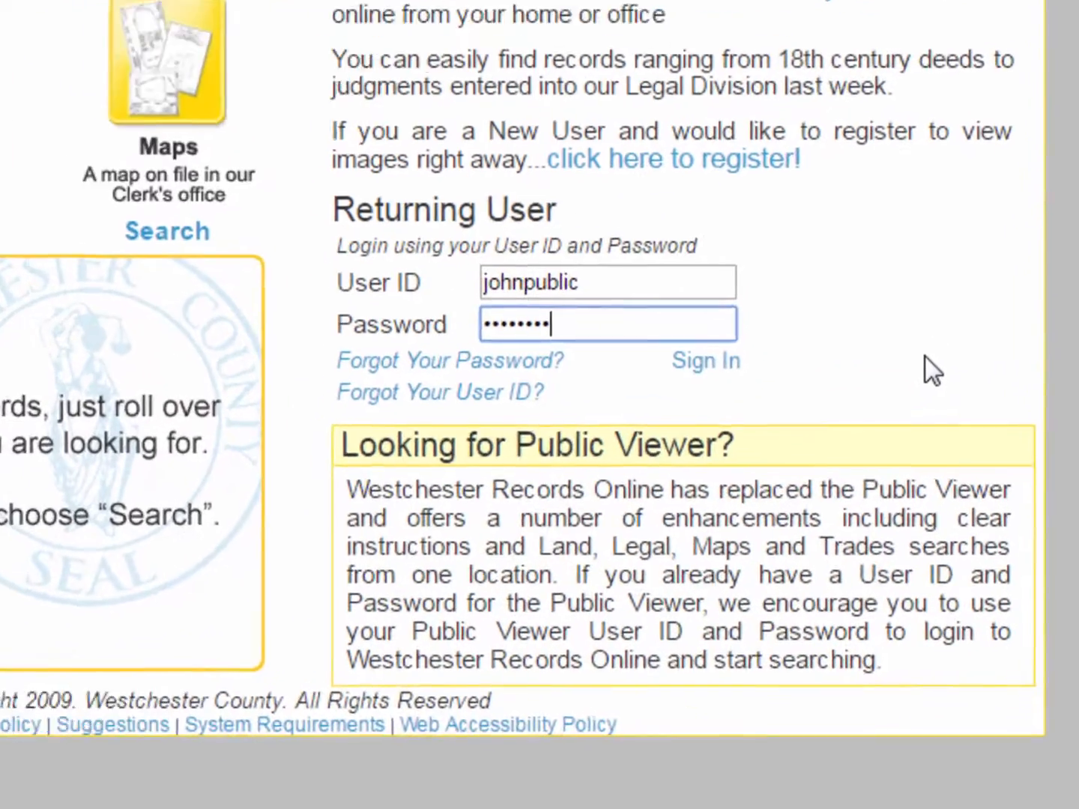
pyautogui.click(704, 359)
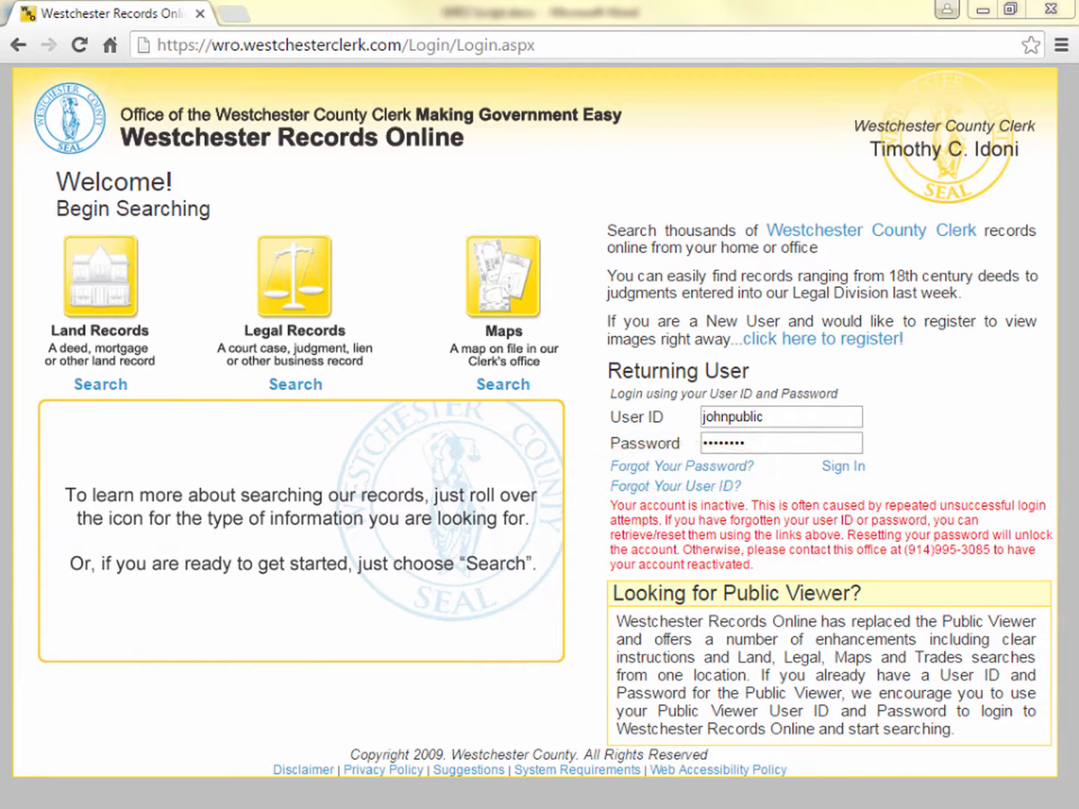
pyautogui.moveTo(1073, 628)
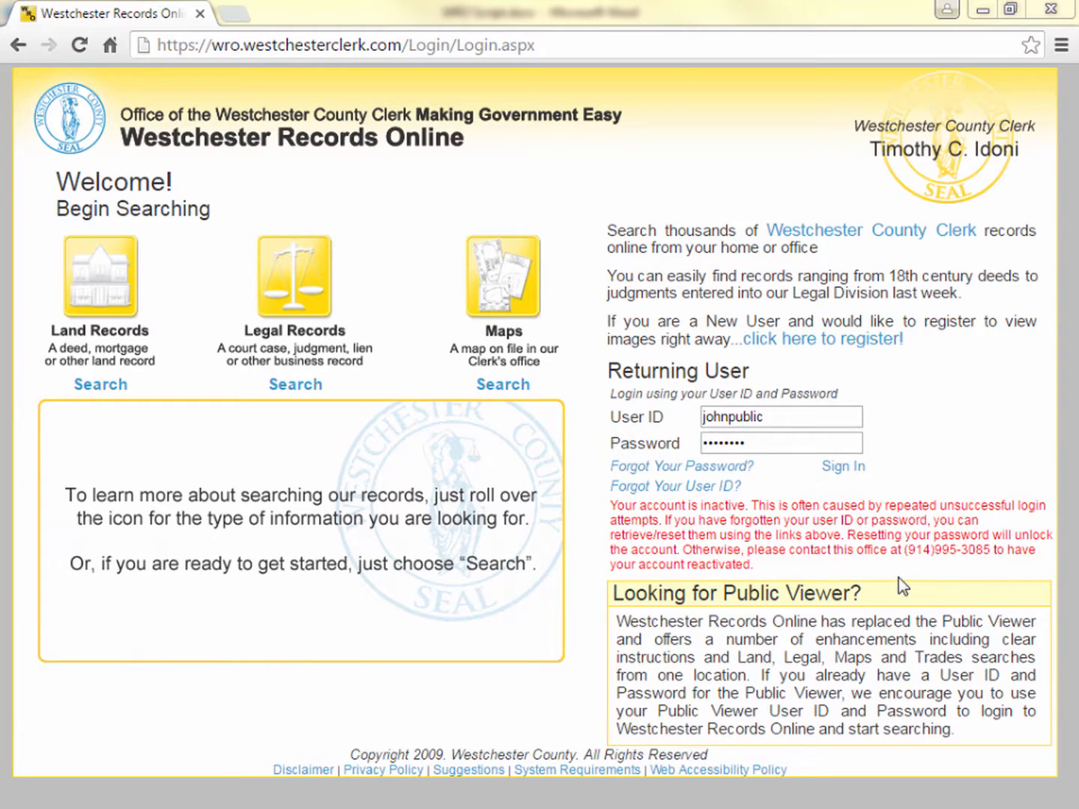
pyautogui.moveTo(929, 589)
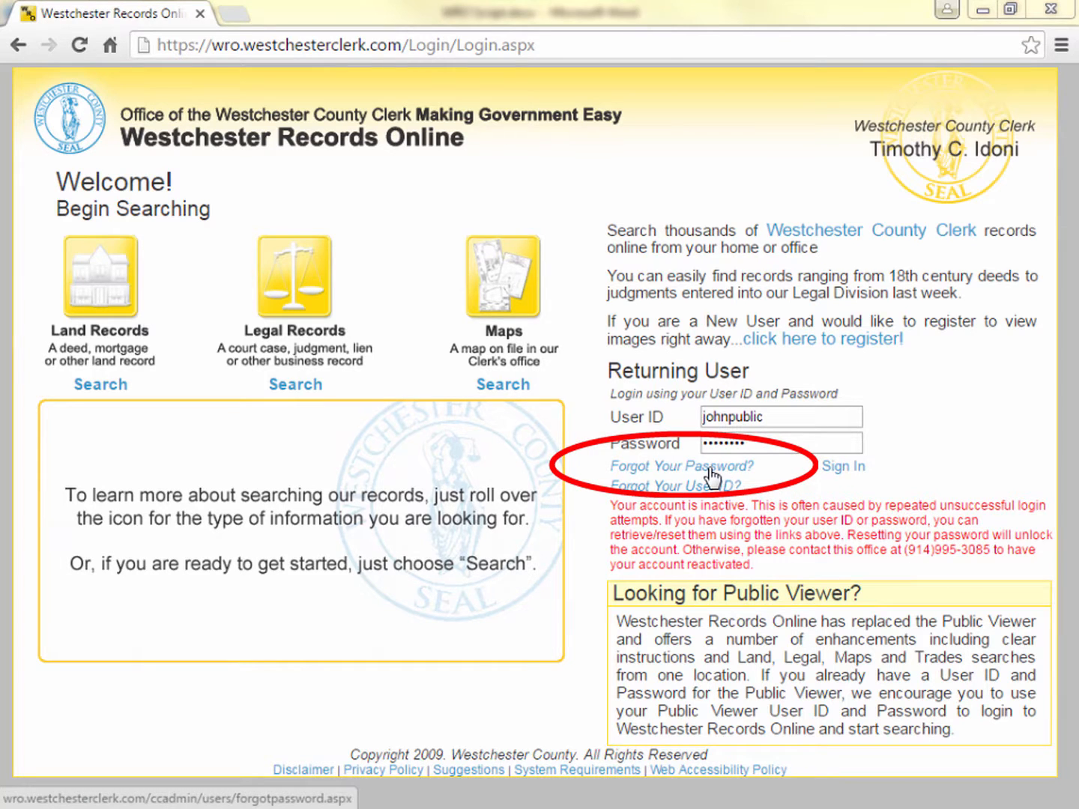
# Request a password reset with the user ID, e-mail and captcha 'WtrHB', and dismiss the confirmation
pyautogui.click(681, 464)
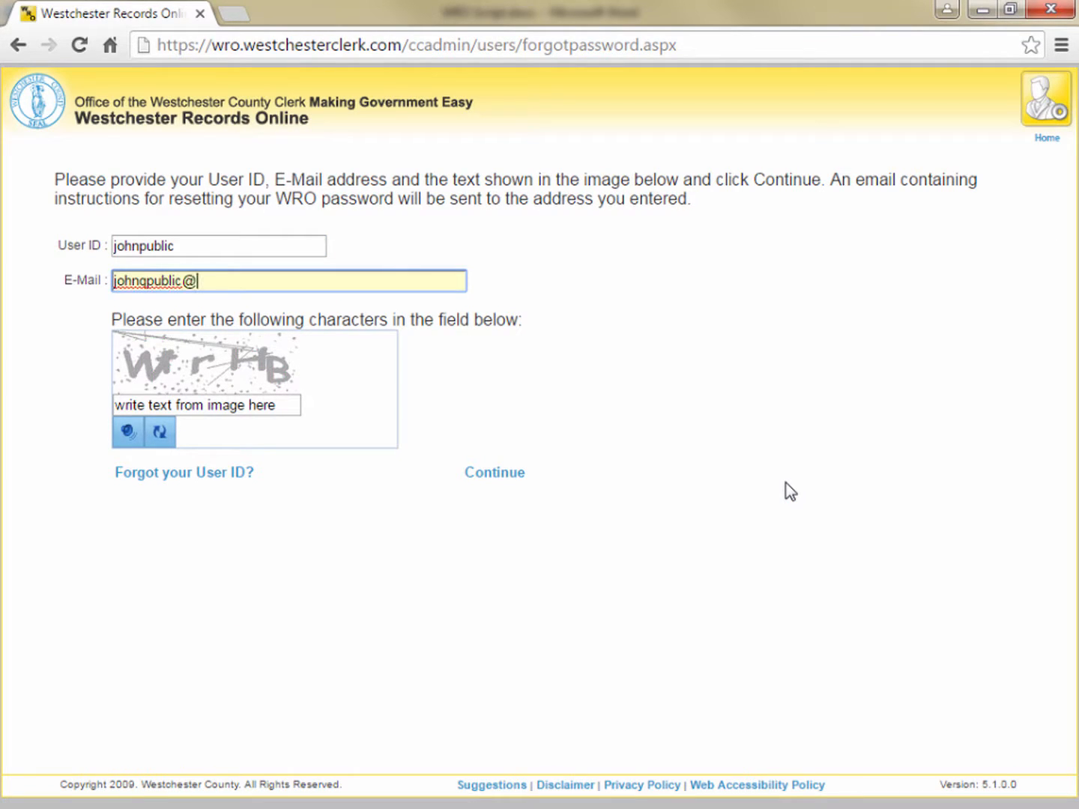
pyautogui.write('emailaddress')
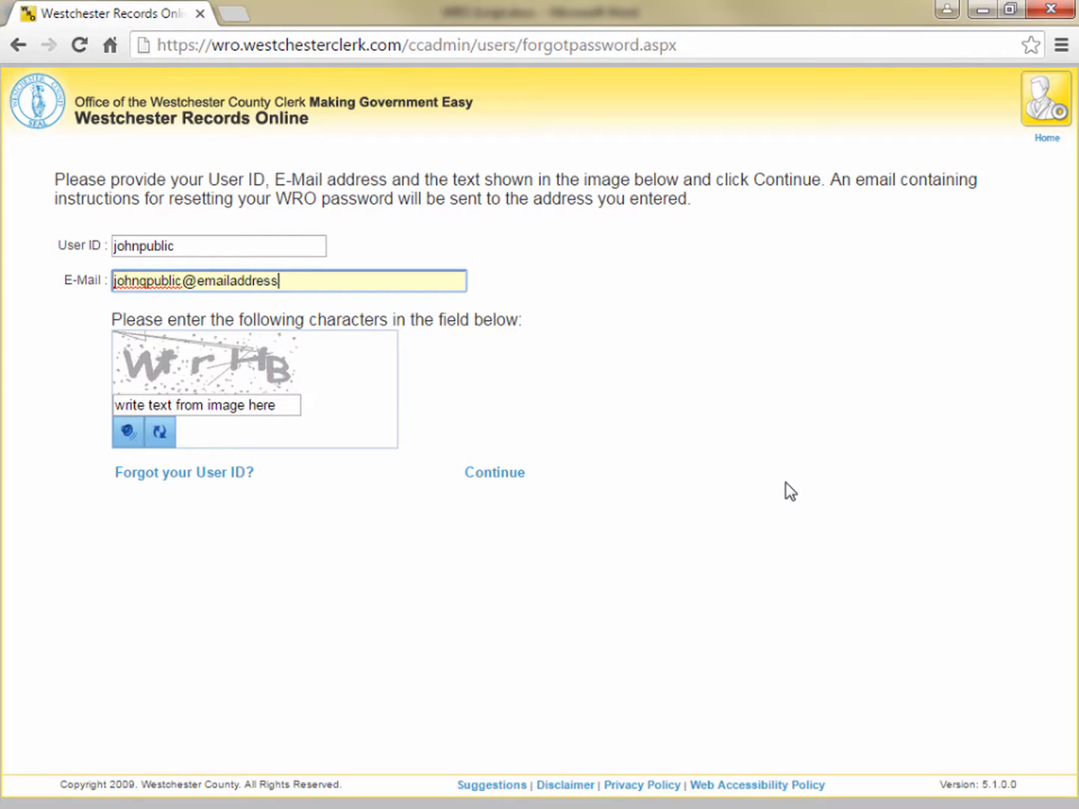
pyautogui.click(207, 404)
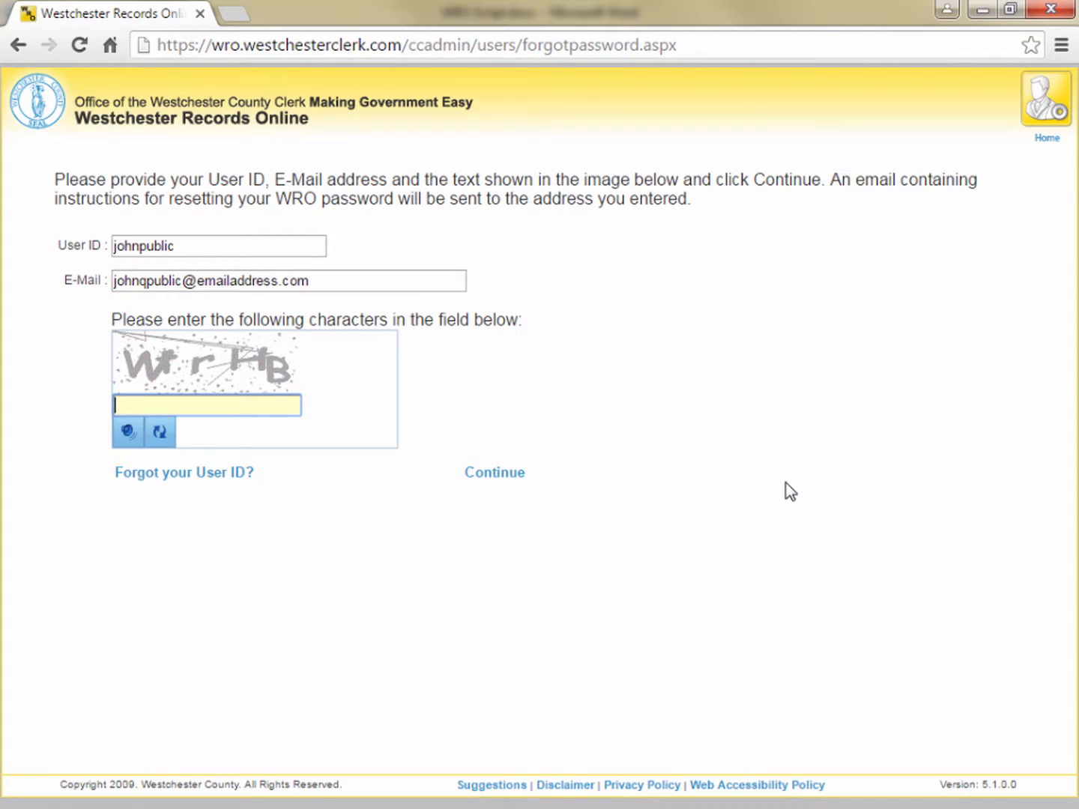
pyautogui.write('WtrHB')
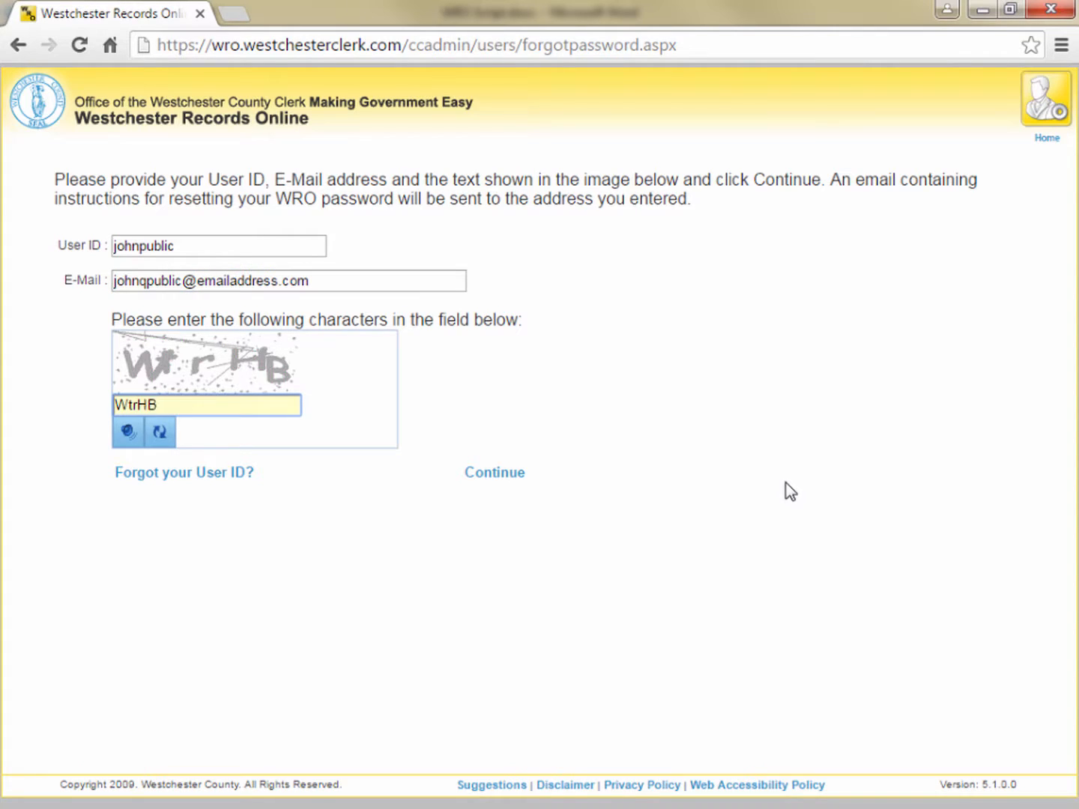
pyautogui.click(494, 472)
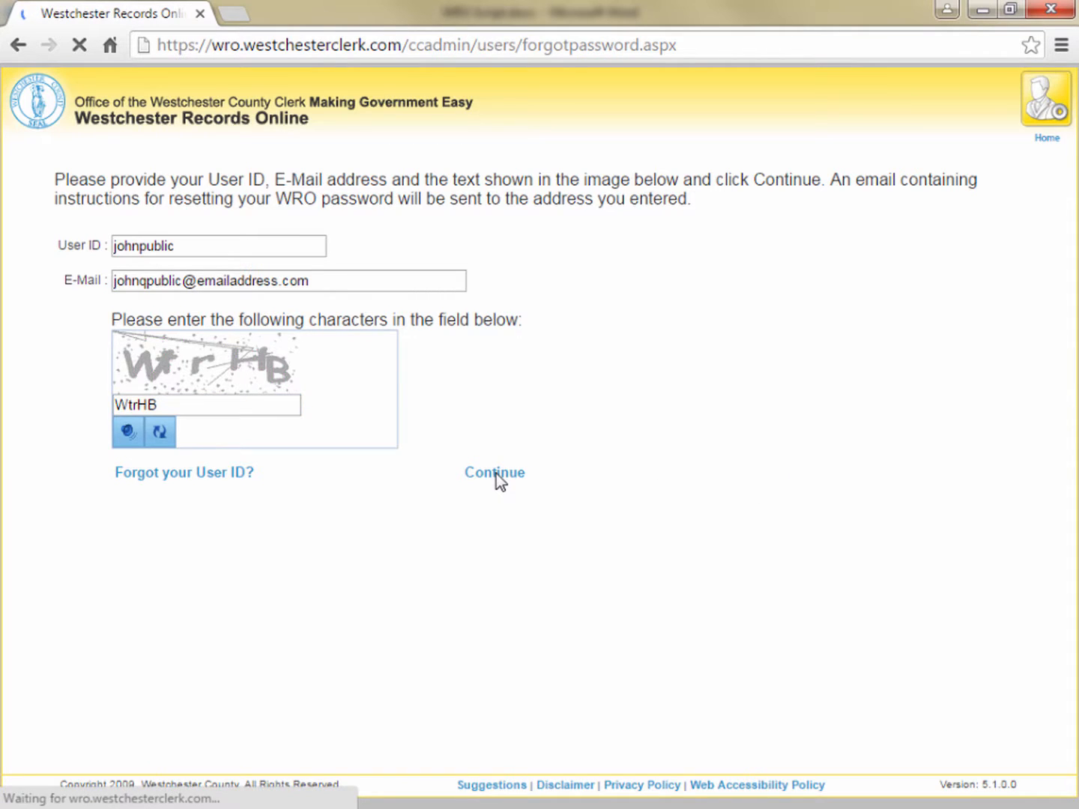
pyautogui.click(494, 472)
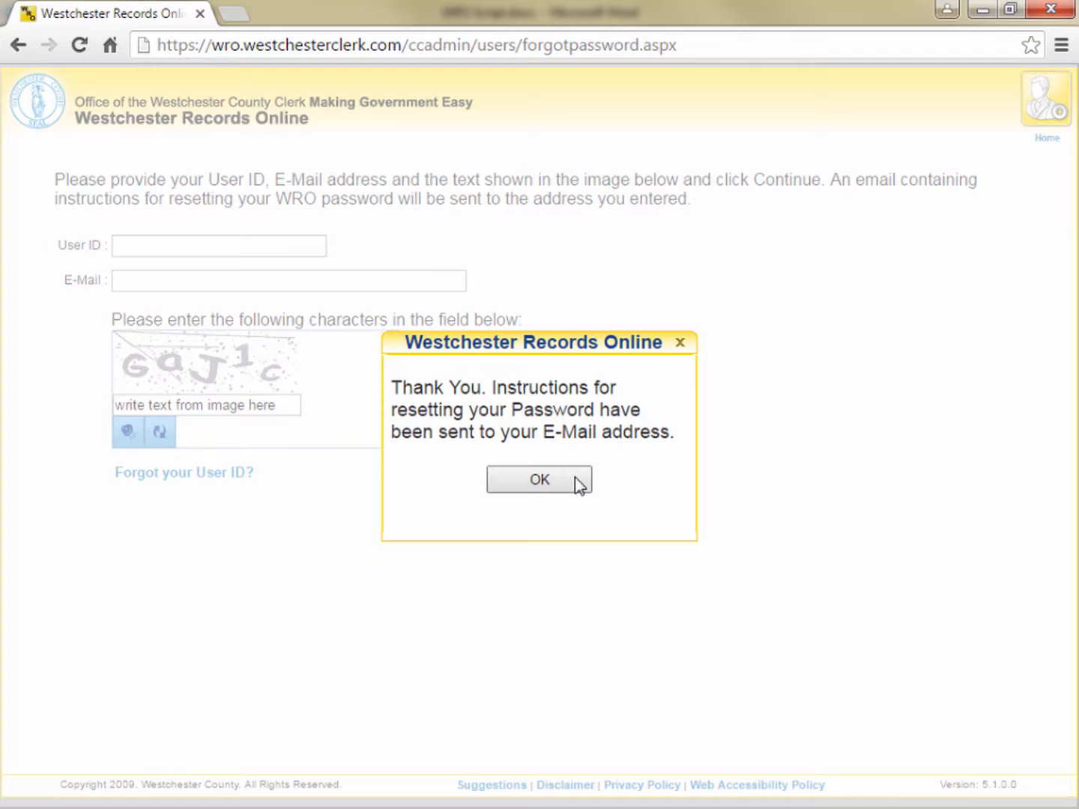
pyautogui.click(540, 479)
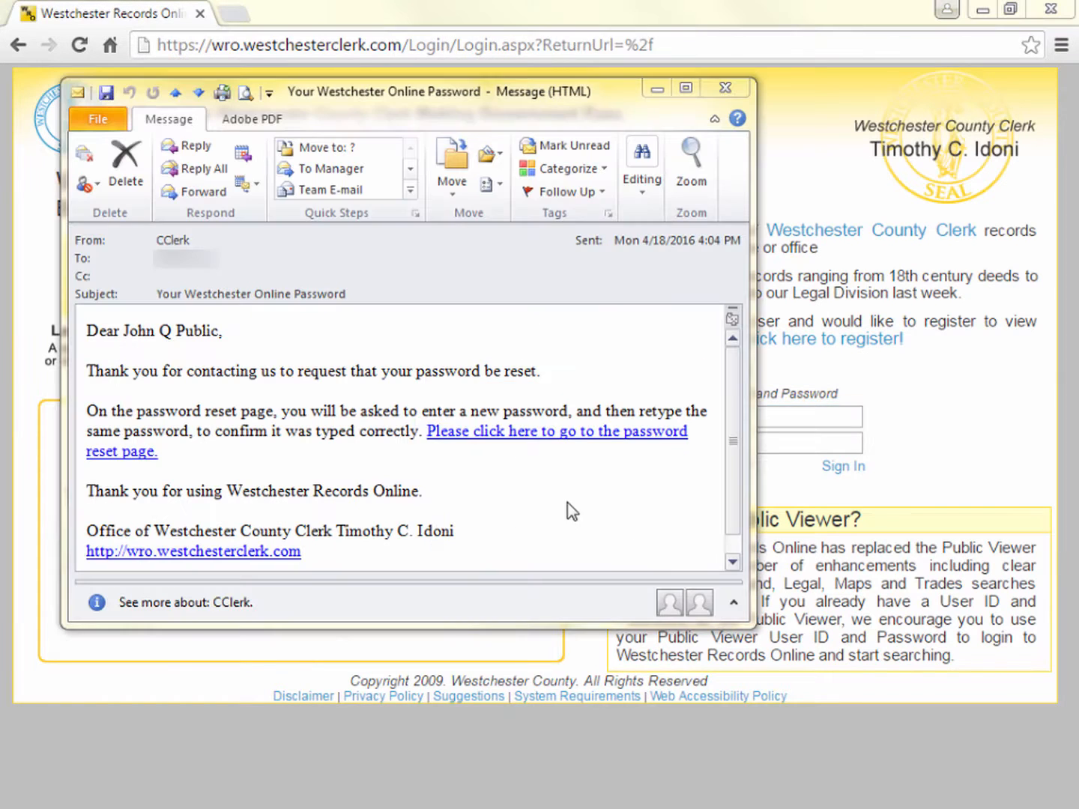
# Set a new password for user 'john' via the emailed reset link and return to sign-in
pyautogui.click(556, 432)
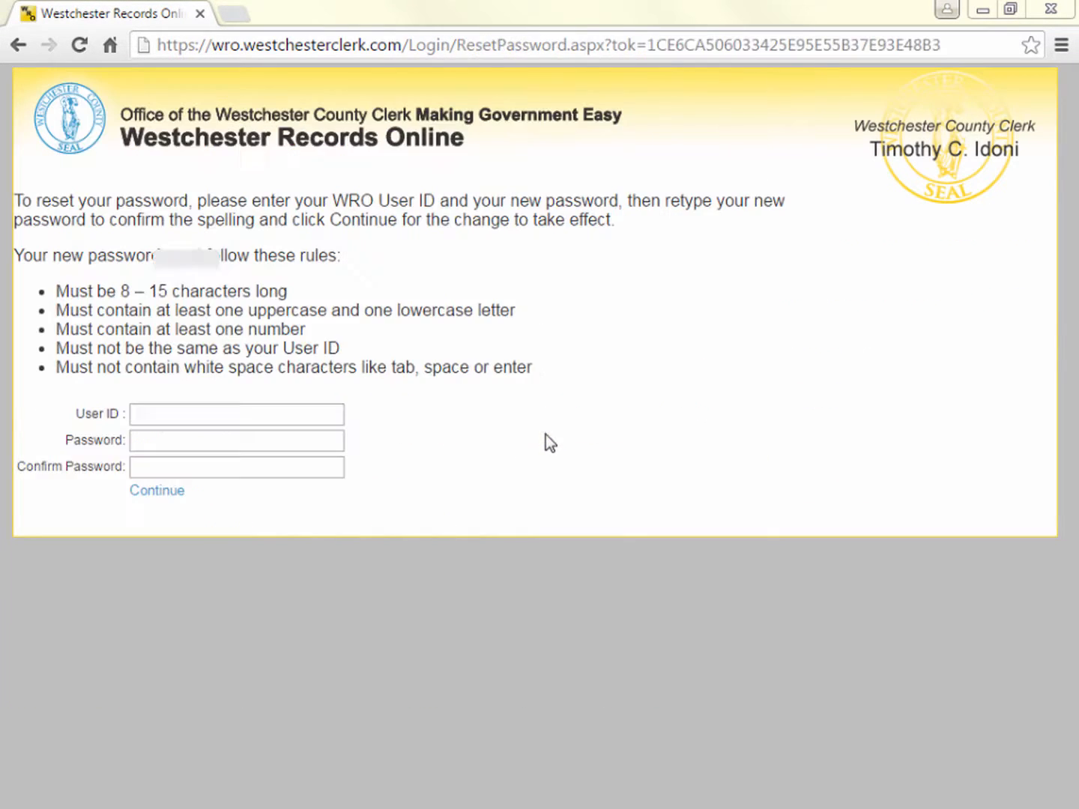
pyautogui.write('john')
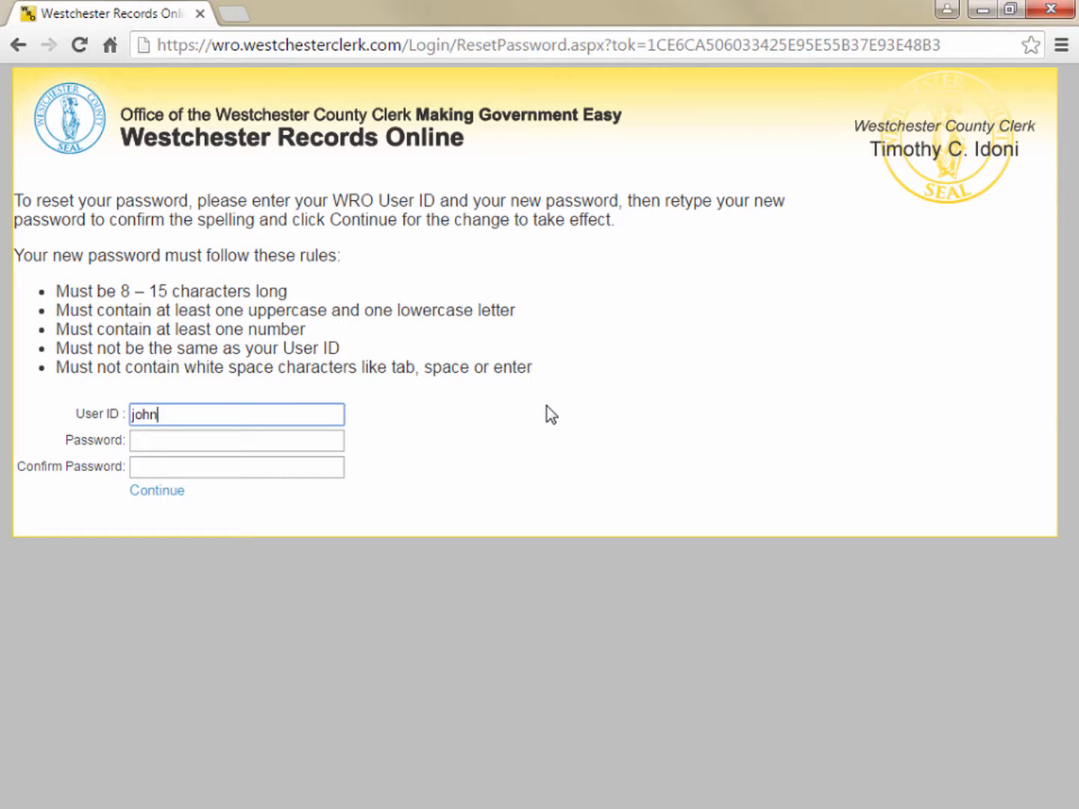
pyautogui.write('public')
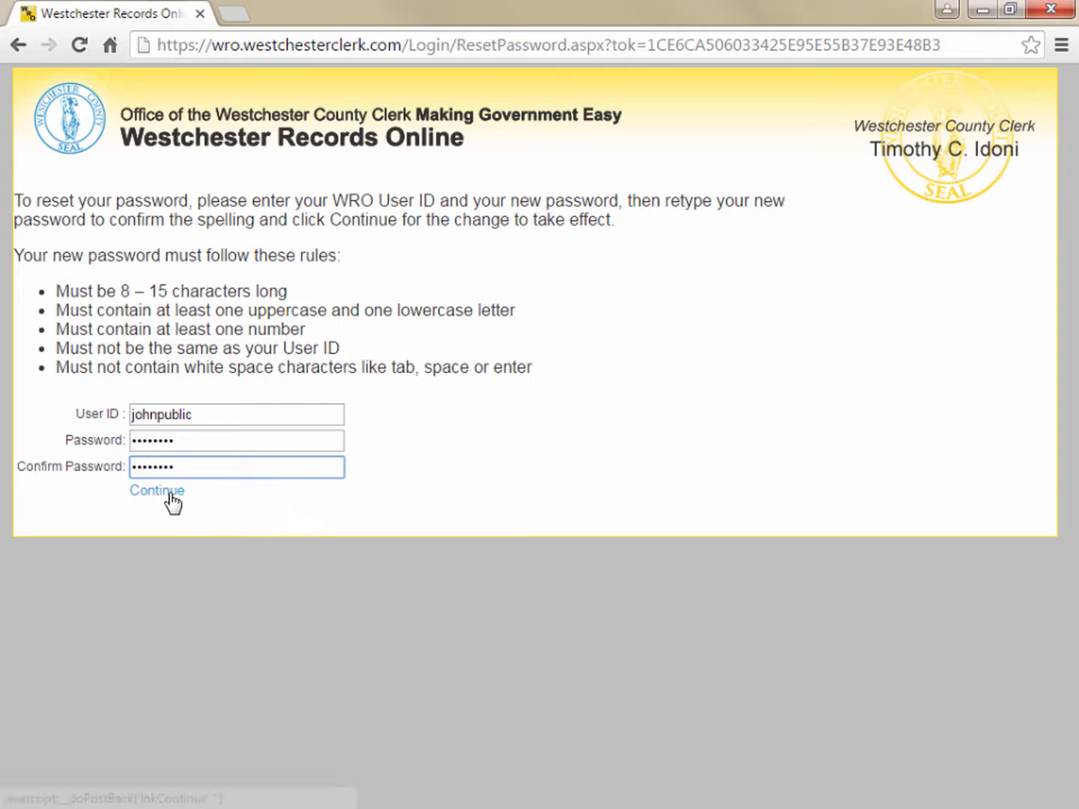
pyautogui.click(157, 492)
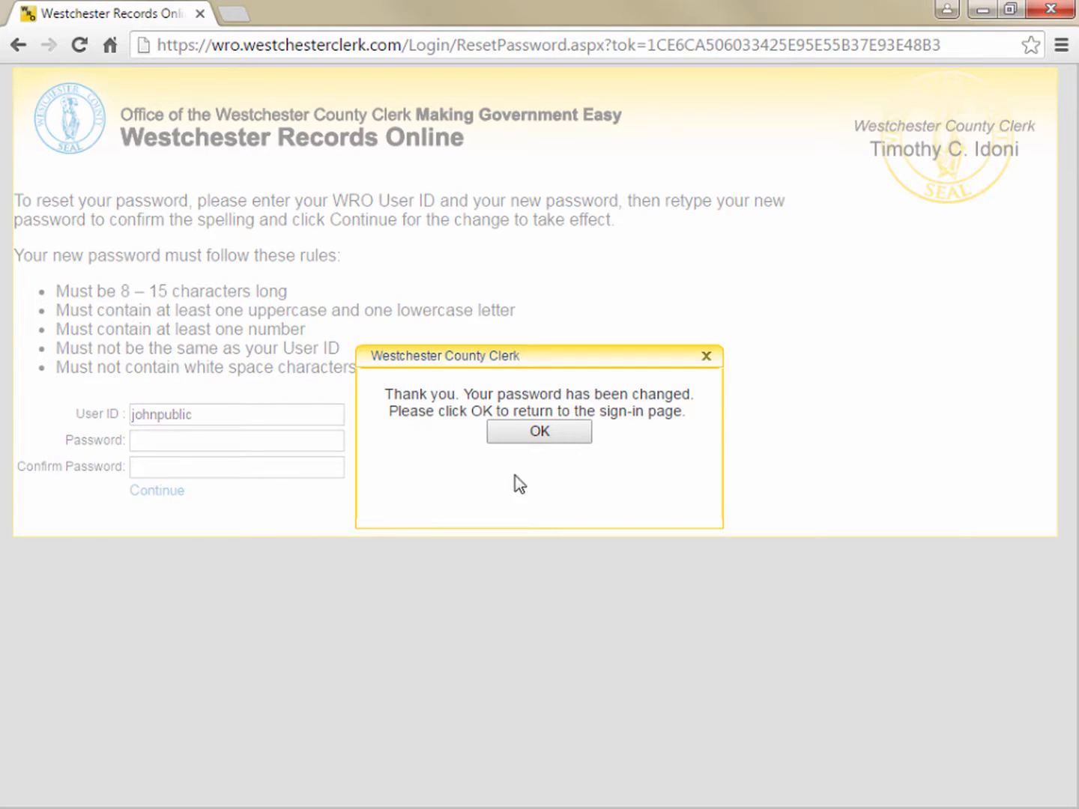
pyautogui.click(538, 432)
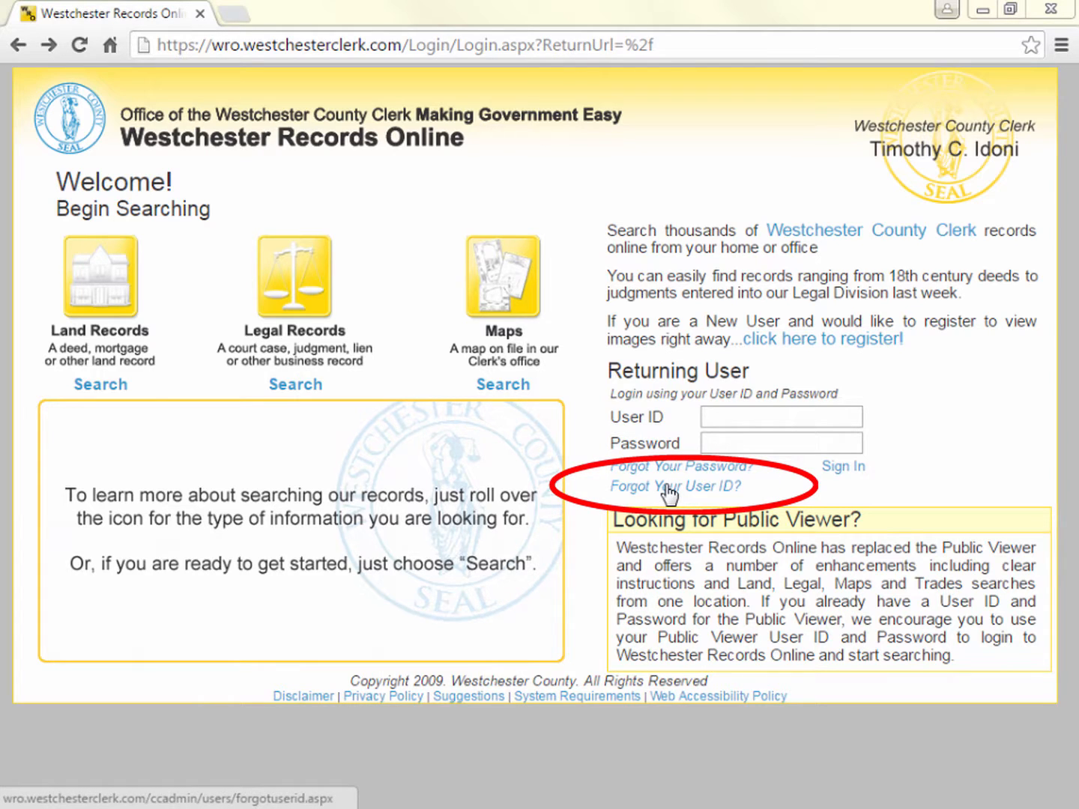
# Request a user ID reminder for the 'johnqpu' e-mail with captcha EBS9C and return to login
pyautogui.click(674, 486)
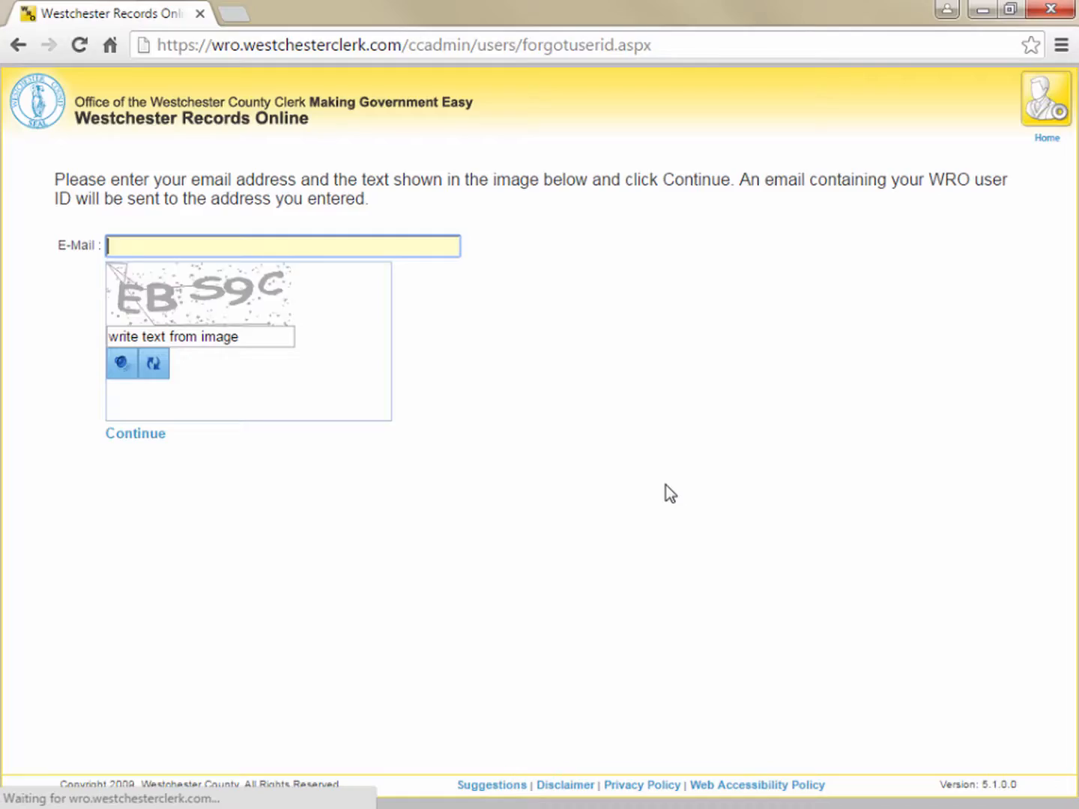
pyautogui.write('johnqpublic@emailaddress.com')
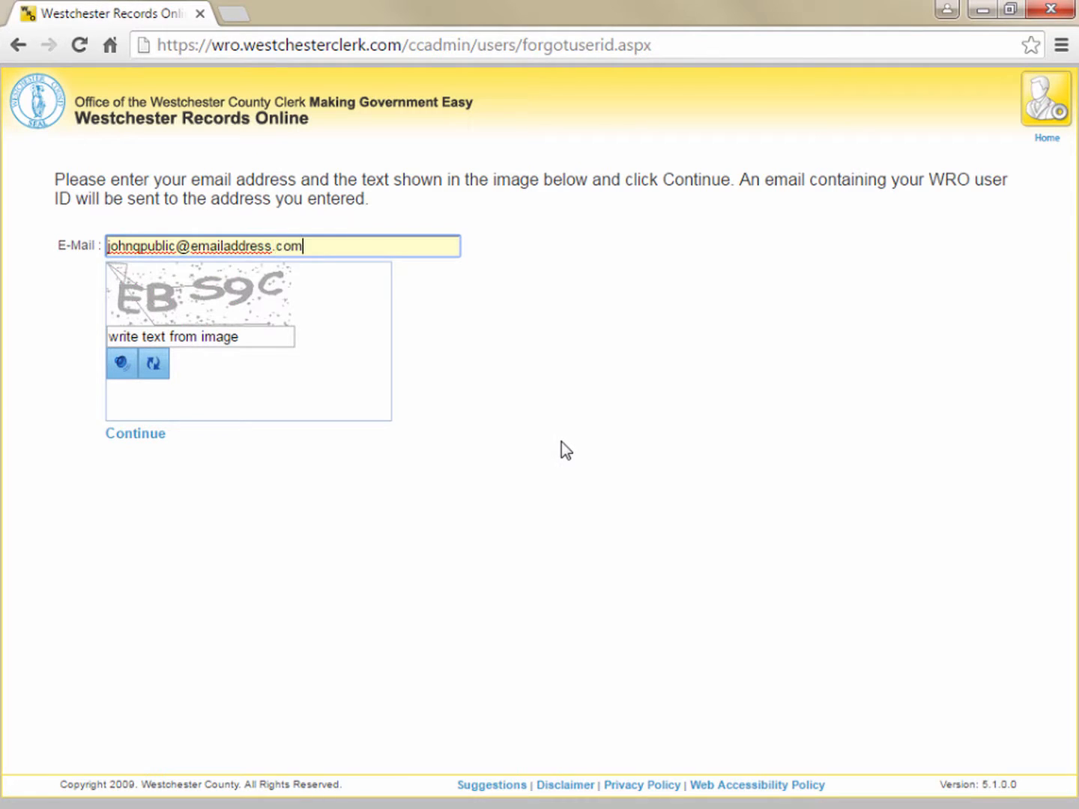
pyautogui.write('EBS9C')
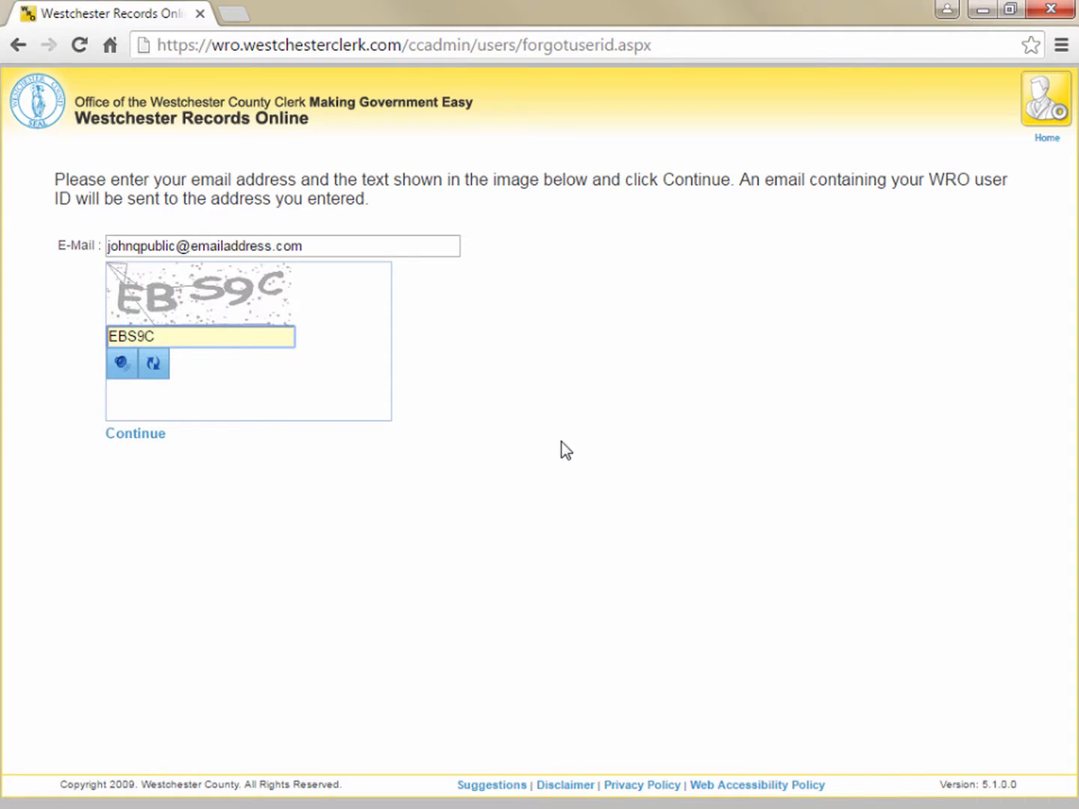
pyautogui.click(135, 433)
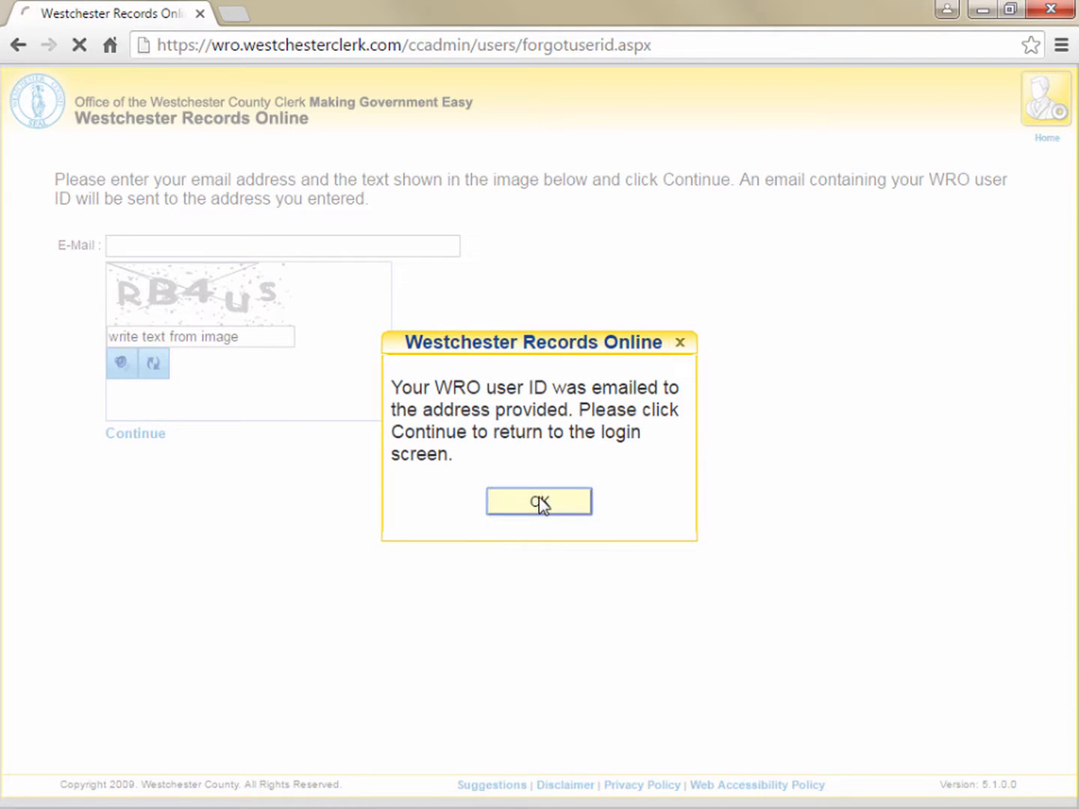
pyautogui.click(538, 501)
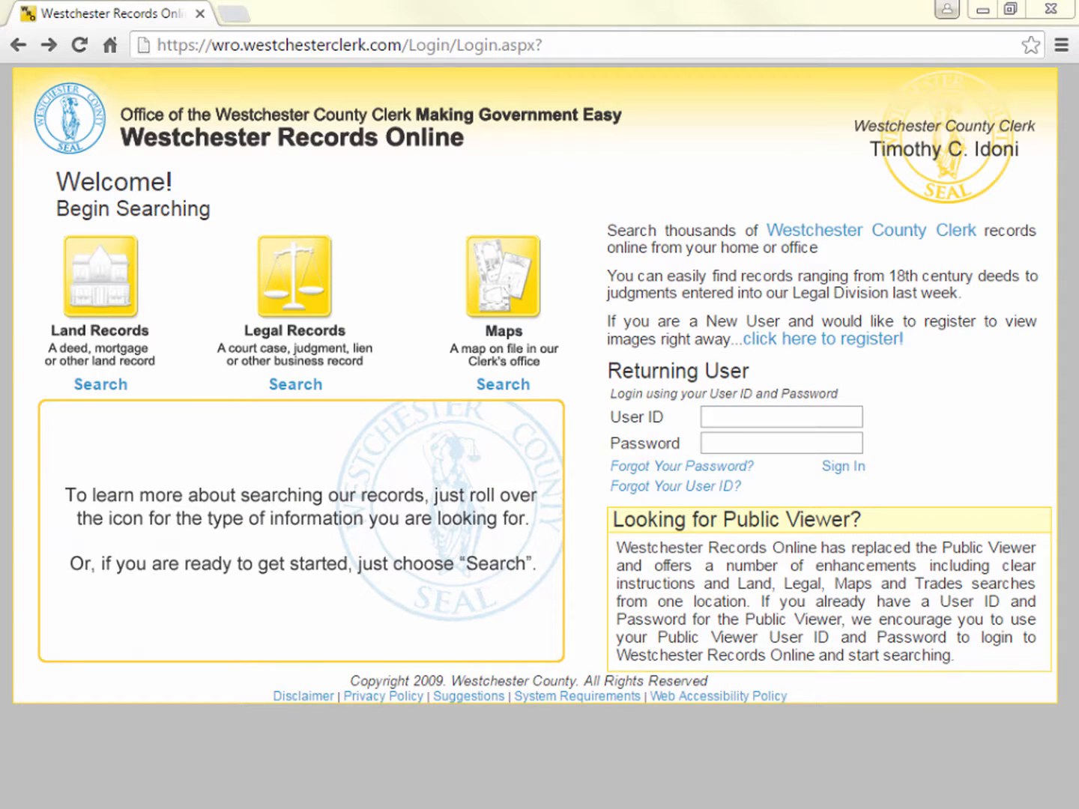
pyautogui.moveTo(725, 632)
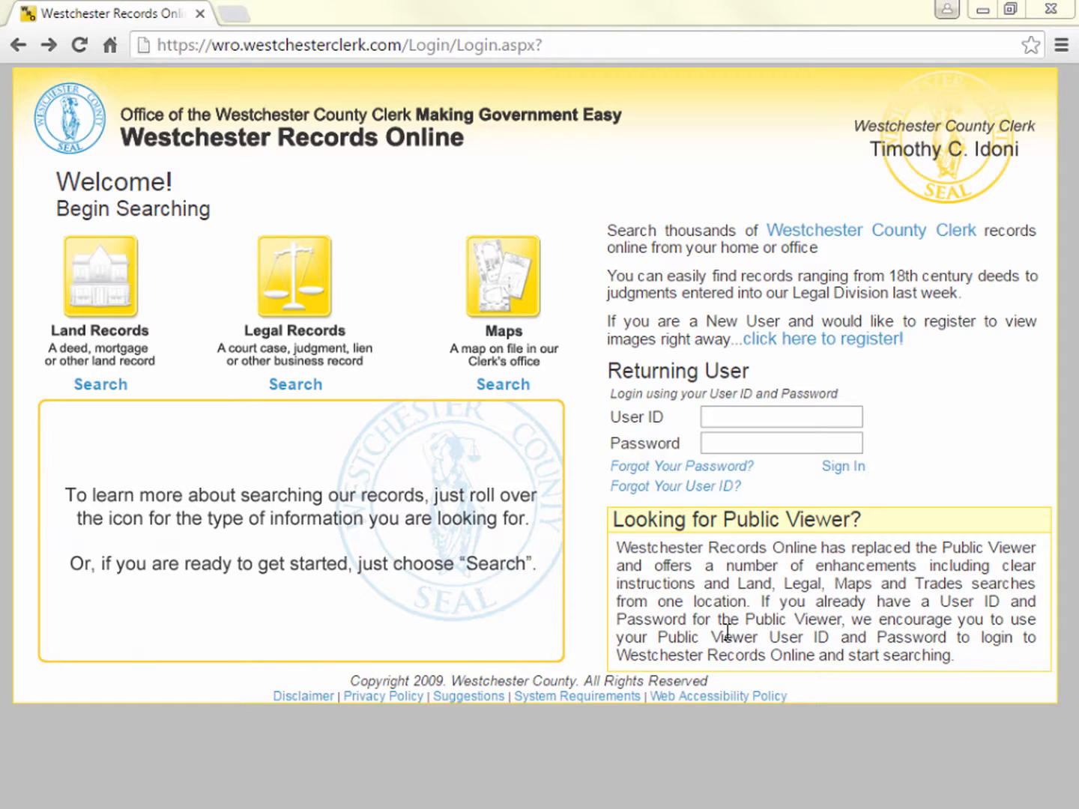
# Sign in as 'johnpublic' to reach the records search, then log out
pyautogui.click(781, 416)
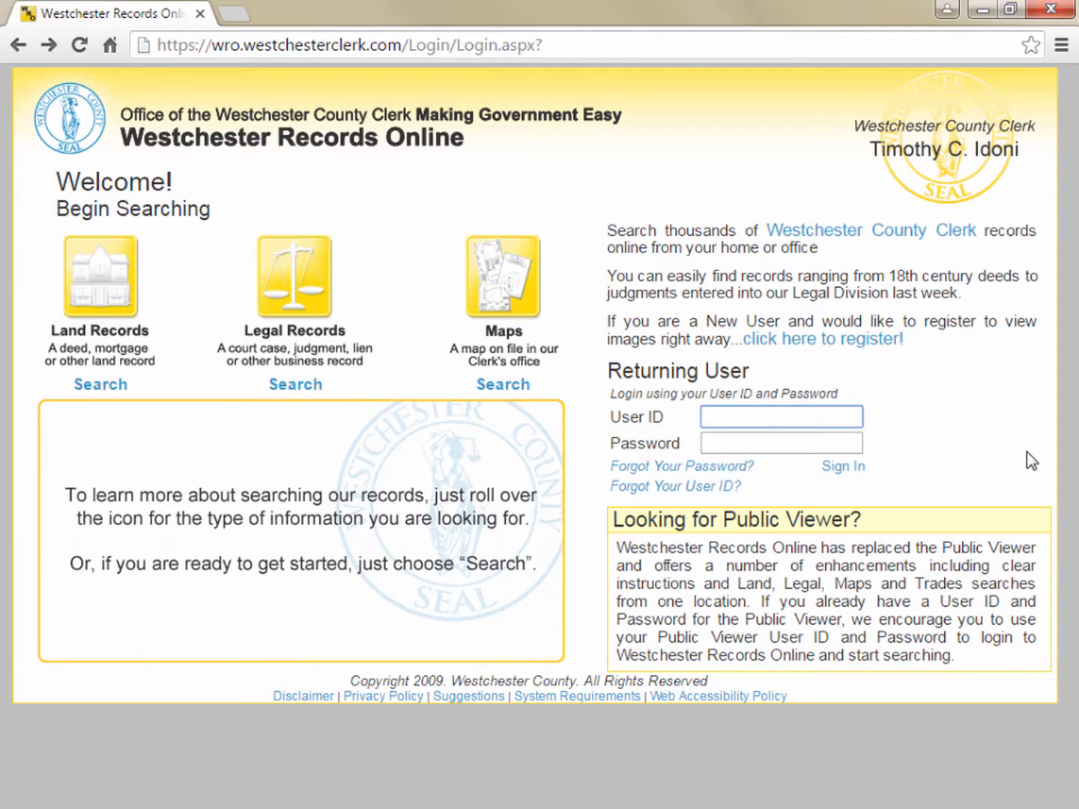
pyautogui.write('johnpublic')
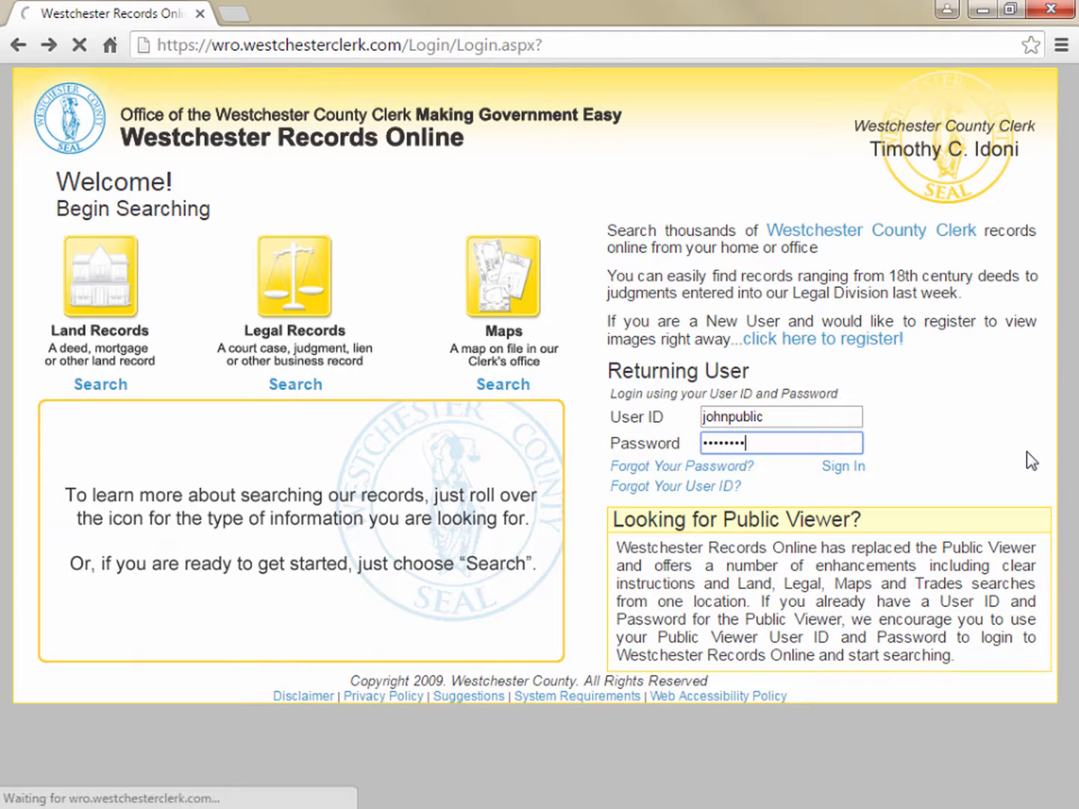
pyautogui.click(842, 464)
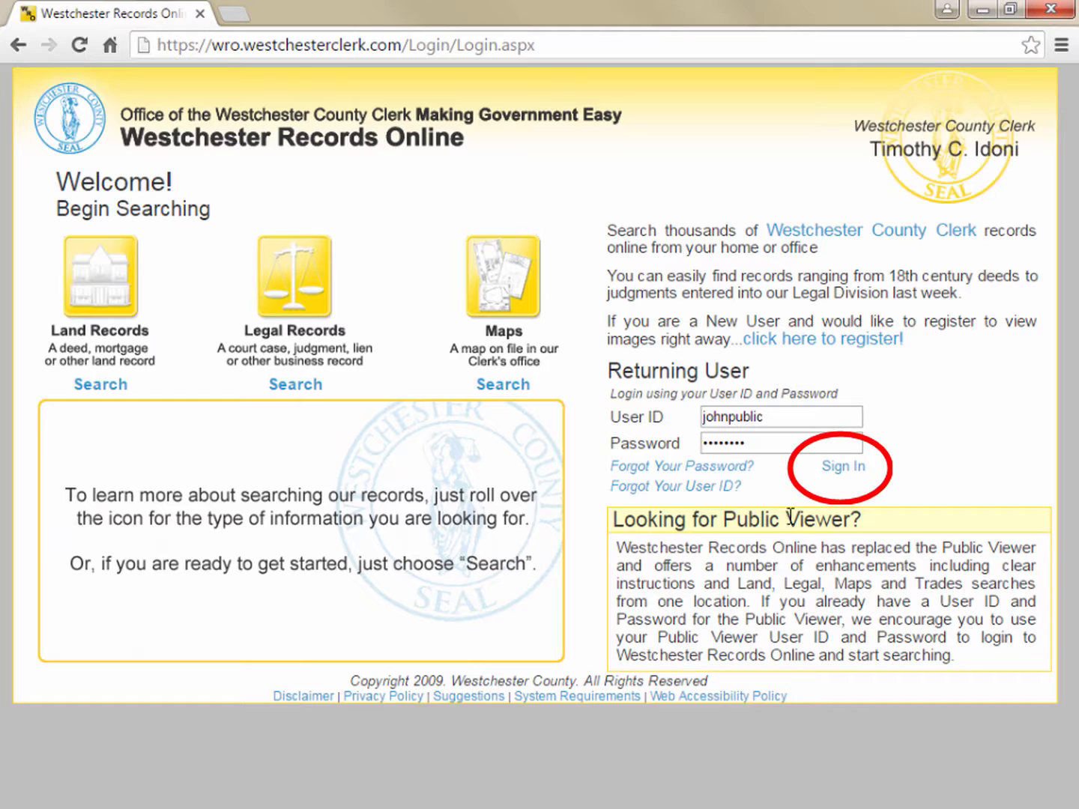
pyautogui.click(842, 466)
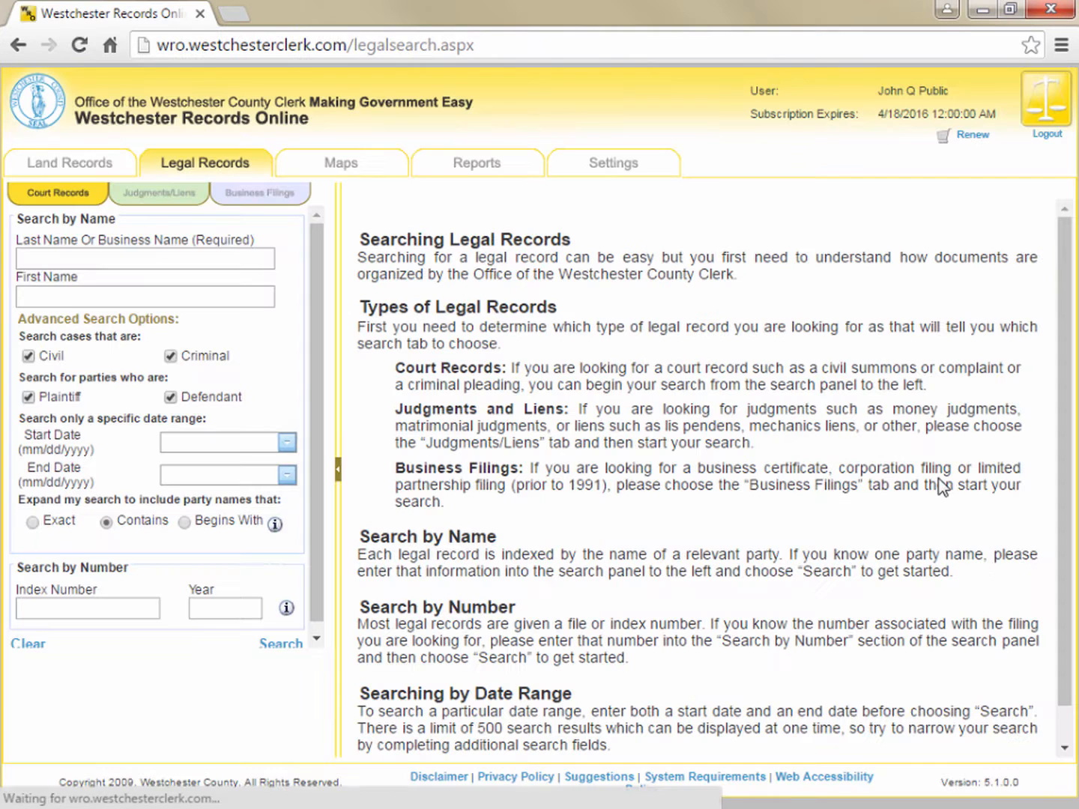
pyautogui.click(1046, 133)
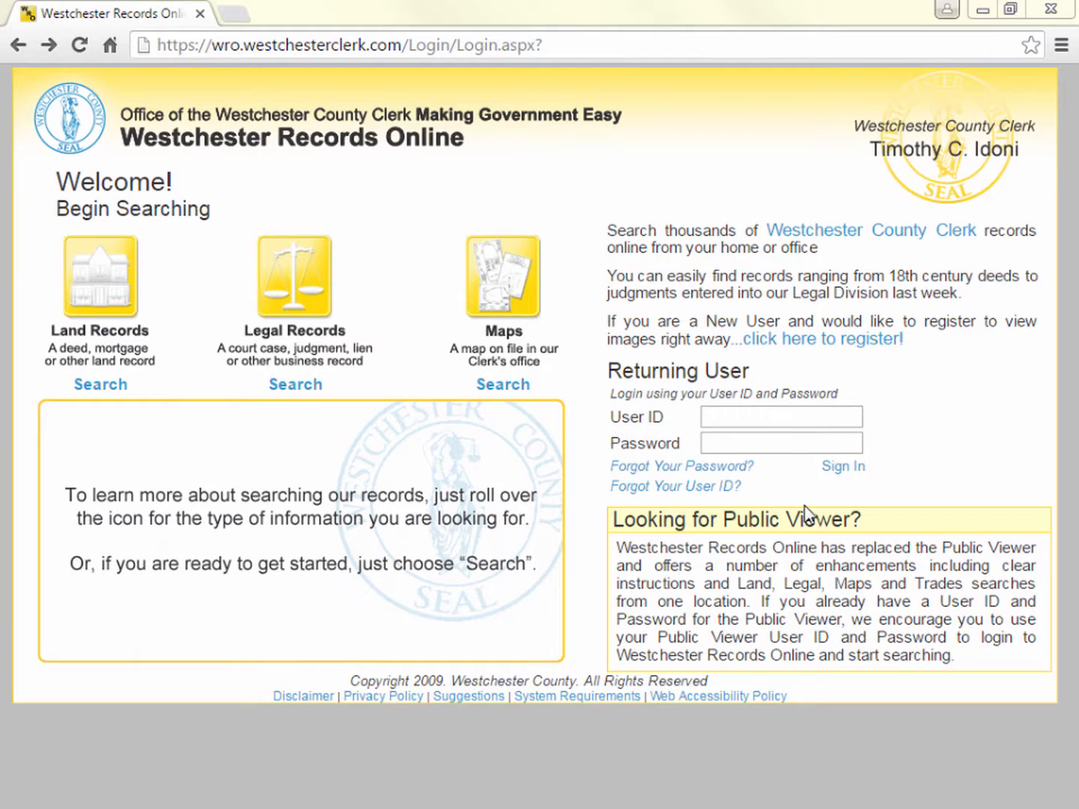
# Sign in again as 'johnpub', ending the already-active session to reach Legal Records
pyautogui.click(781, 416)
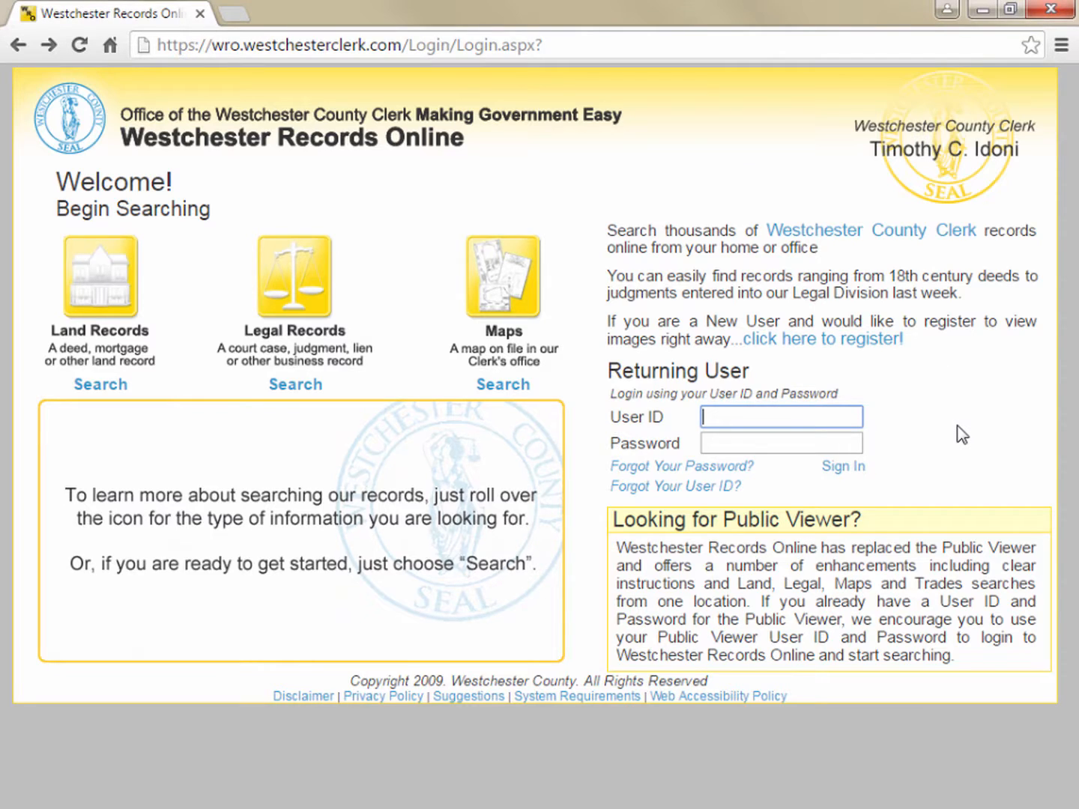
pyautogui.write('johnpublic')
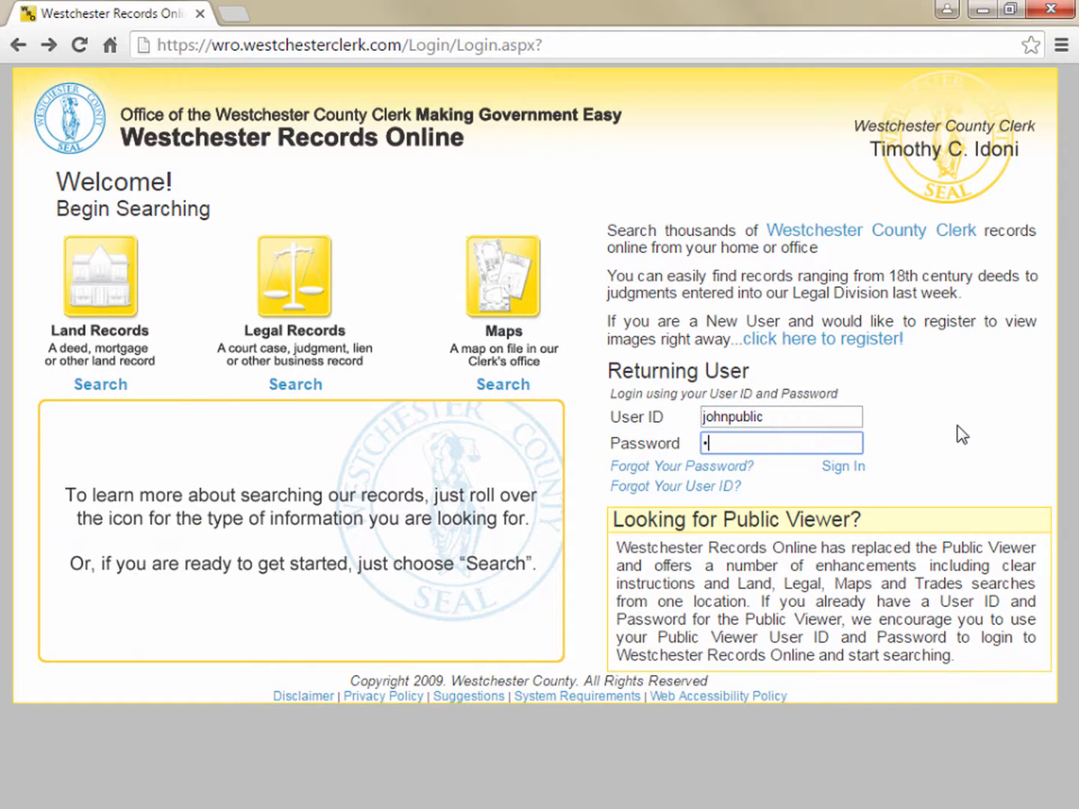
pyautogui.write('password')
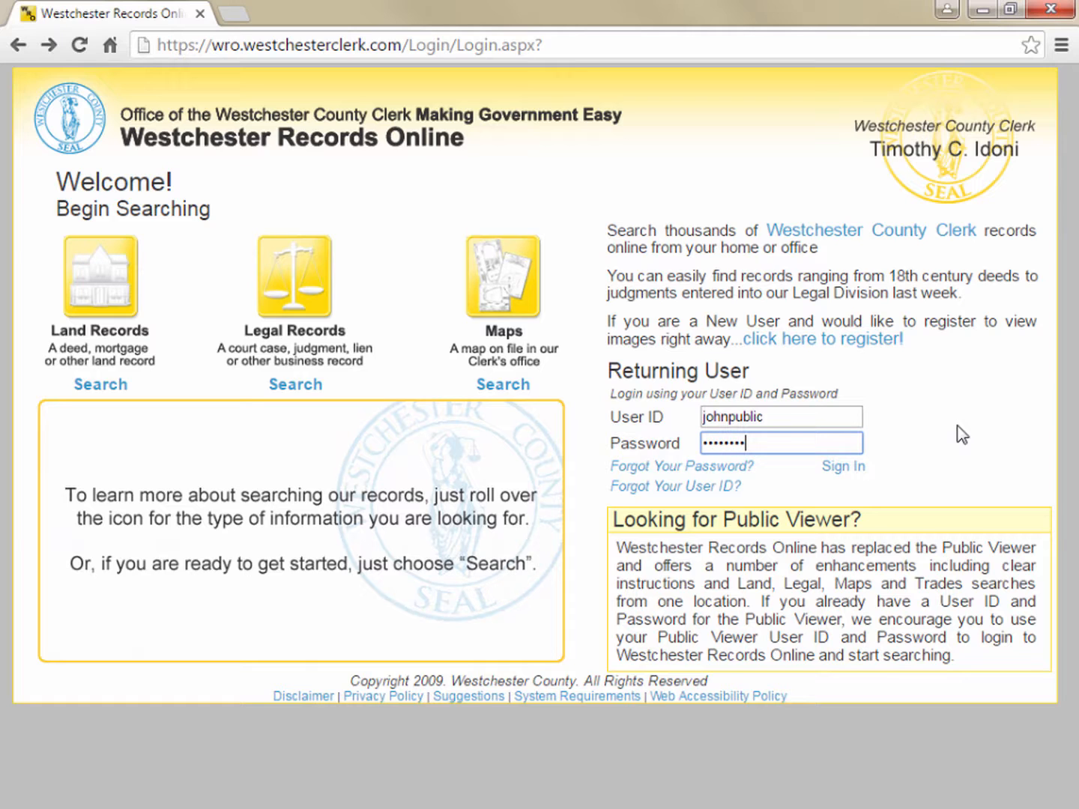
pyautogui.click(842, 465)
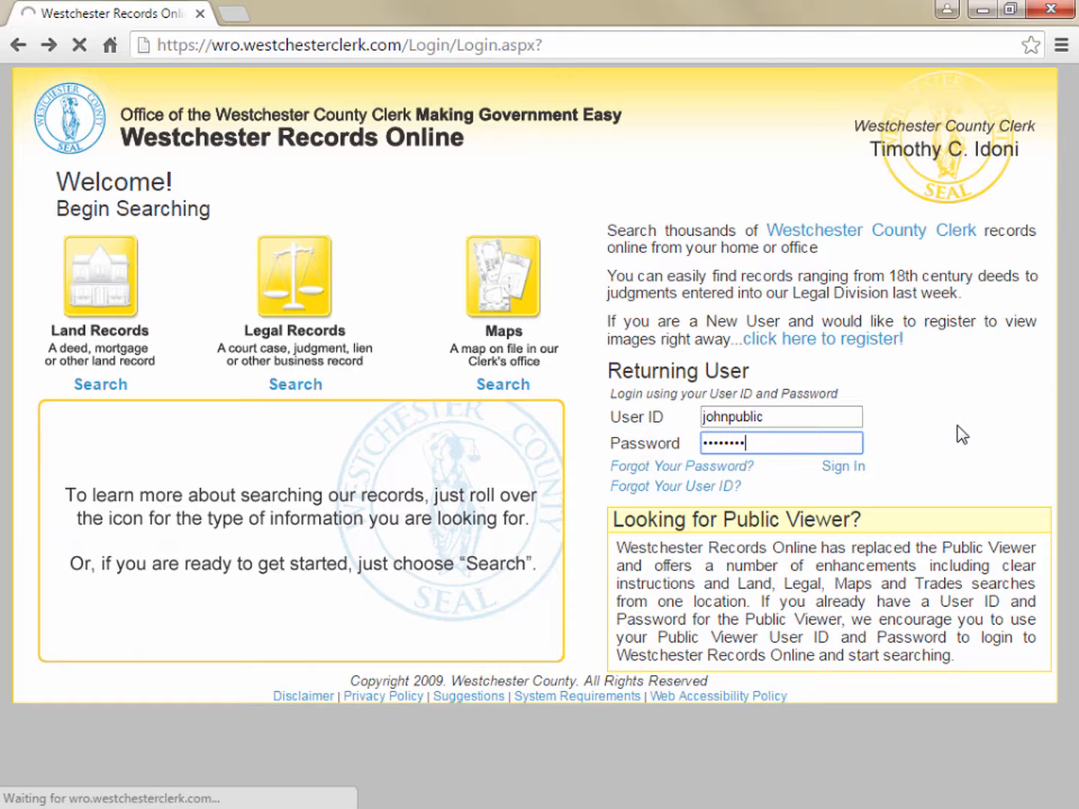
pyautogui.click(842, 464)
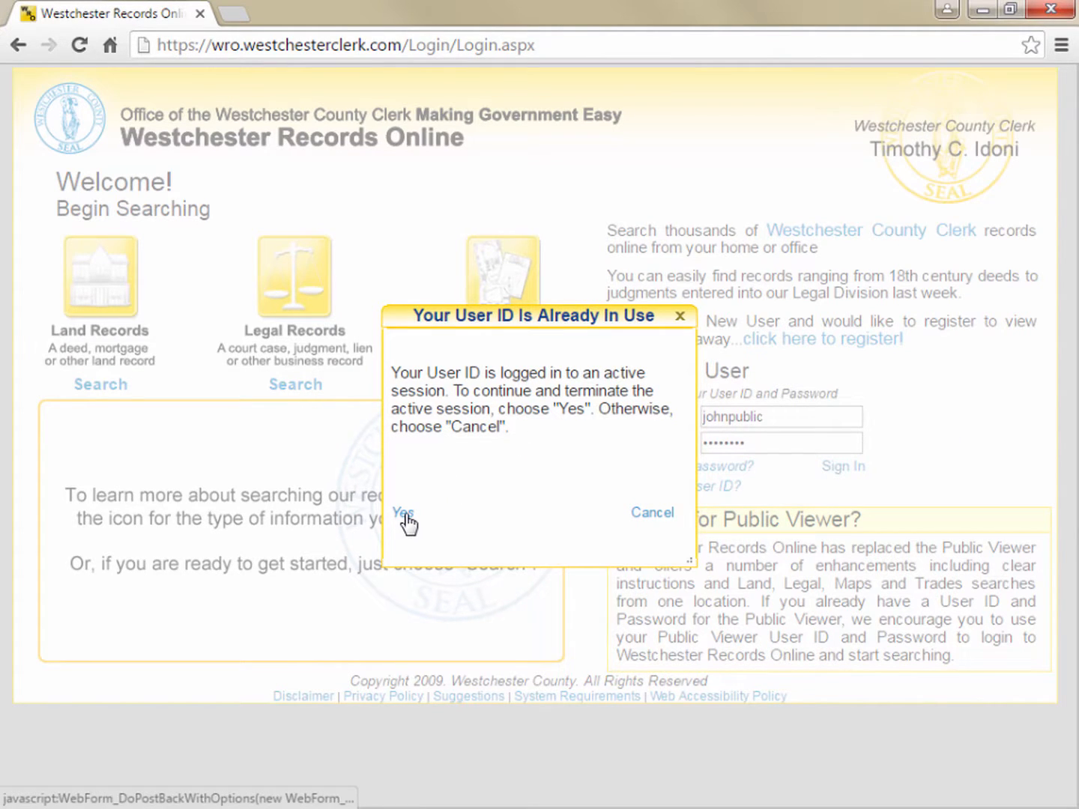
pyautogui.click(404, 512)
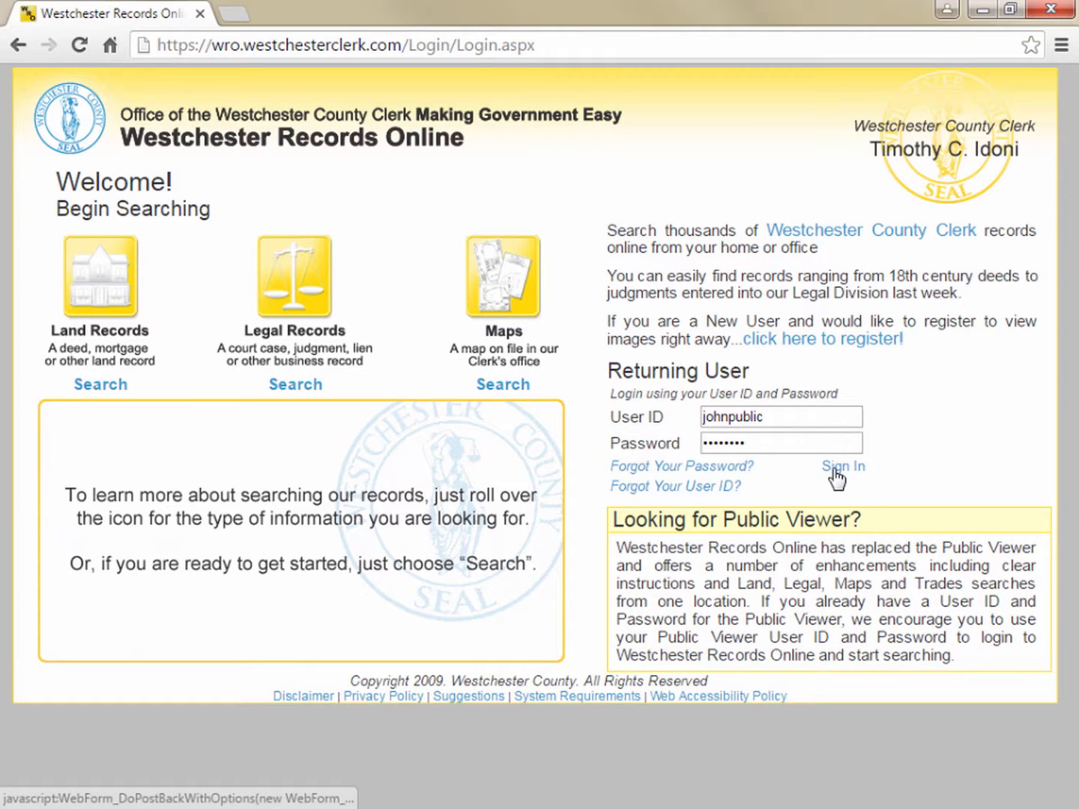
pyautogui.click(842, 465)
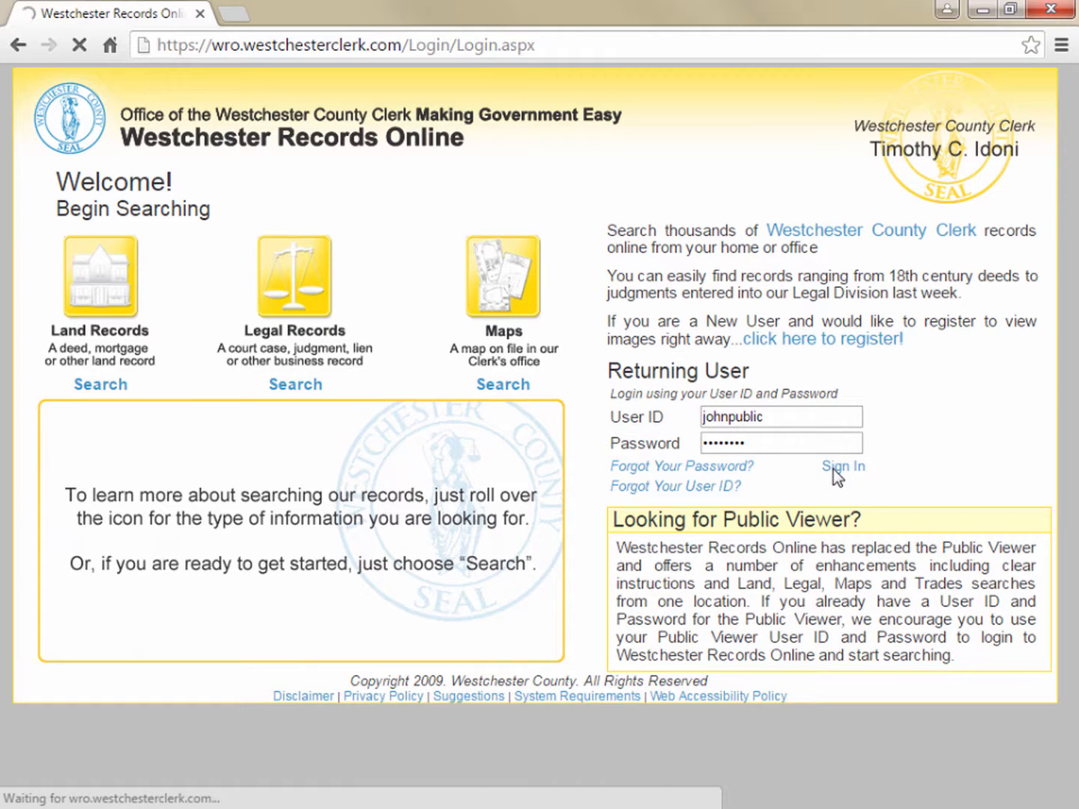
pyautogui.click(842, 465)
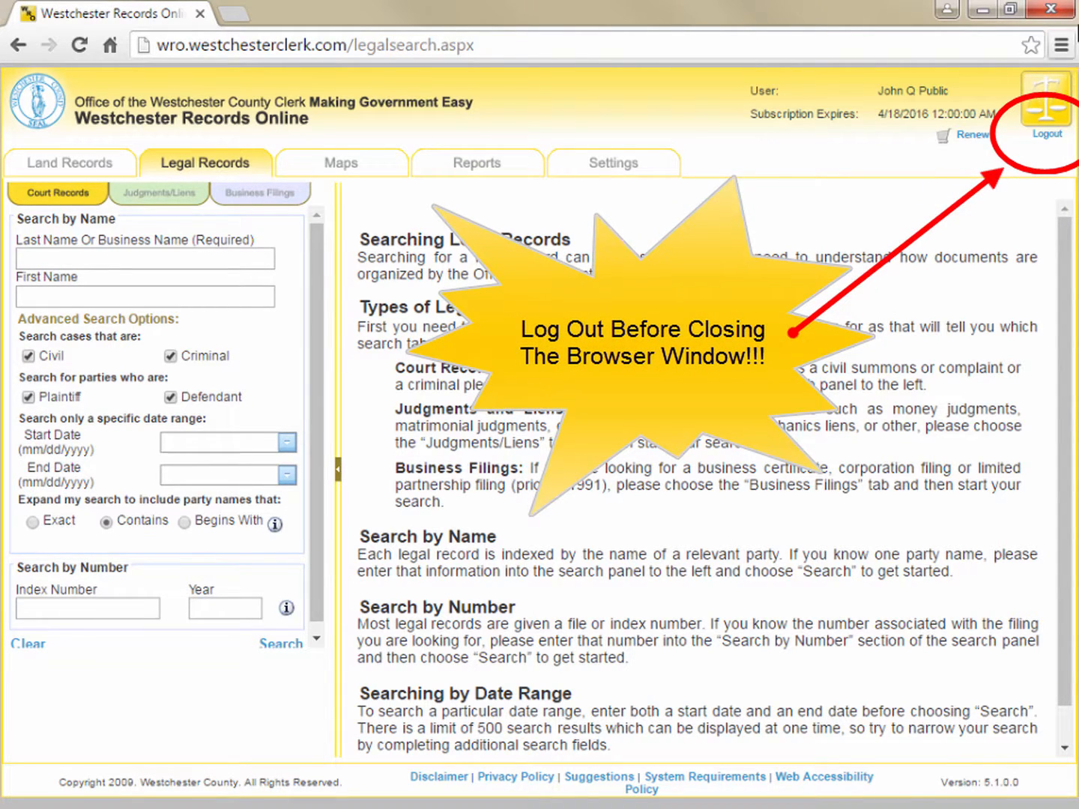
# Return to wro.west, sign in, and end the already-in-use session to get an empty login page
pyautogui.write('wro.west')
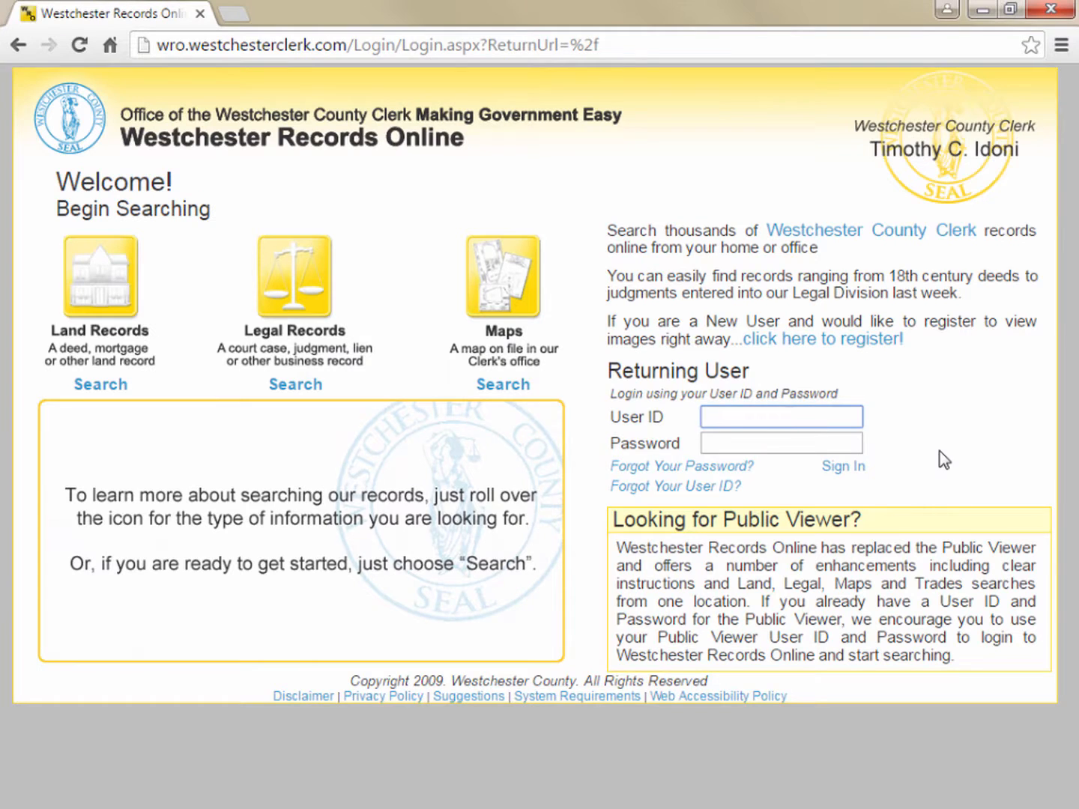
pyautogui.click(842, 464)
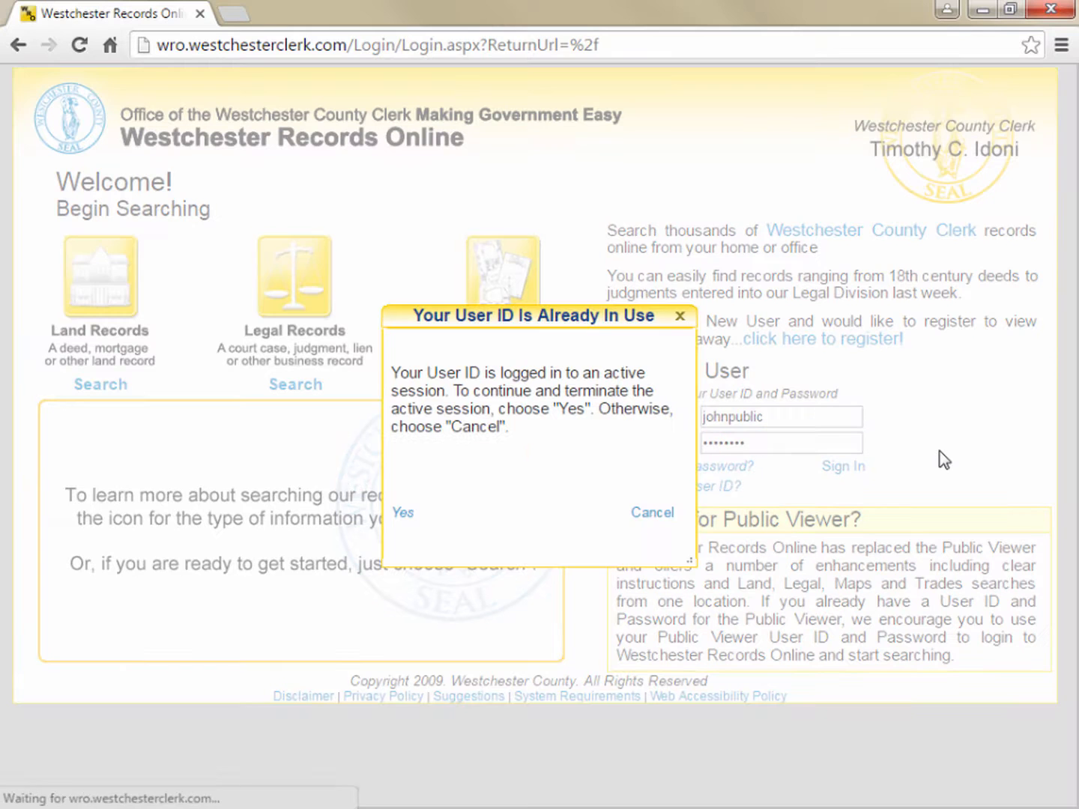
pyautogui.click(403, 513)
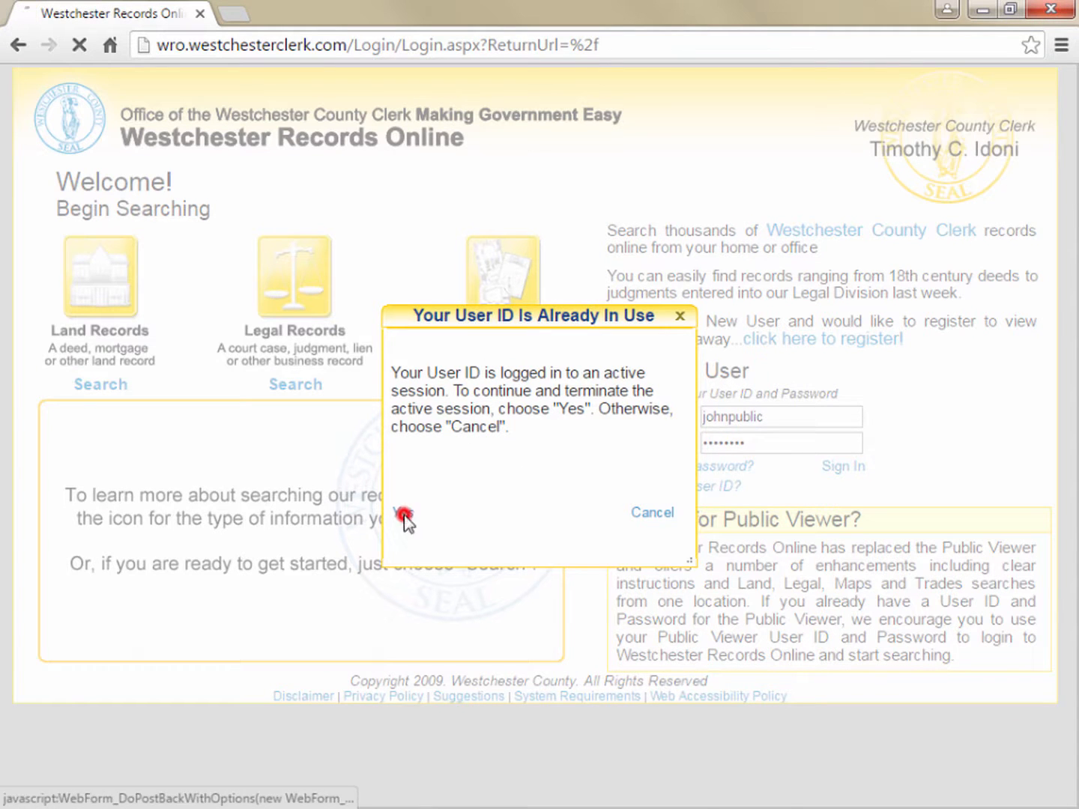
pyautogui.click(404, 517)
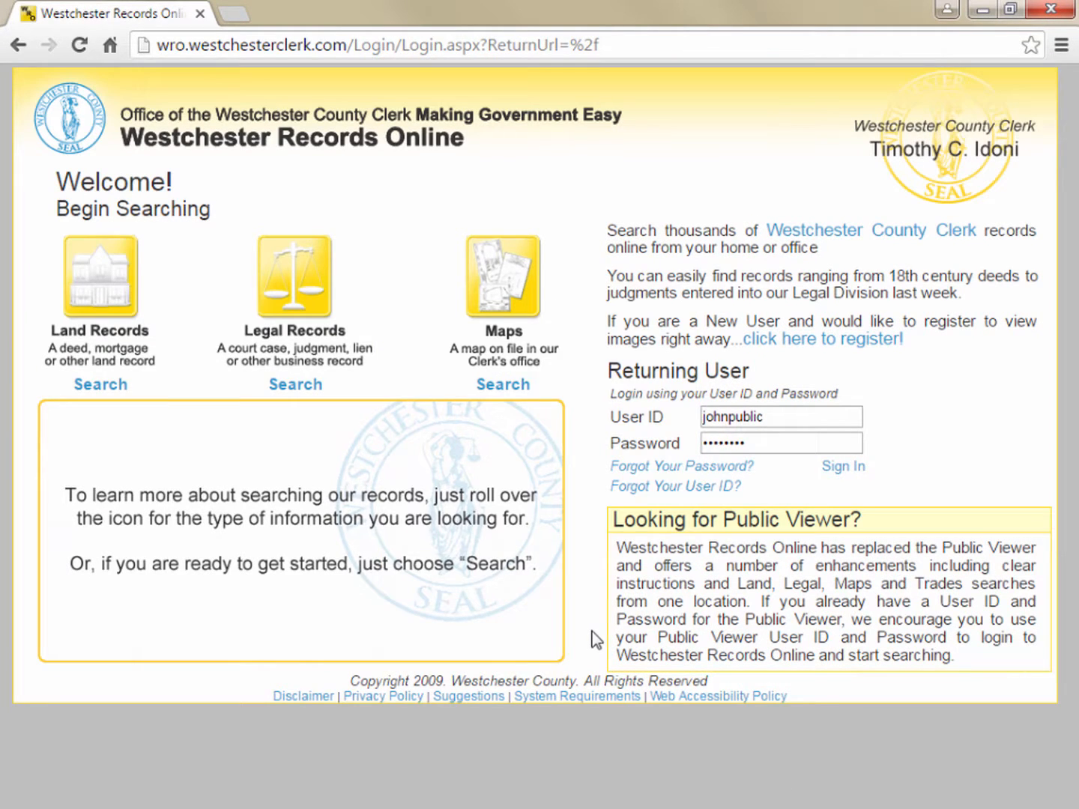
pyautogui.click(842, 464)
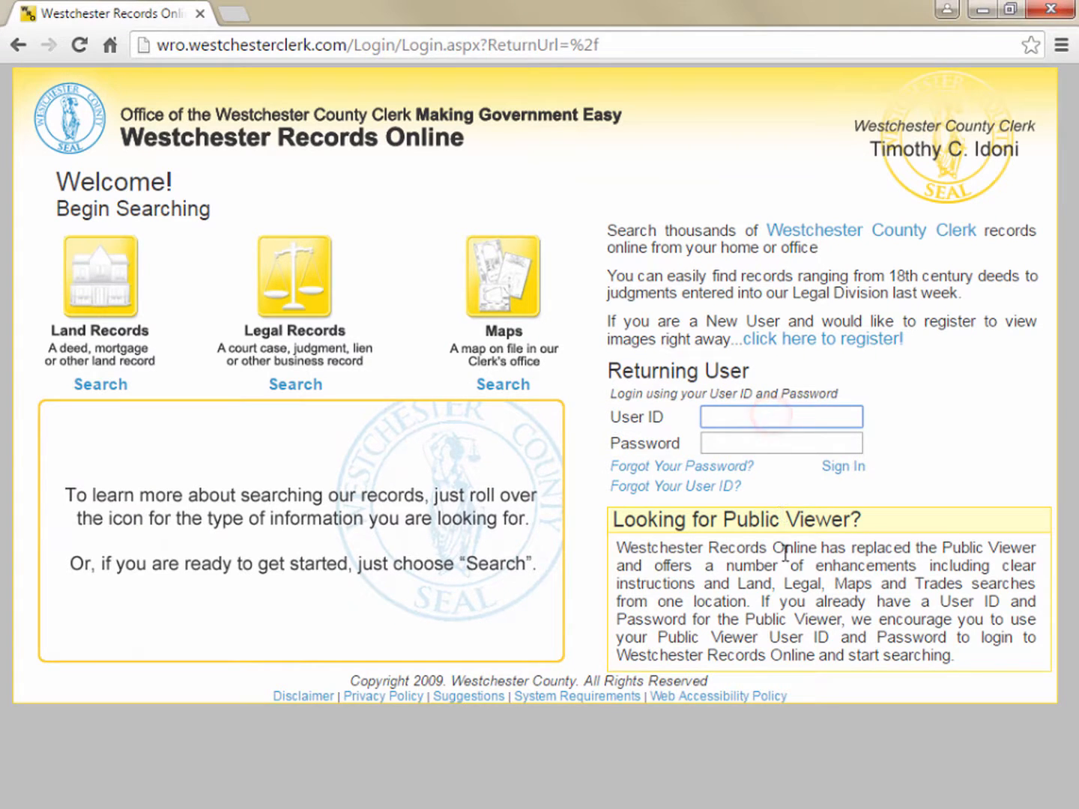
# Enter the 'joh' credentials and sign in, ending the other active session when prompted
pyautogui.write('johnpublic')
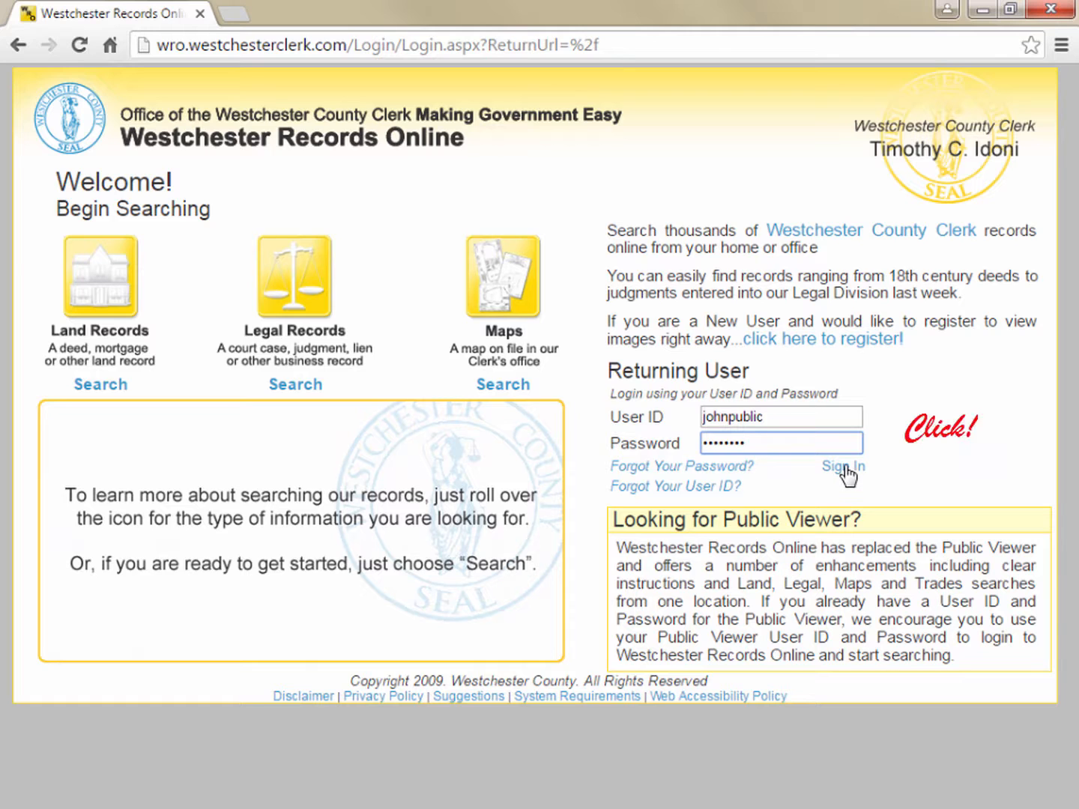
pyautogui.click(843, 467)
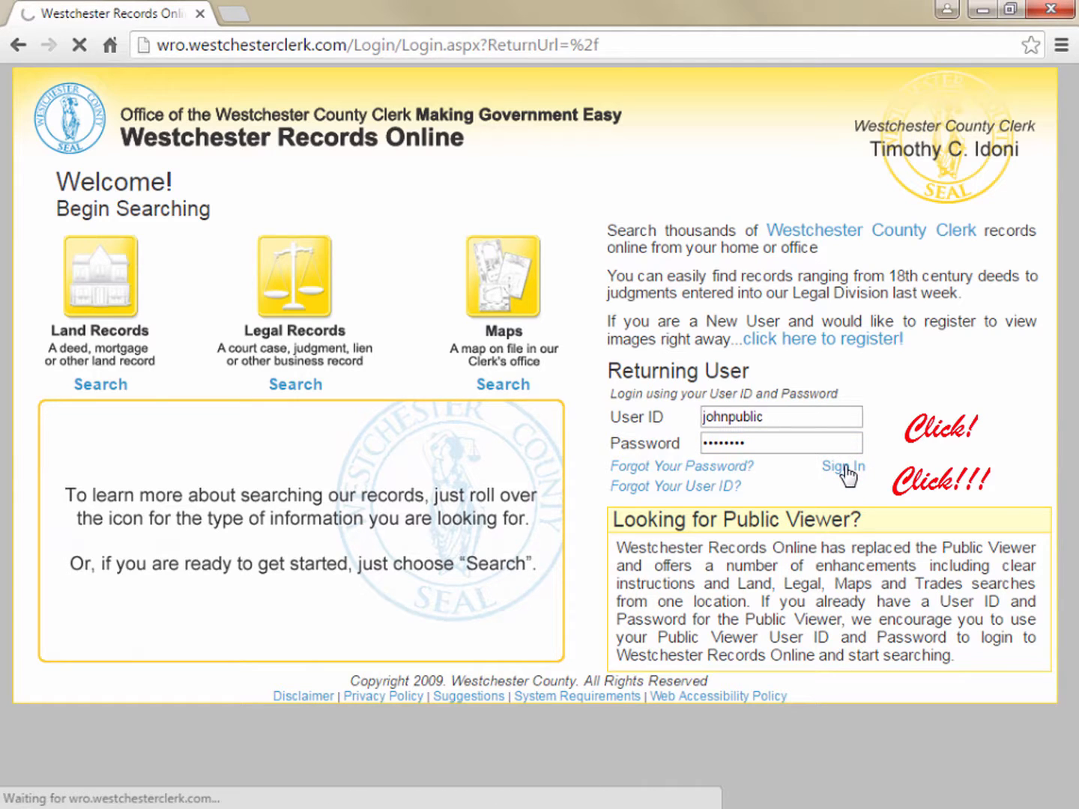
pyautogui.click(843, 465)
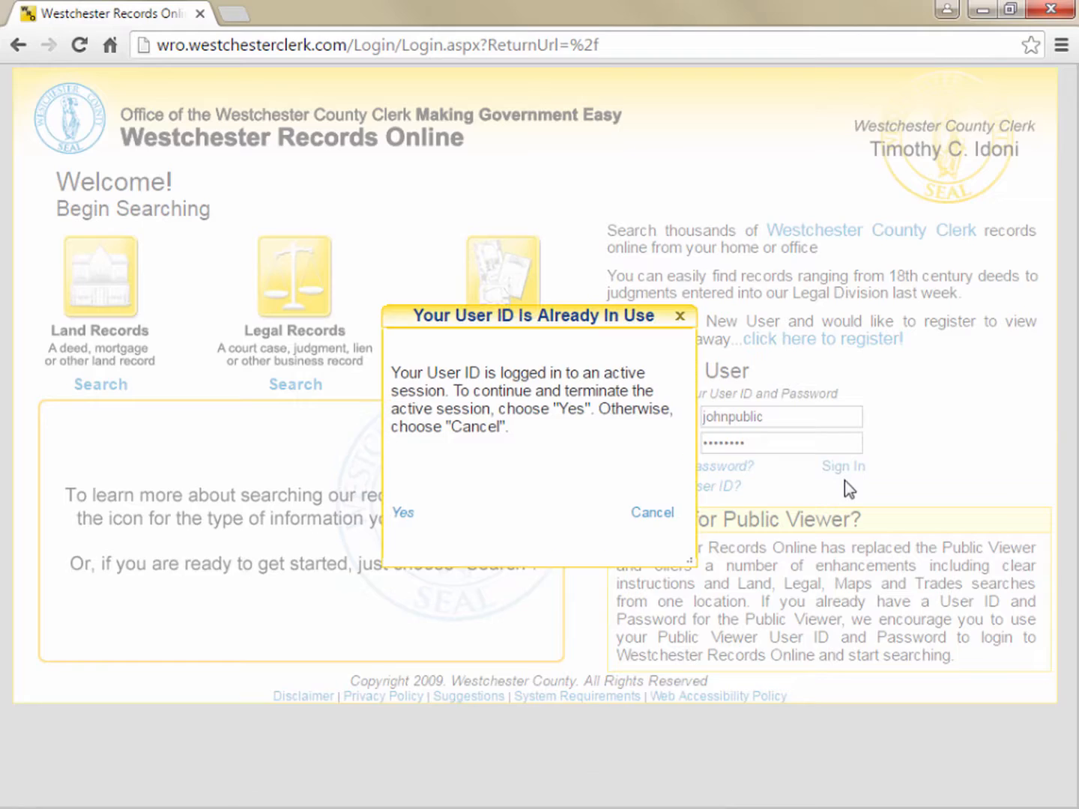
pyautogui.moveTo(499, 498)
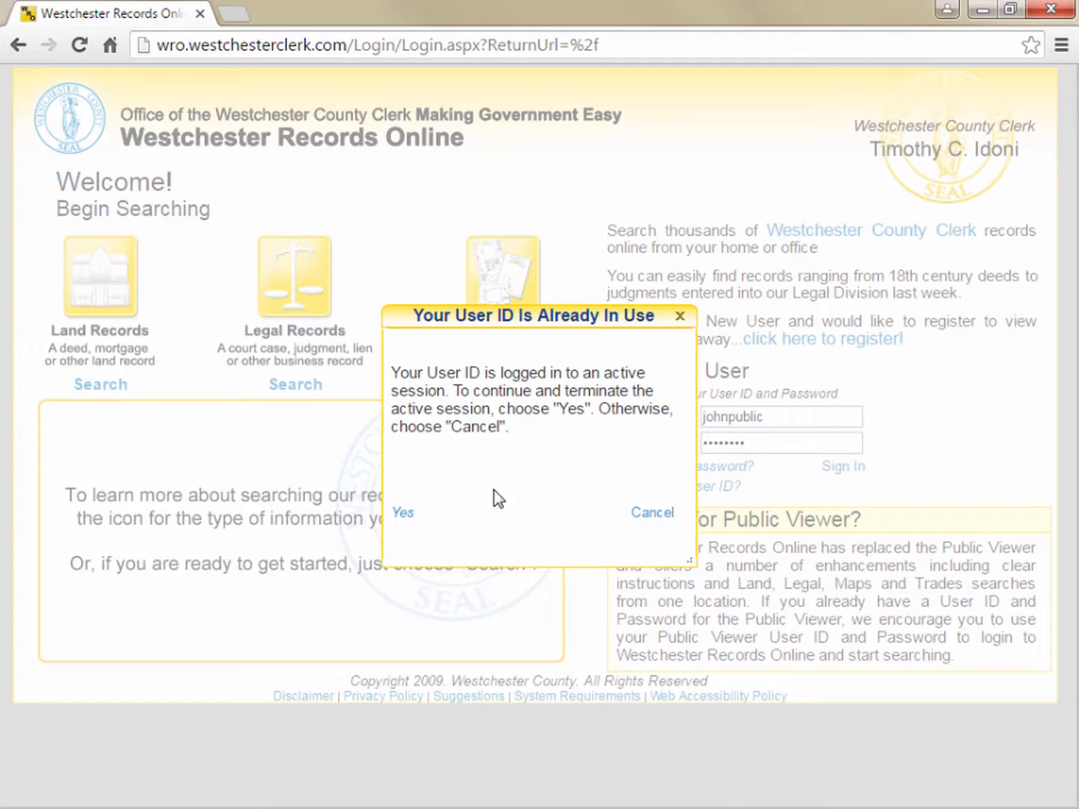
pyautogui.click(402, 512)
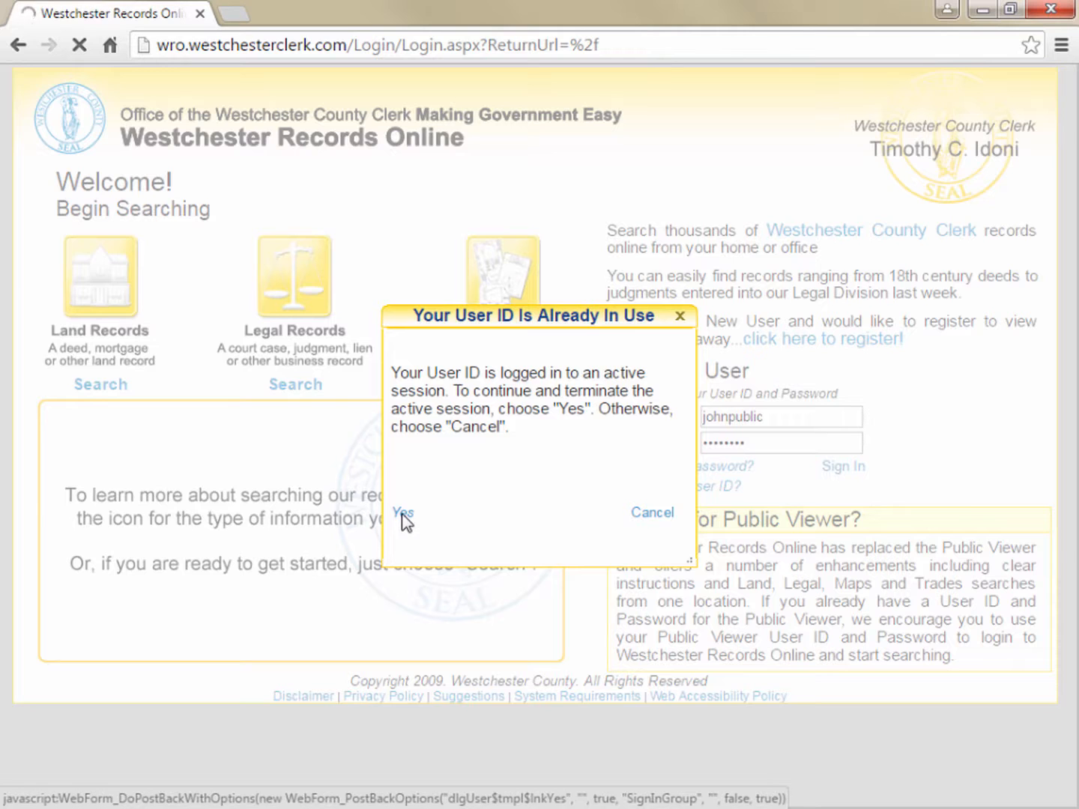
pyautogui.click(403, 512)
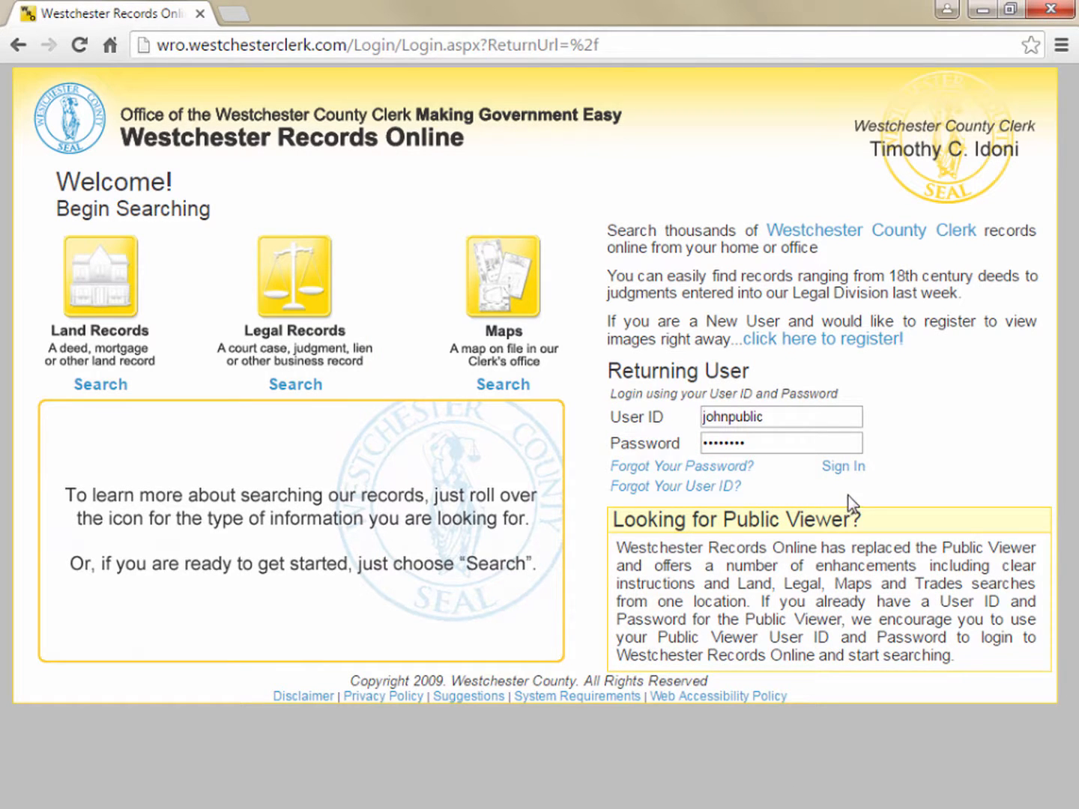
# Retry sign-in and again confirm ending the already-in-use session
pyautogui.click(842, 465)
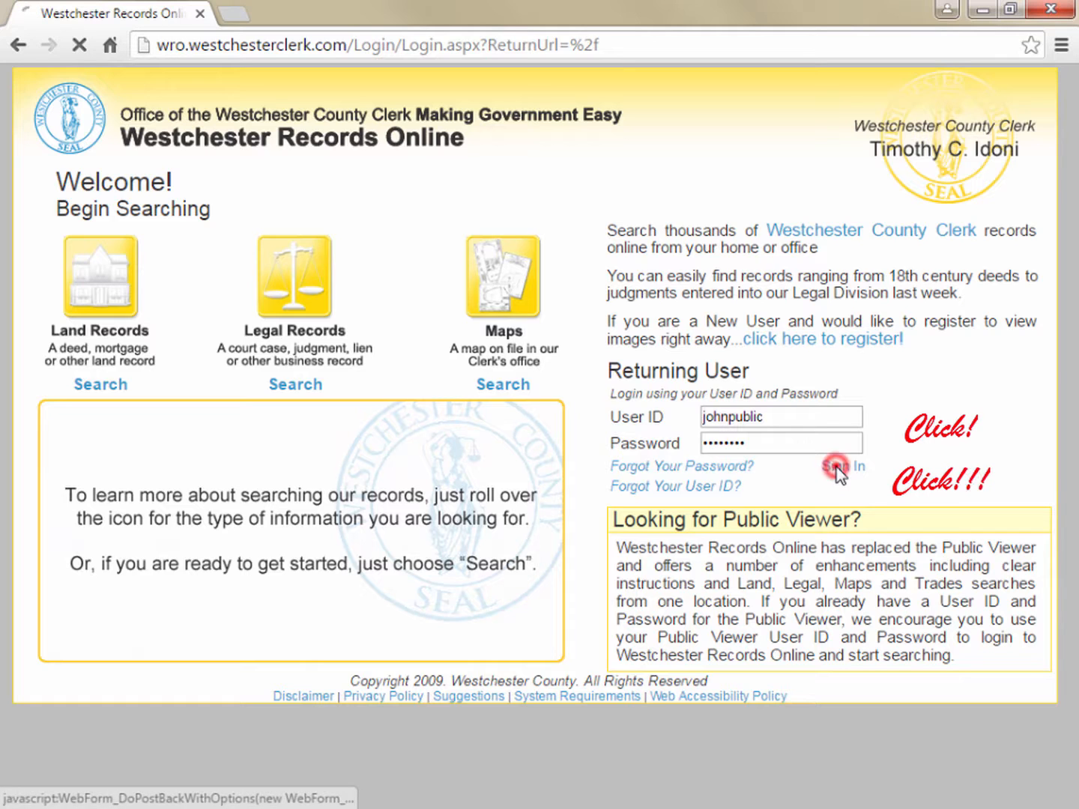
pyautogui.click(842, 466)
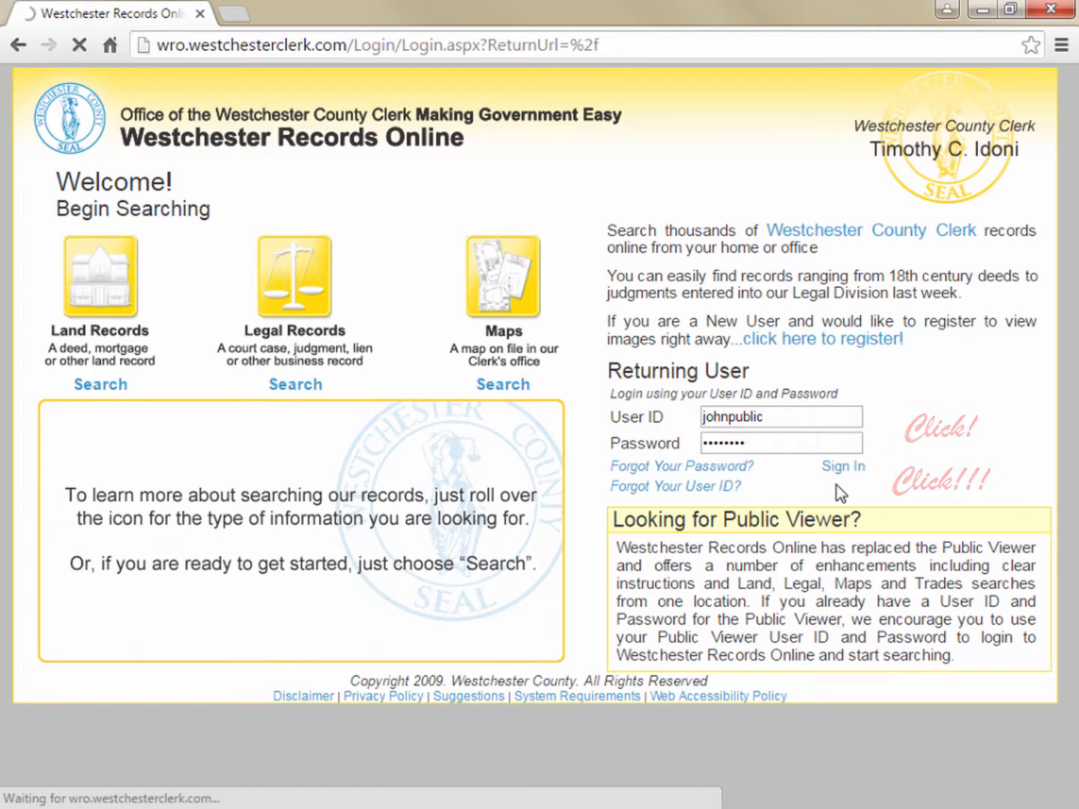
pyautogui.click(842, 464)
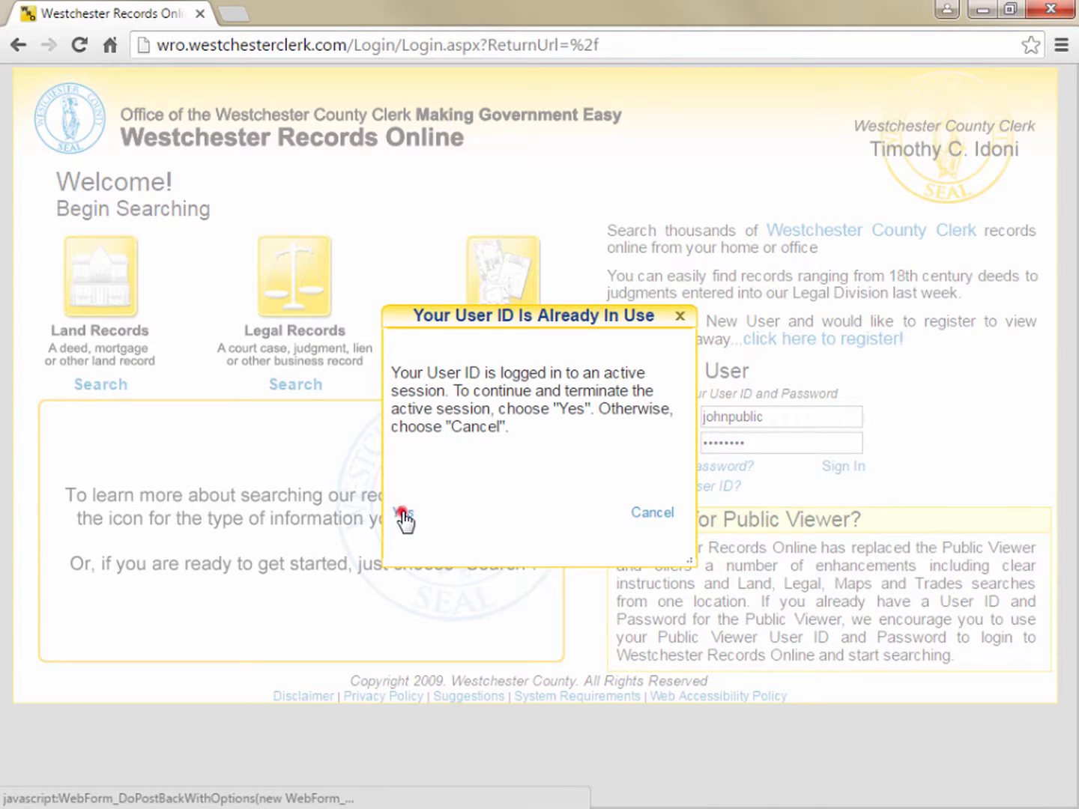
pyautogui.click(403, 513)
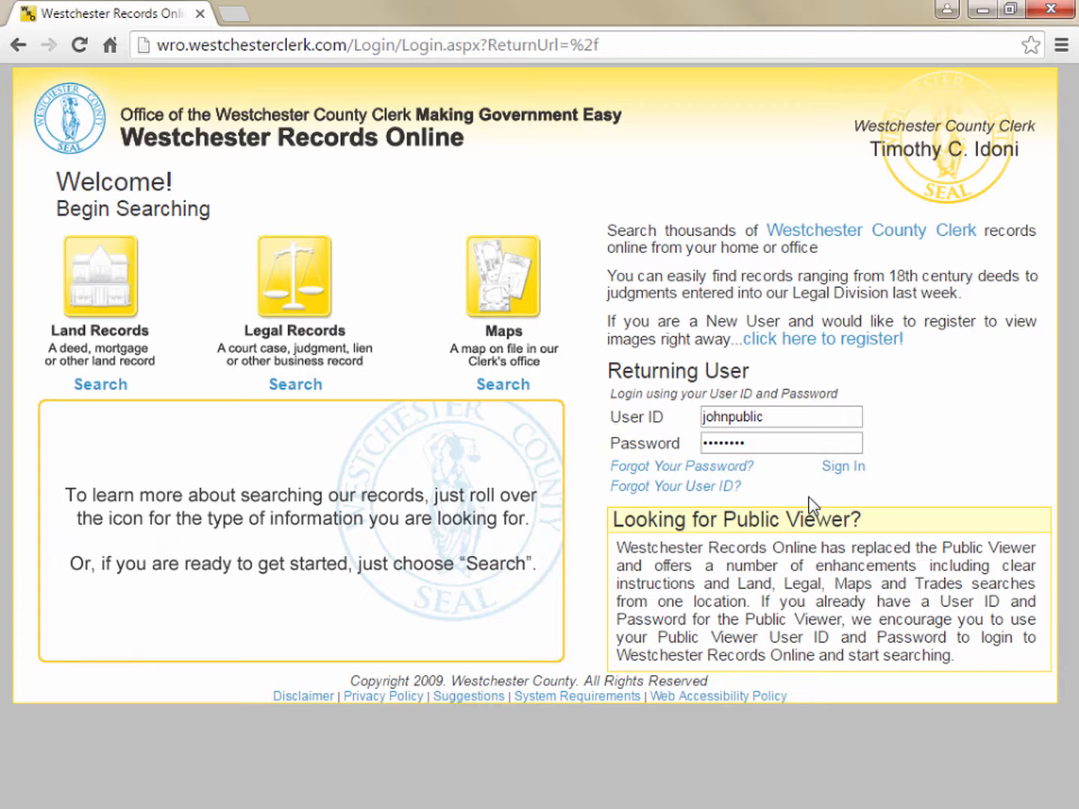
pyautogui.moveTo(842, 471)
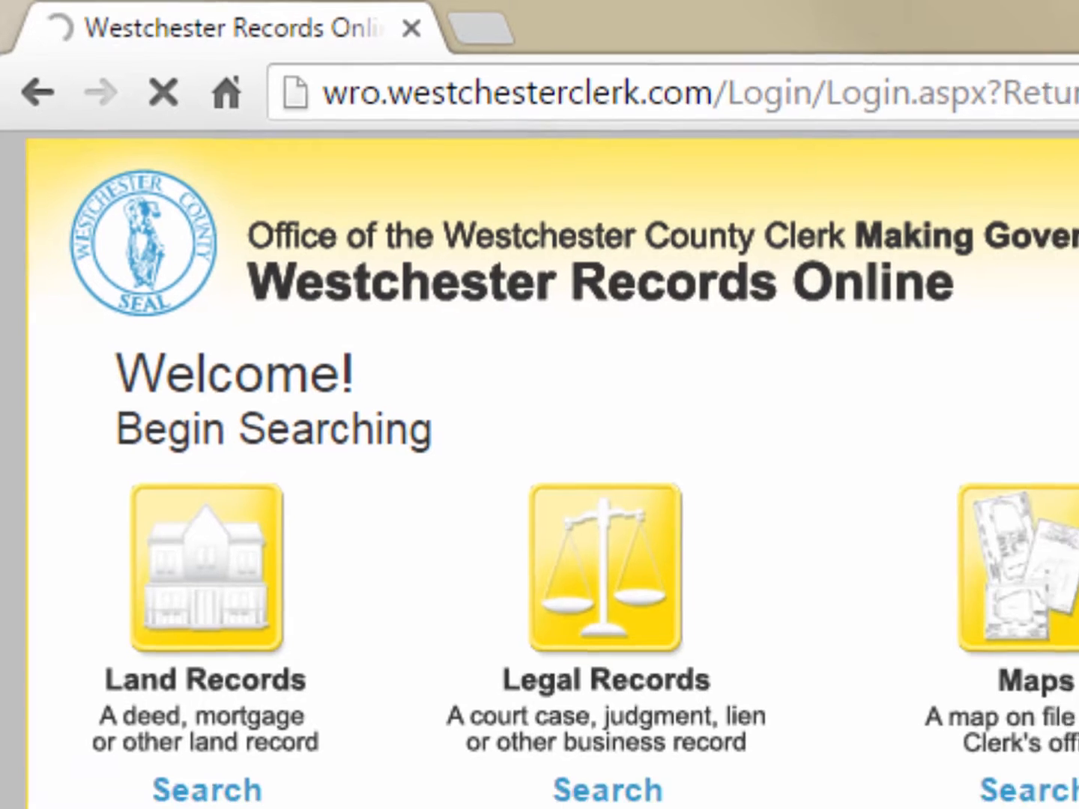
# Once logged in, switch from Legal Records to the Land Records search page
pyautogui.click(609, 788)
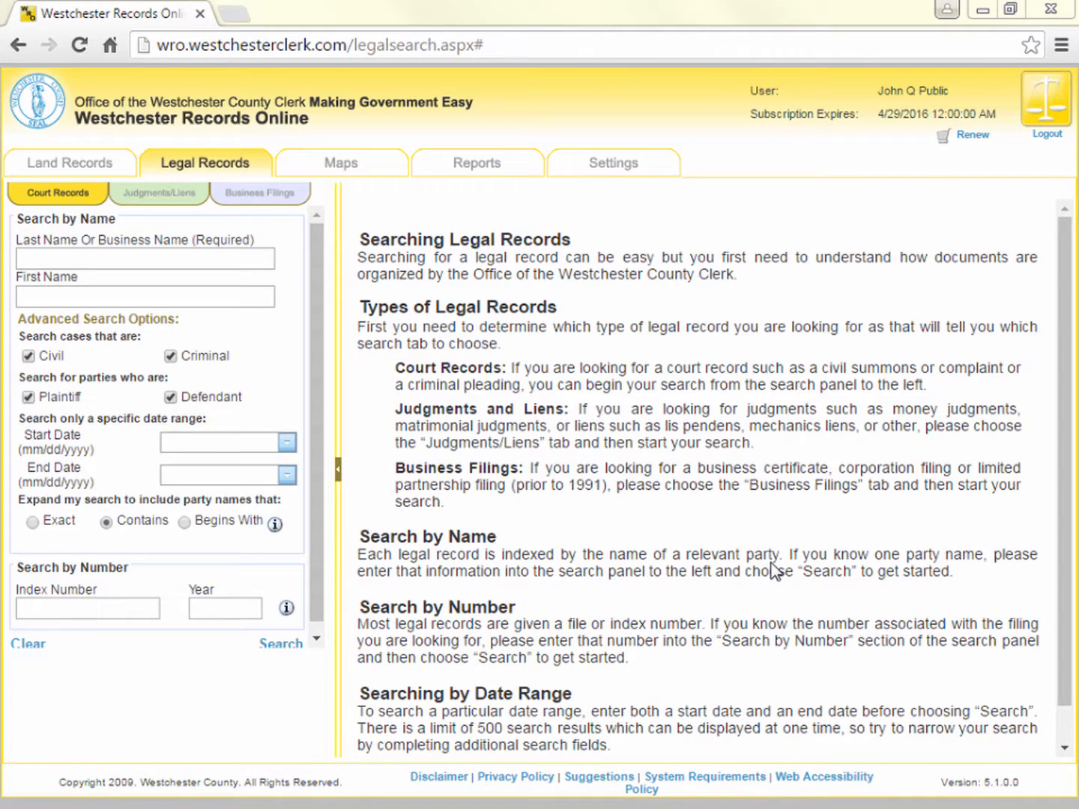
pyautogui.moveTo(69, 162)
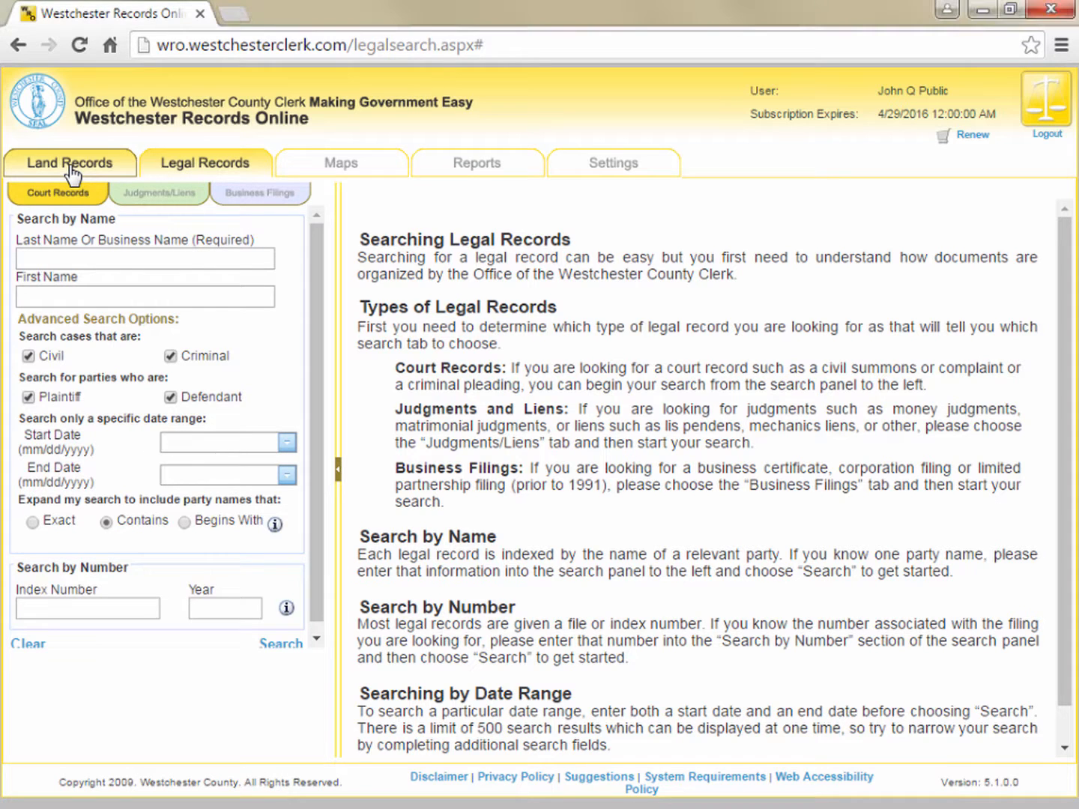
pyautogui.click(69, 162)
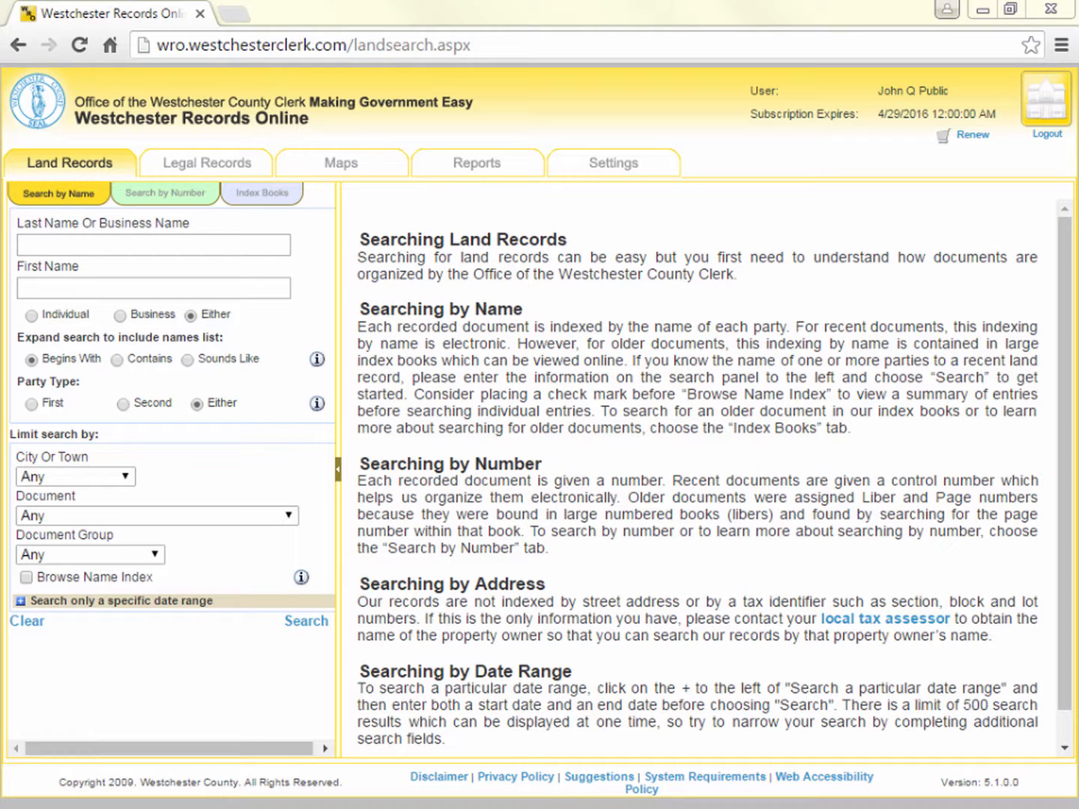
pyautogui.moveTo(973, 135)
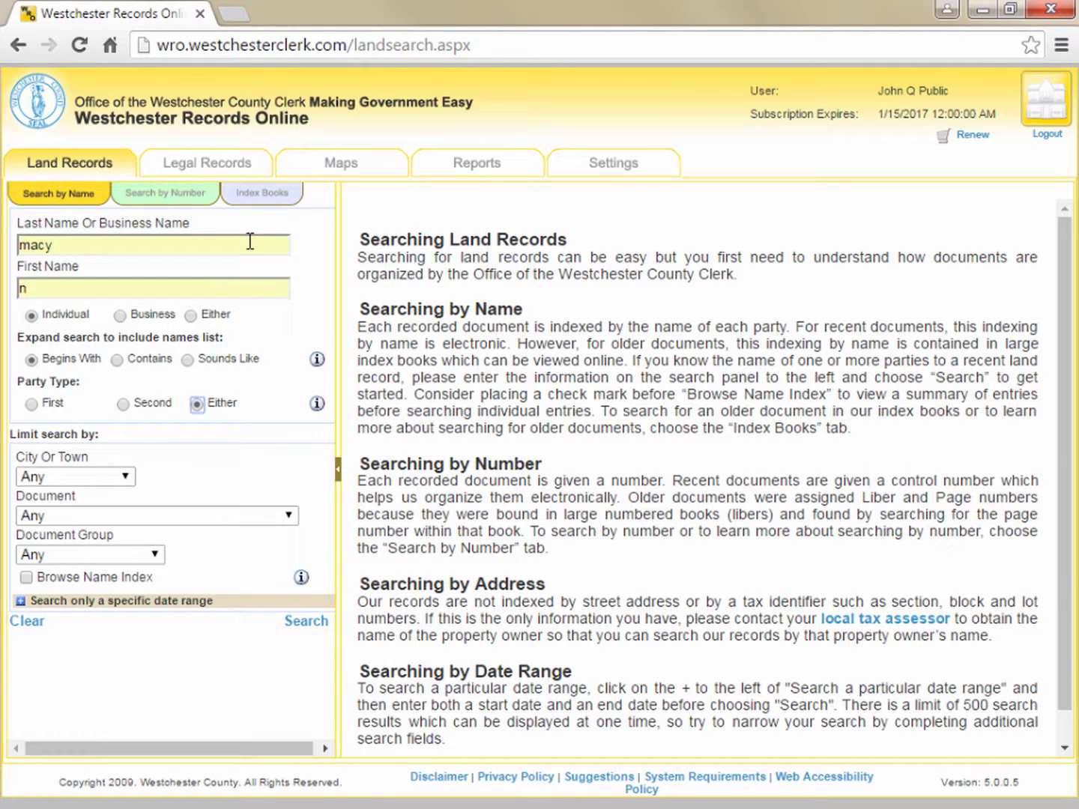
# Search Mt. Pleasant mortgage papers for Macy, N and request the first result's image
pyautogui.click(306, 621)
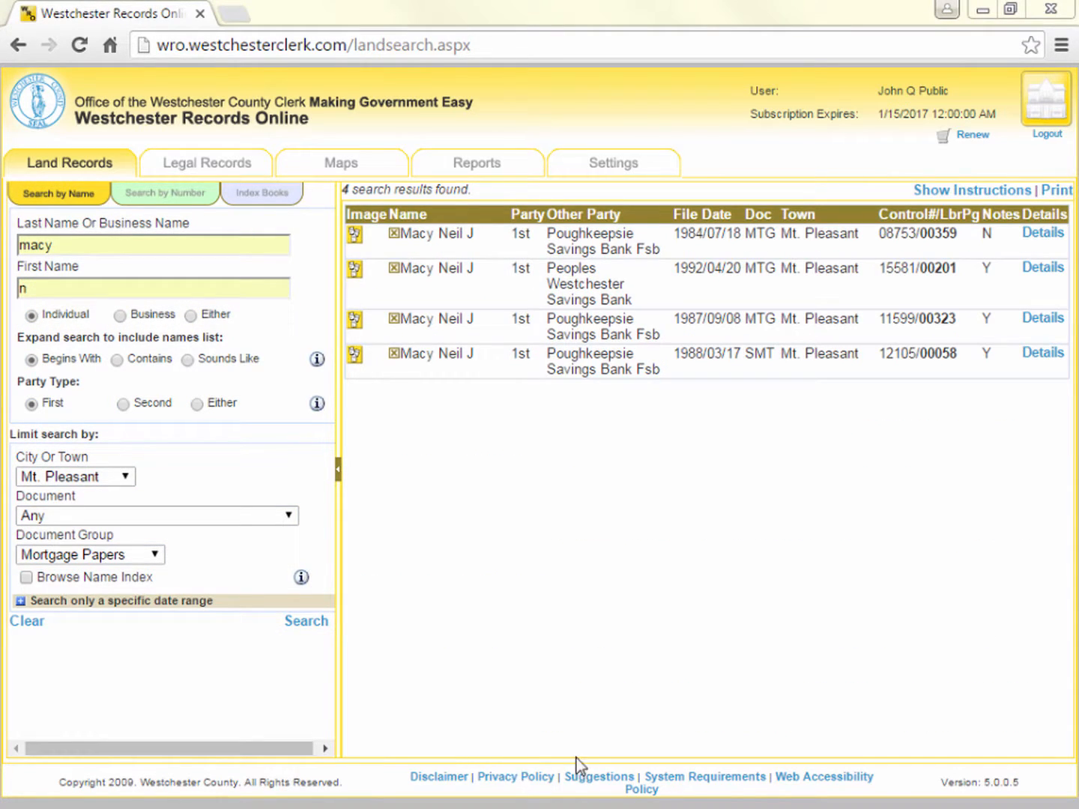
pyautogui.moveTo(382, 301)
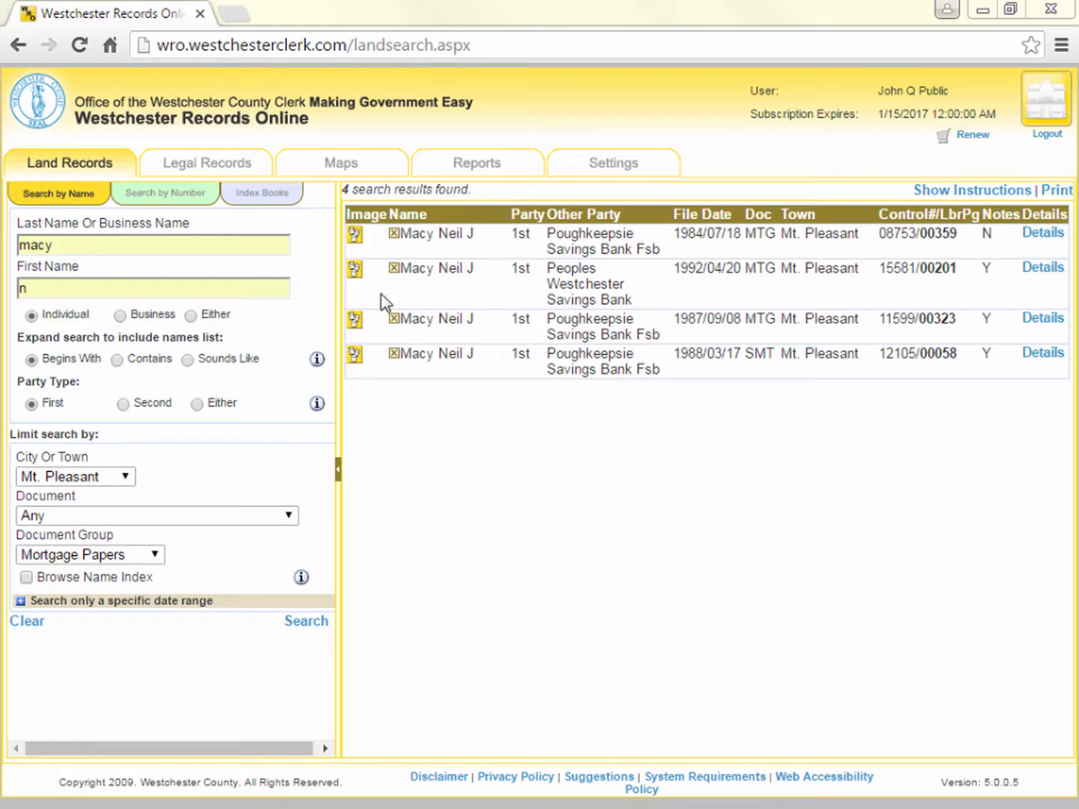
pyautogui.click(354, 234)
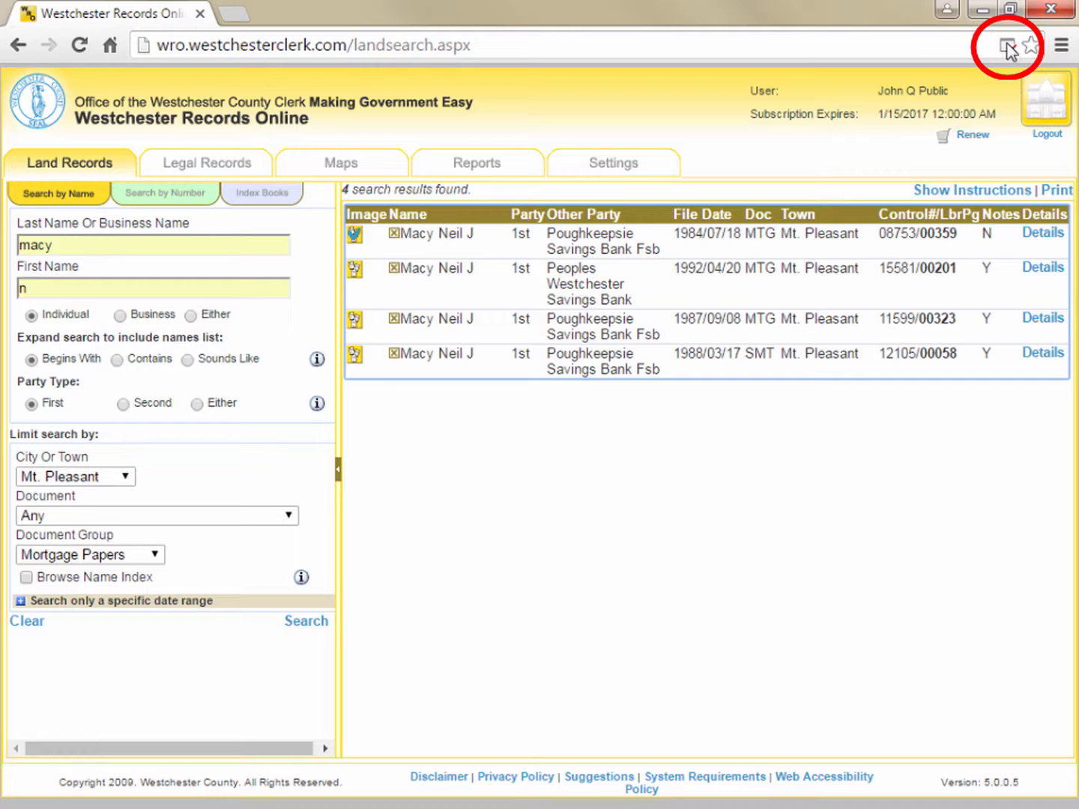
# Always allow pop-ups from the site and reopen the first result's PDF image
pyautogui.click(1001, 45)
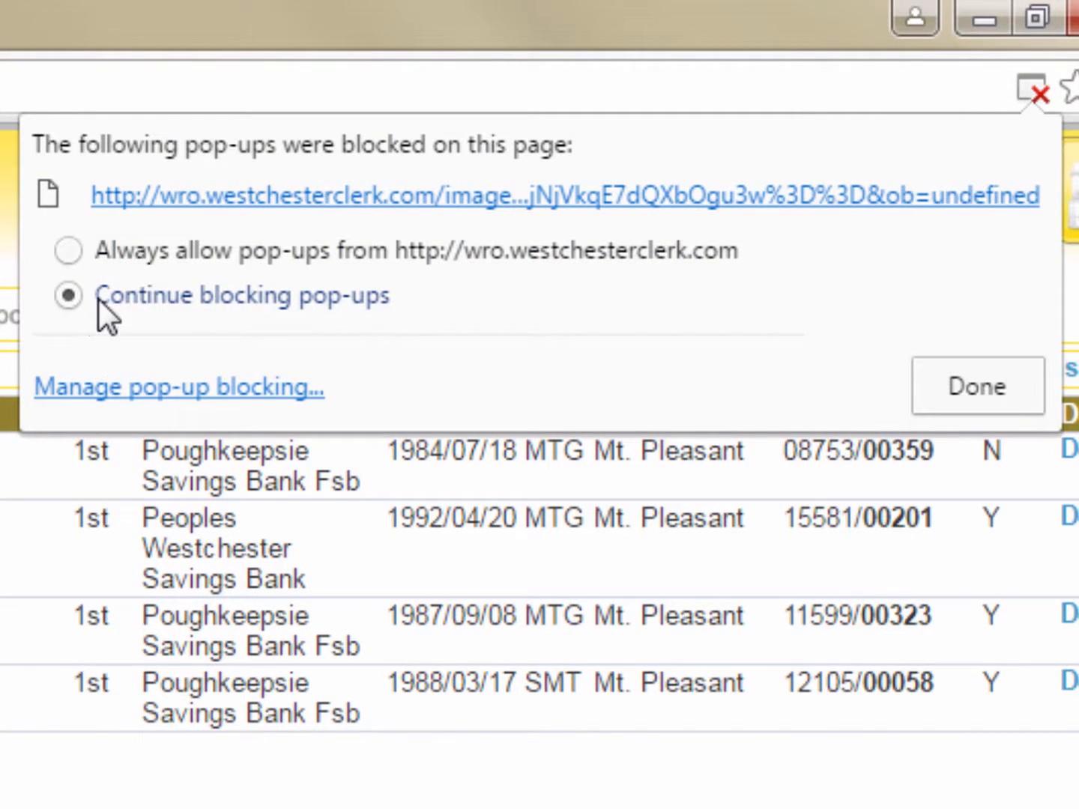
pyautogui.click(69, 249)
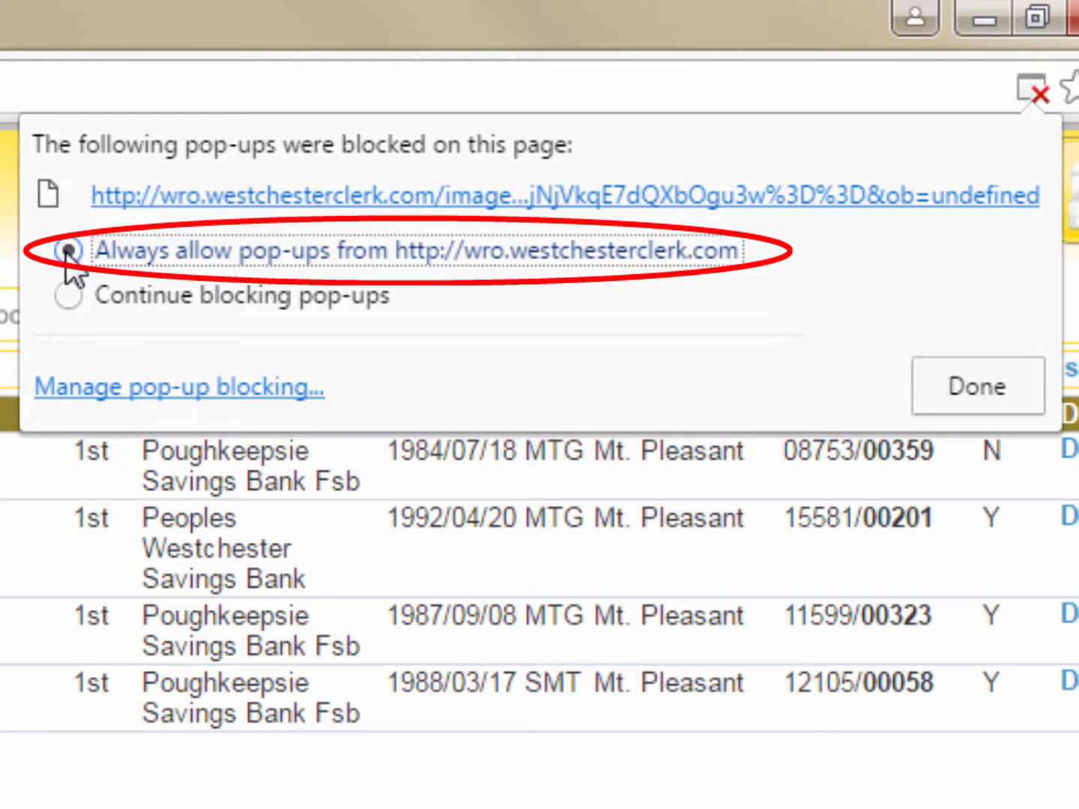
pyautogui.click(67, 250)
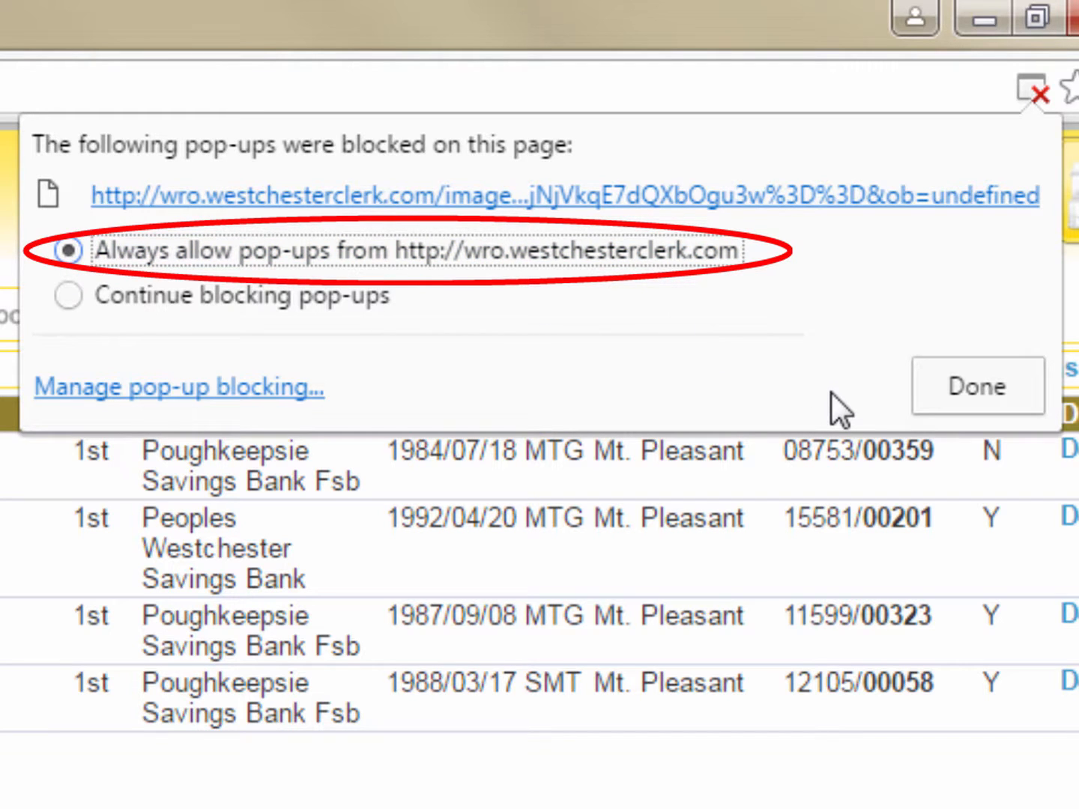
pyautogui.click(977, 387)
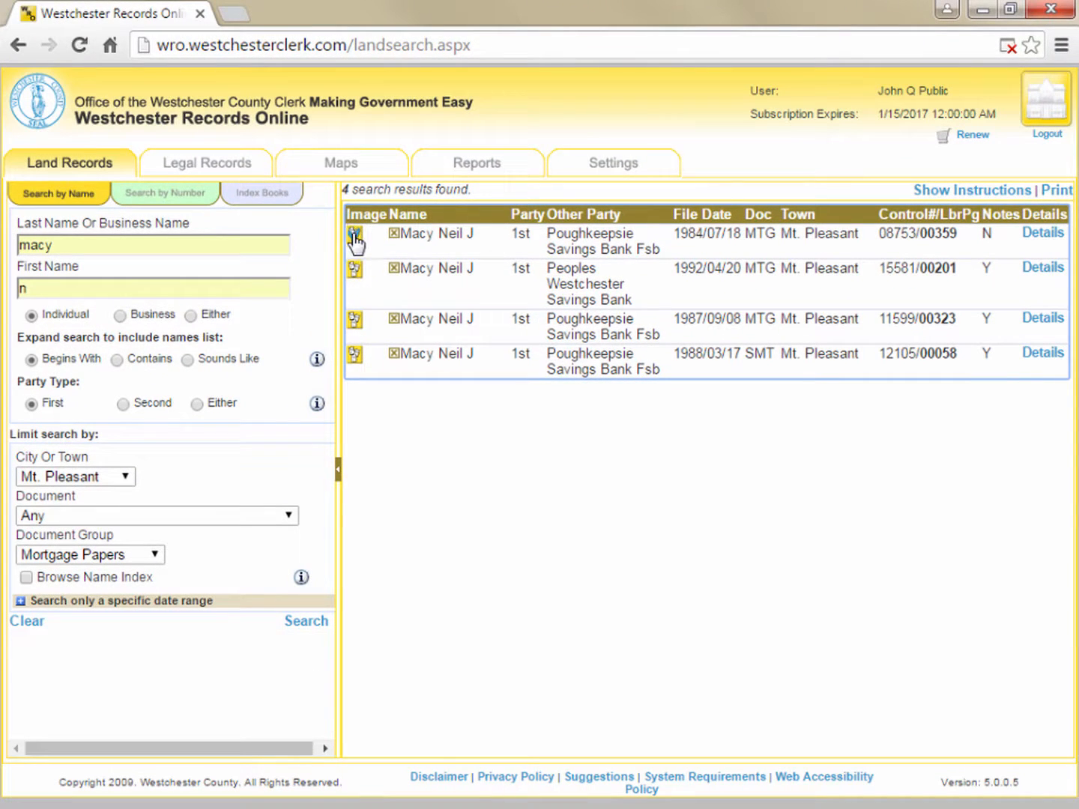
pyautogui.click(353, 233)
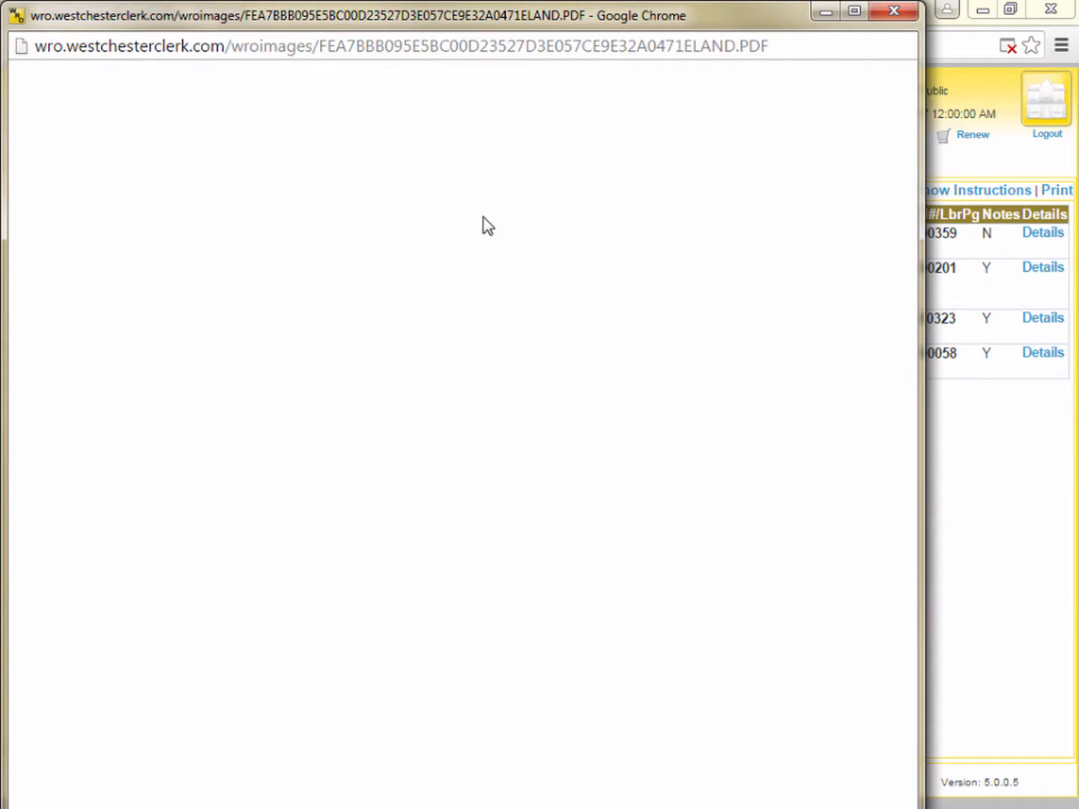